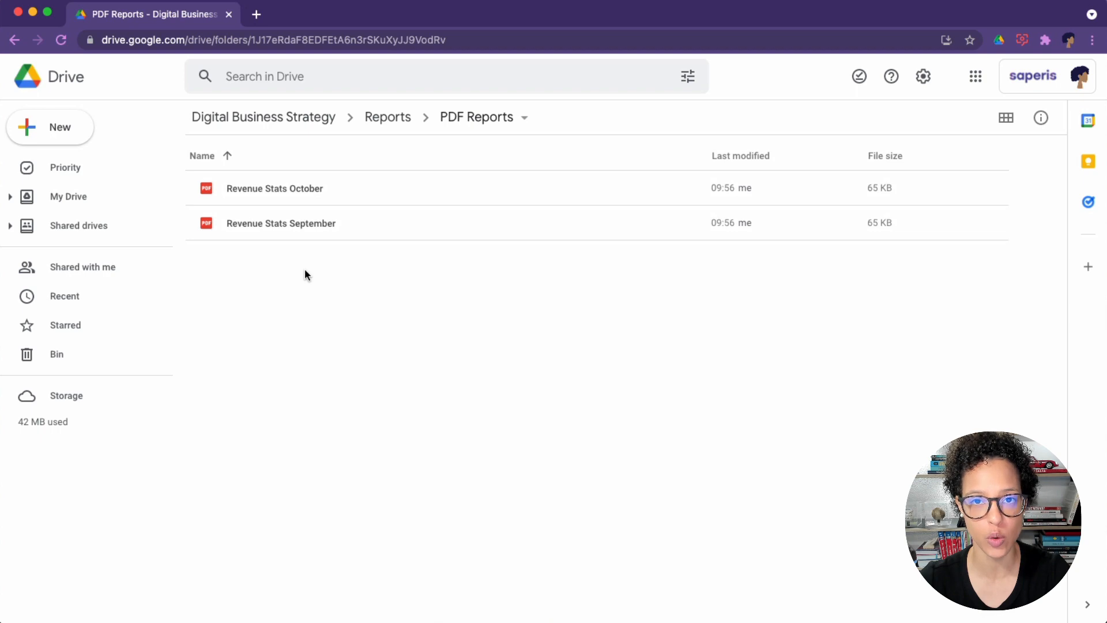
# Open a new browser tab and go to script.google.com to start a new project
pyautogui.click(778, 12)
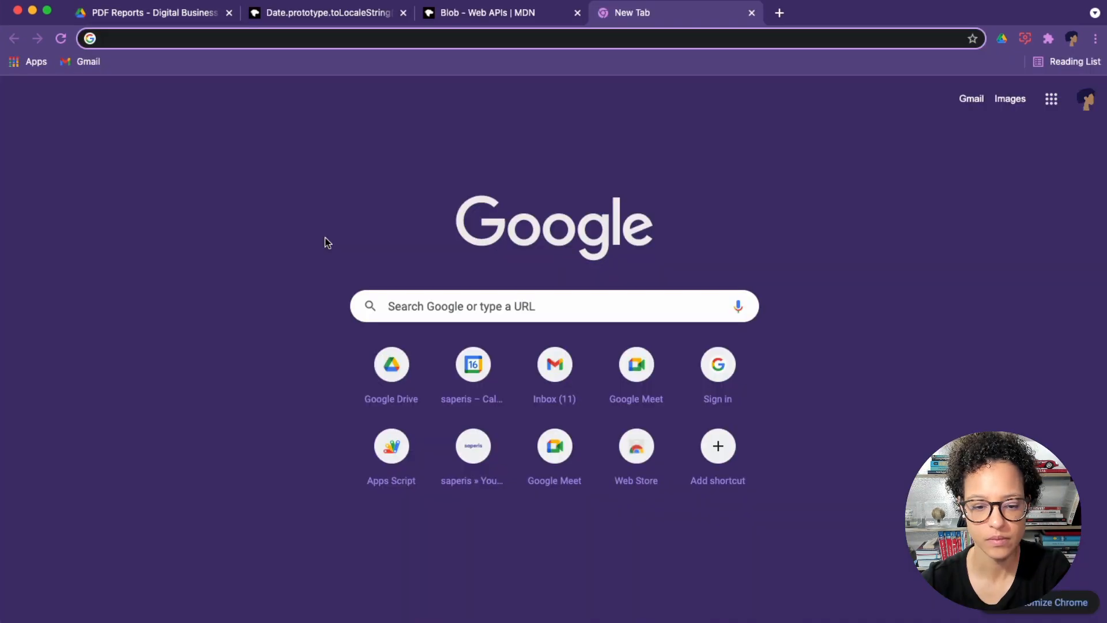
pyautogui.write('script.goog')
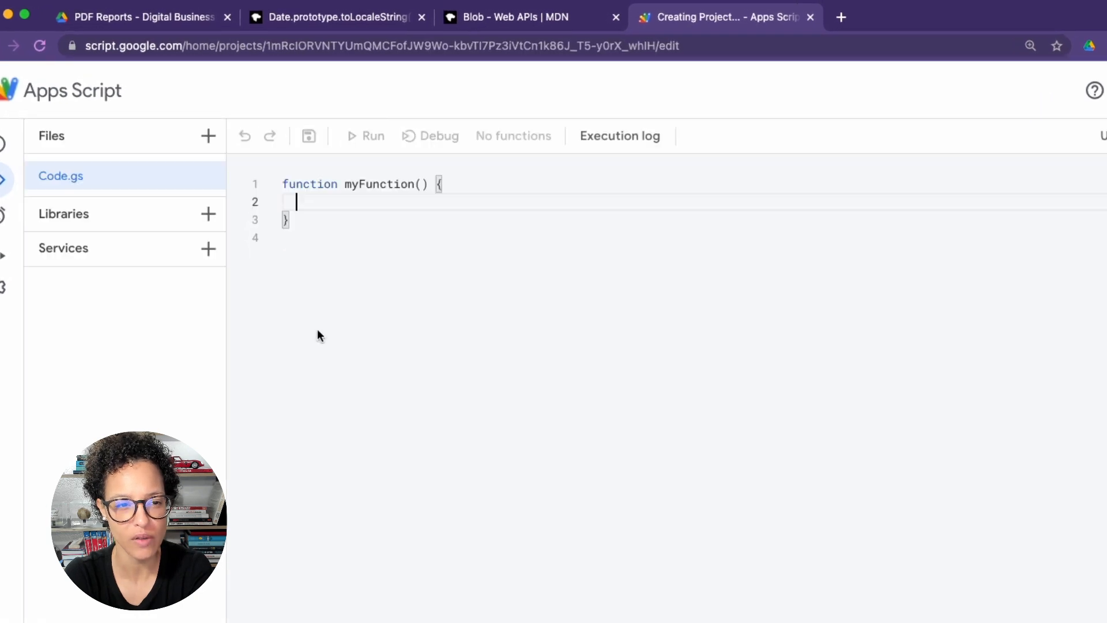
# Rename 'Untitled project' to 'Export sheets to pdf'
pyautogui.click(227, 89)
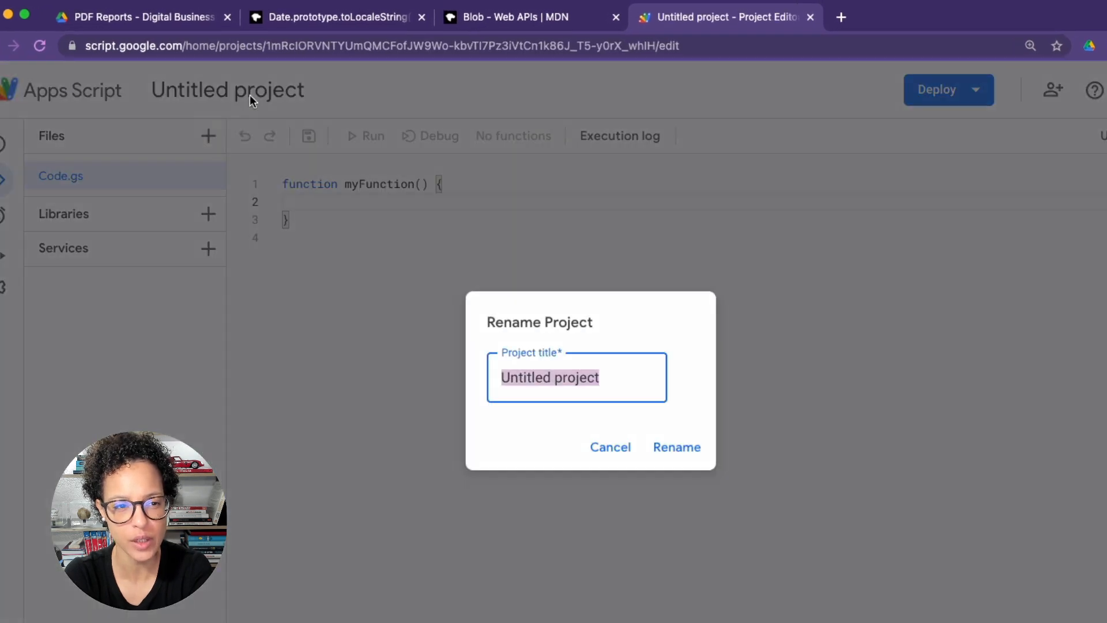
pyautogui.write('Export sheets to pdf')
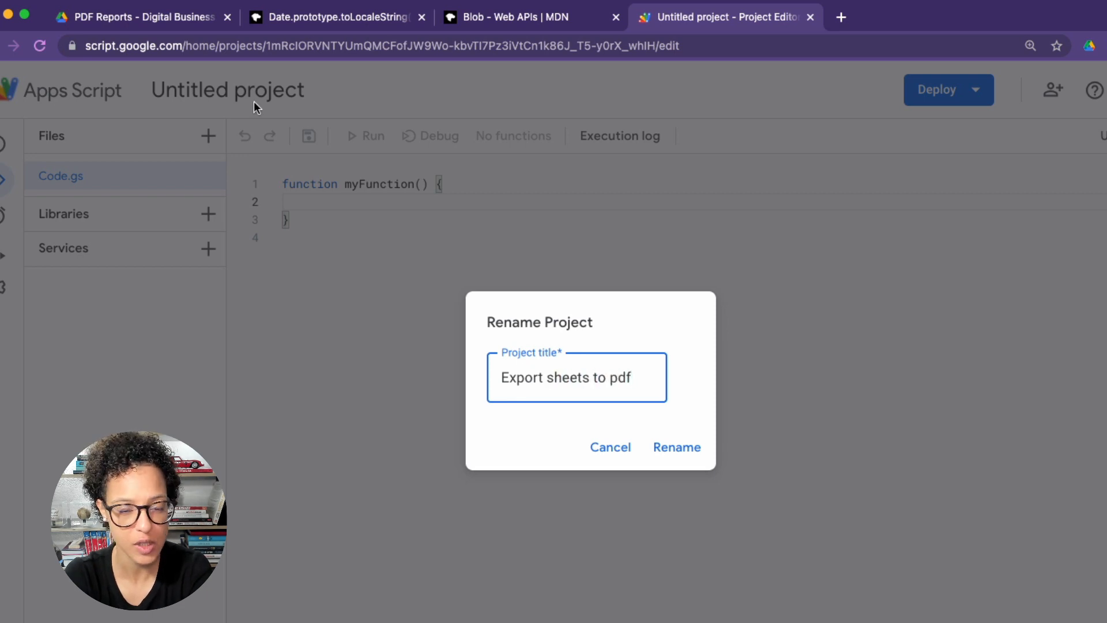
pyautogui.click(677, 447)
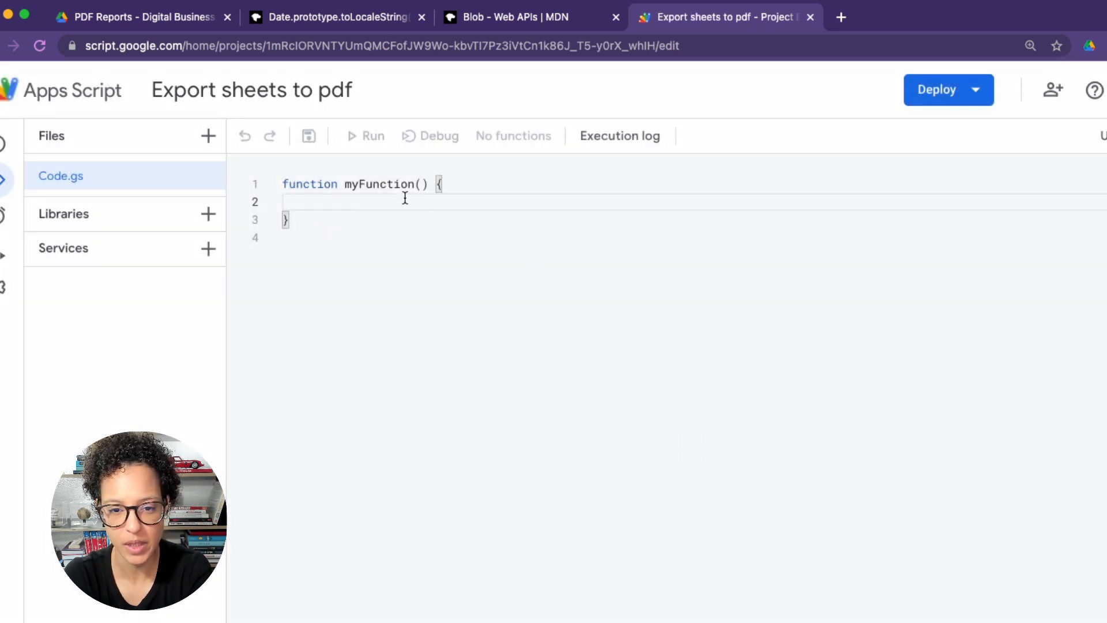
# Rename myFunction to exportAndSend and declare const date = new Date()
pyautogui.doubleClick(379, 184)
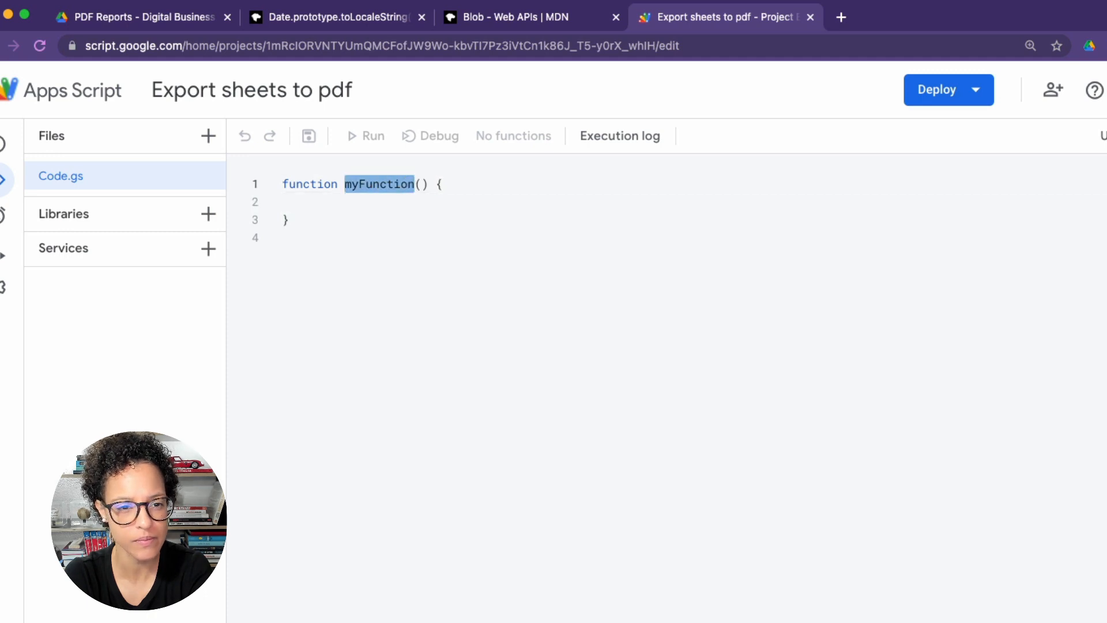
pyautogui.write('exportAndSe')
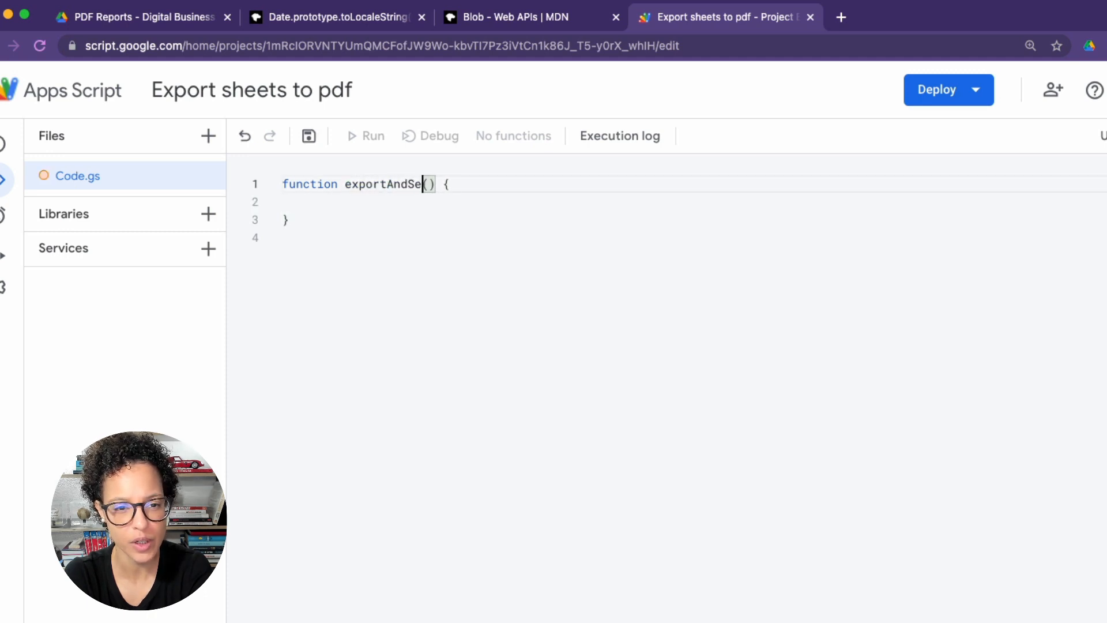
pyautogui.write('nd')
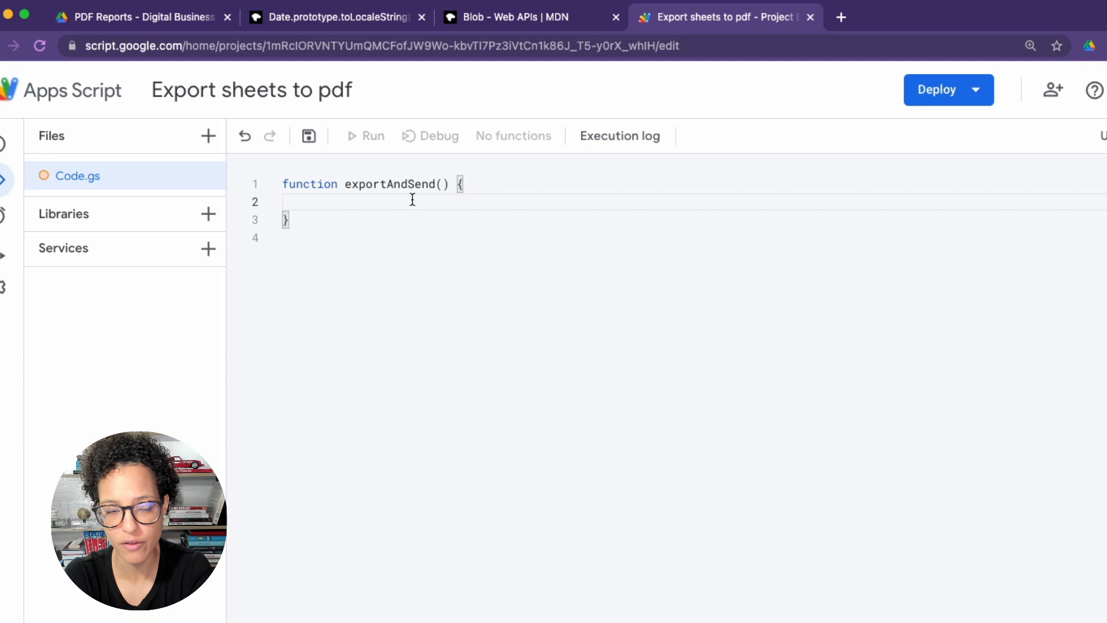
pyautogui.write('const date')
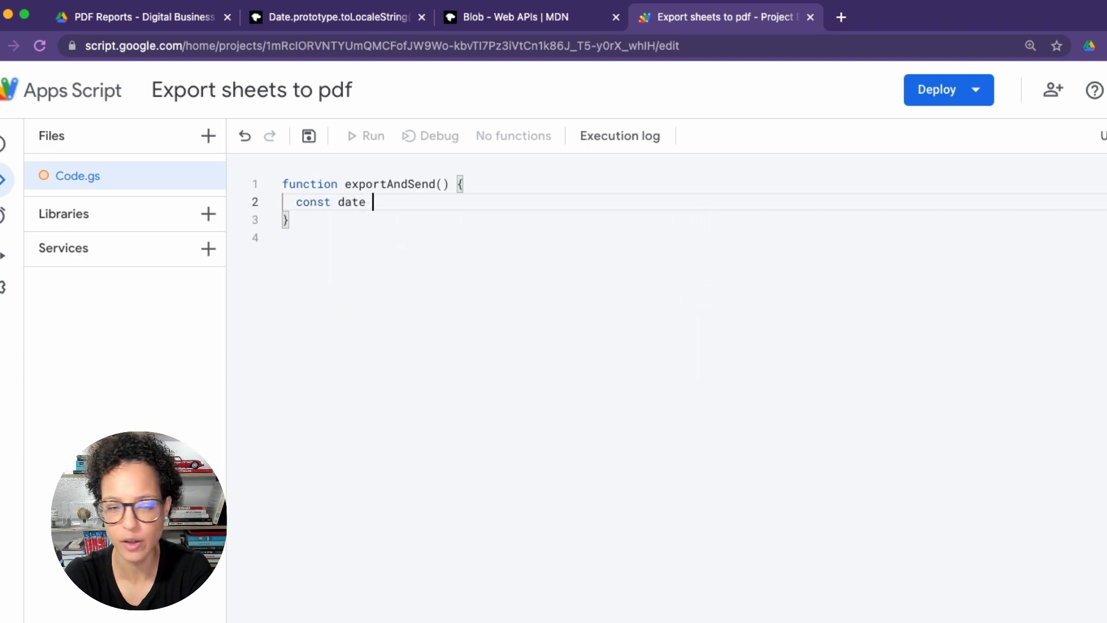
pyautogui.write('= new Date();')
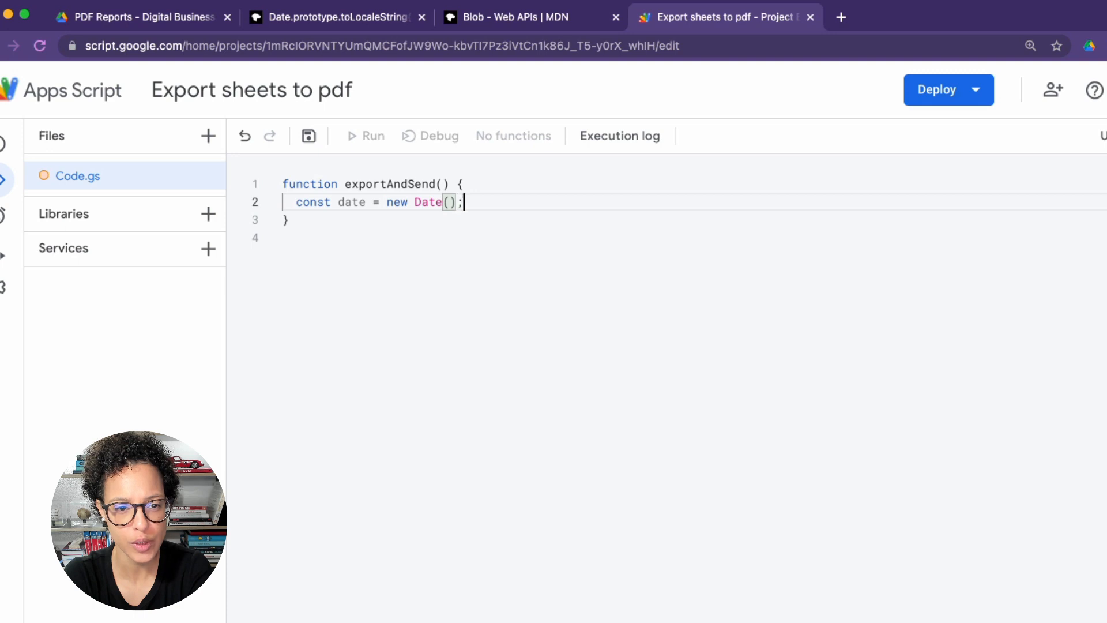
# Add currentMonth using date.toLocaleString('en-US', { month: 'long' })
pyautogui.write('const cur')
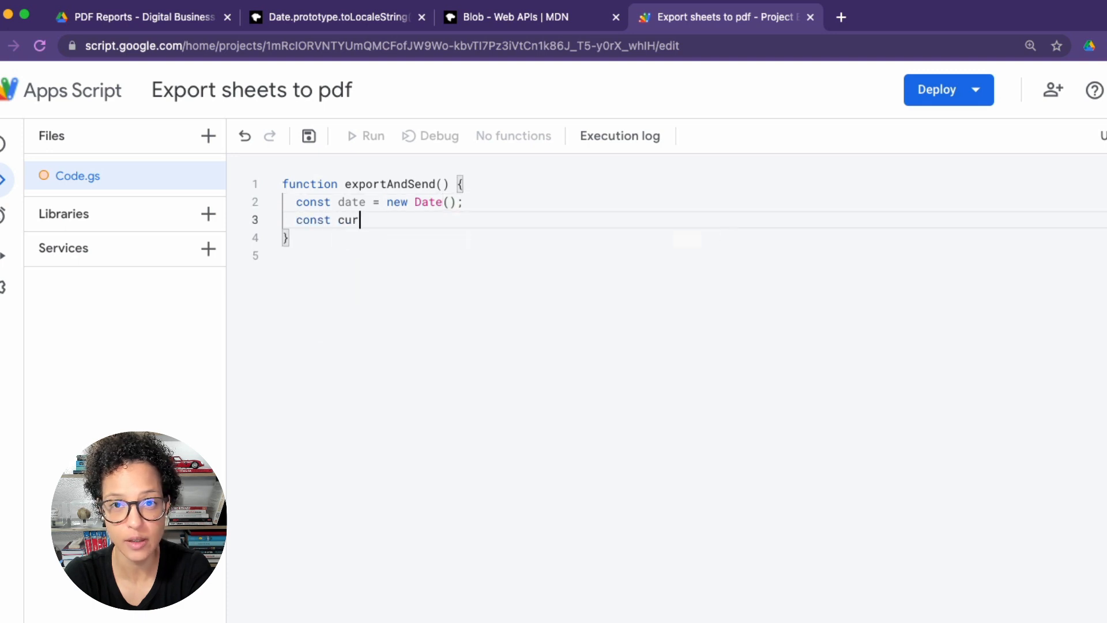
pyautogui.write('rentMonth')
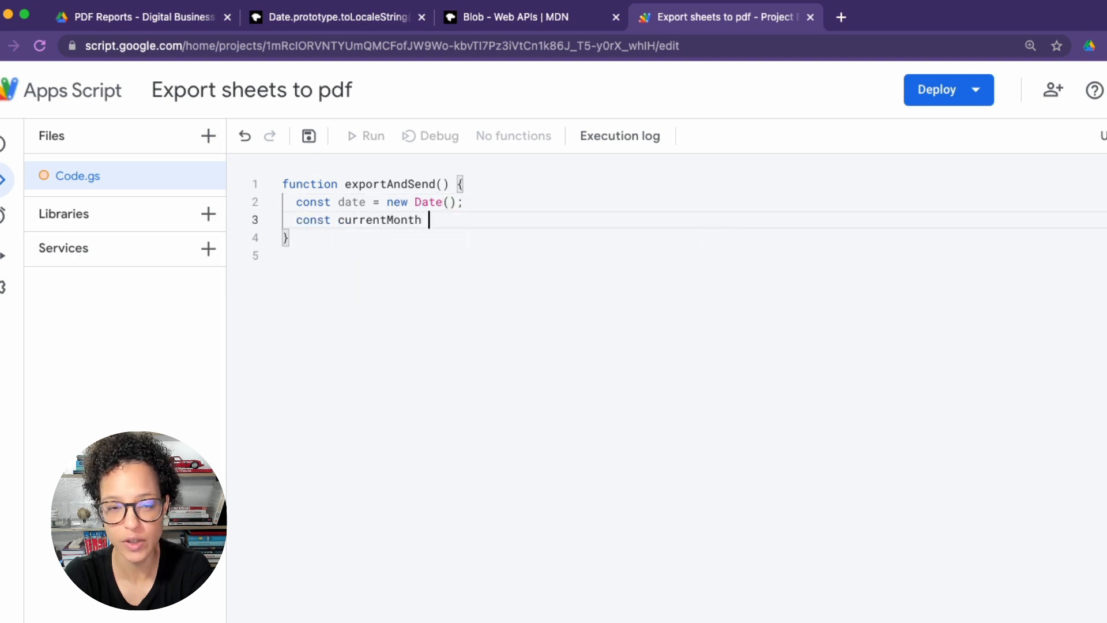
pyautogui.write('= date')
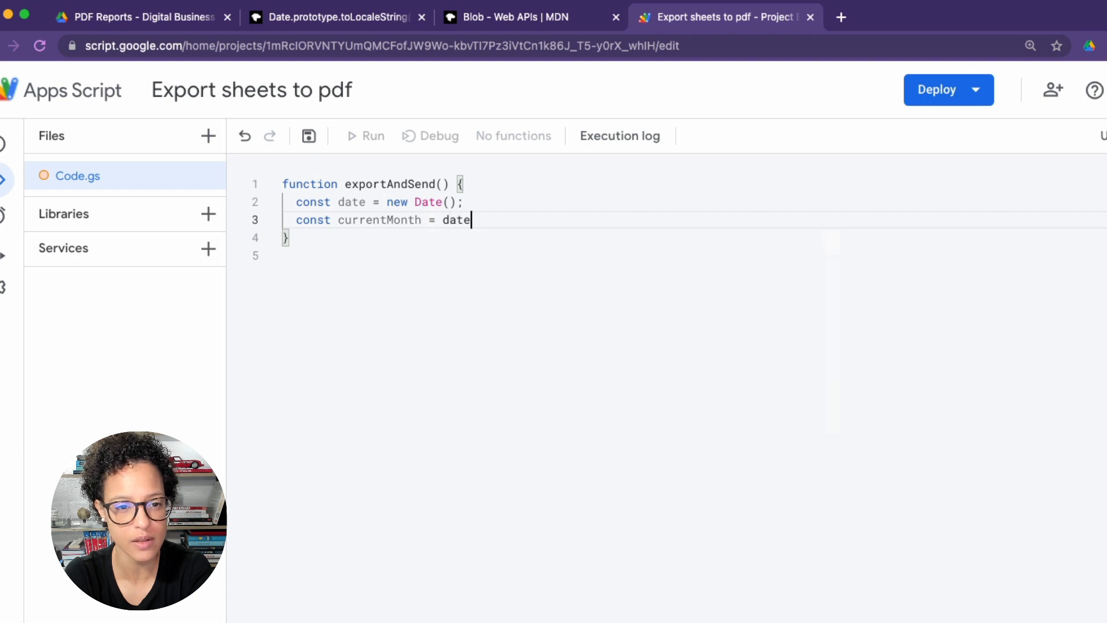
pyautogui.write('.toL')
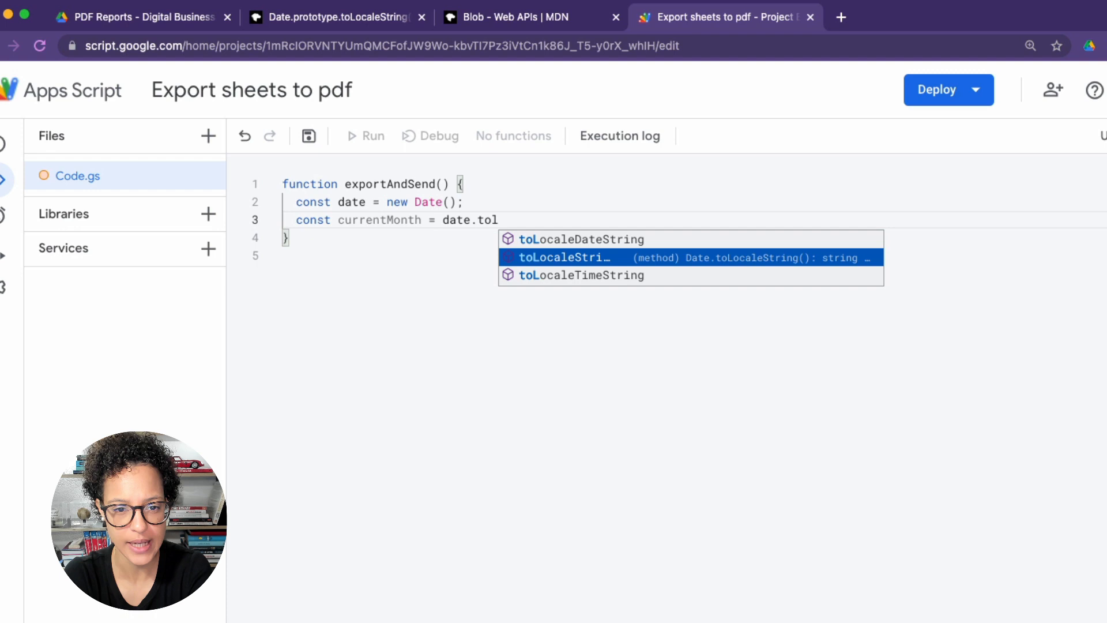
pyautogui.click(565, 258)
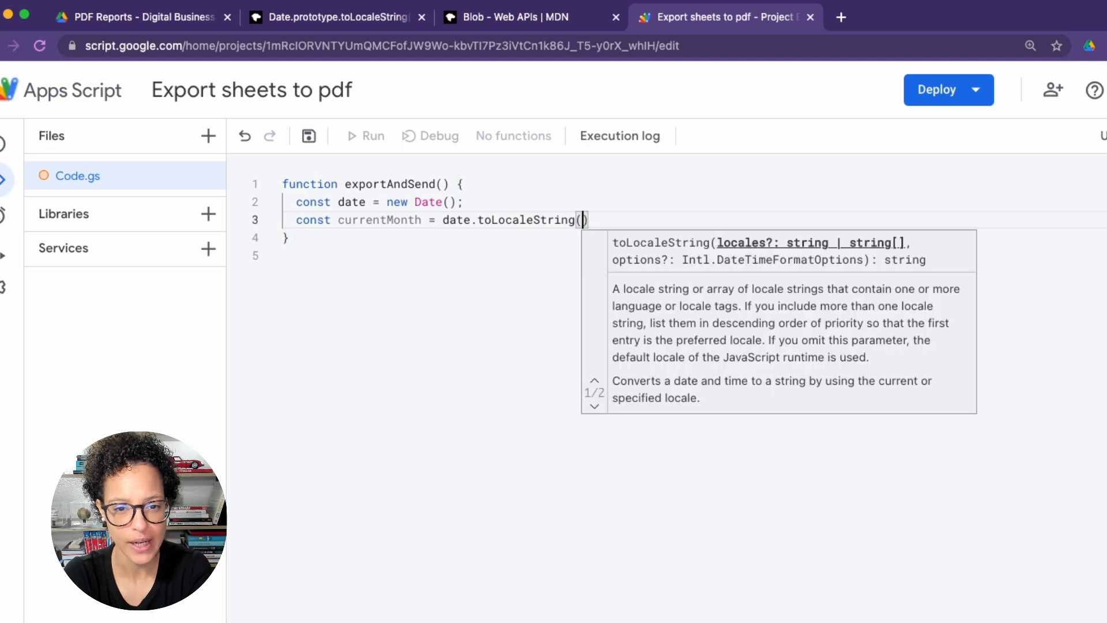
pyautogui.write("'en-U")
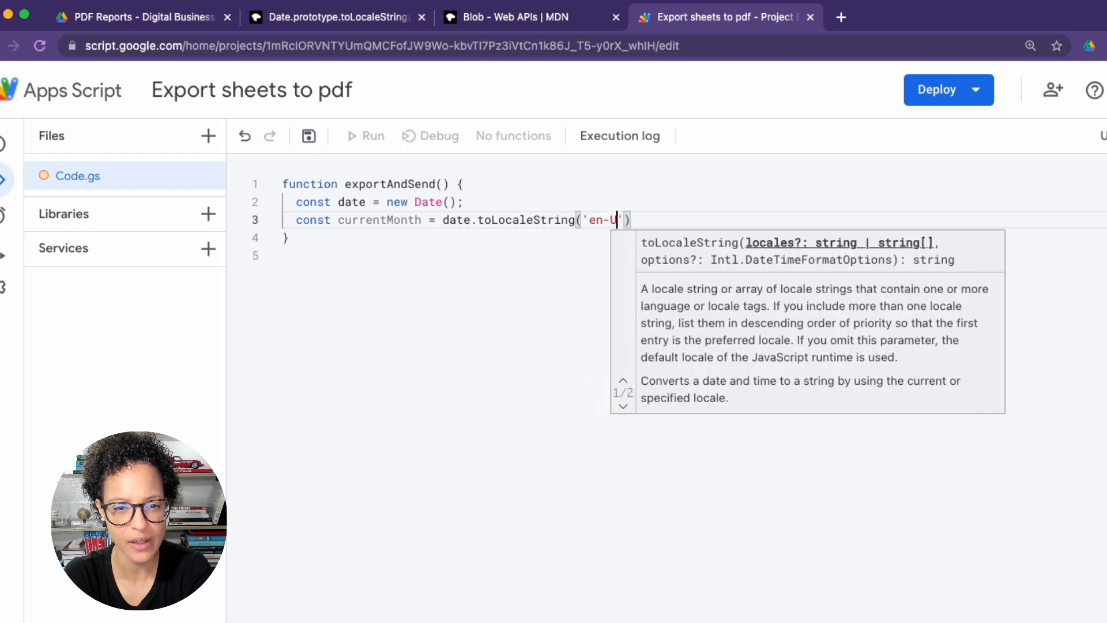
pyautogui.write("S',")
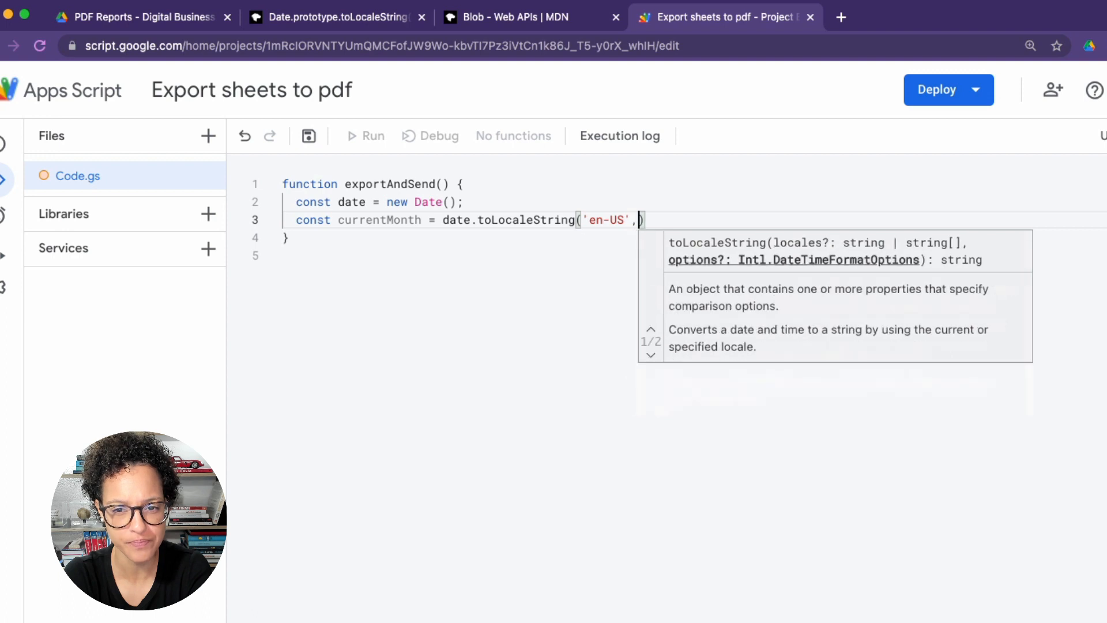
pyautogui.write("{ month: 'lon")
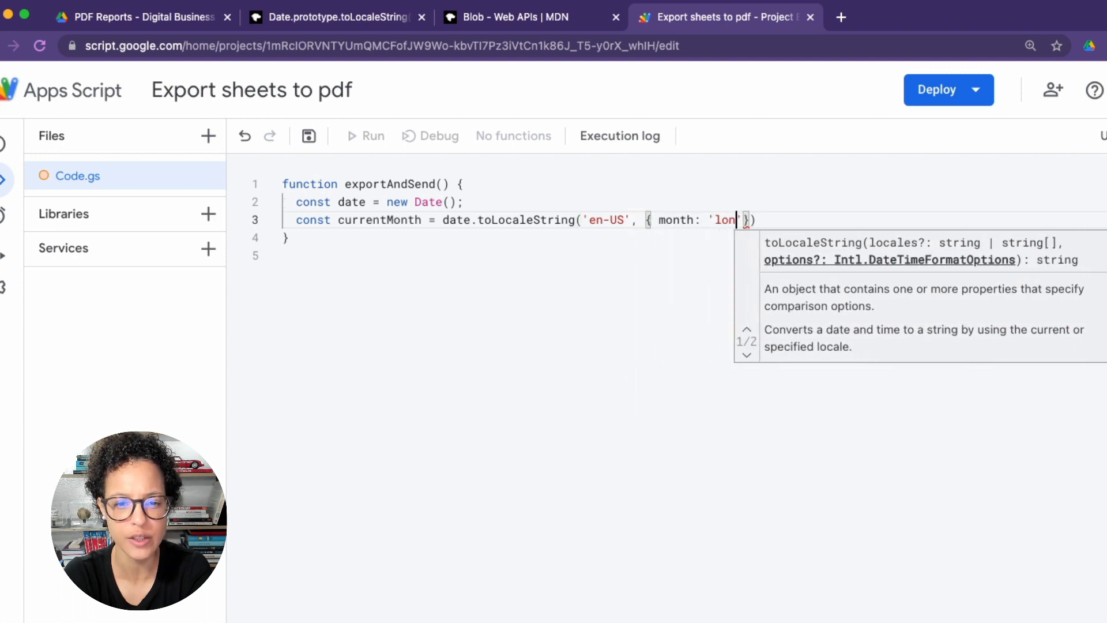
pyautogui.write("g'")
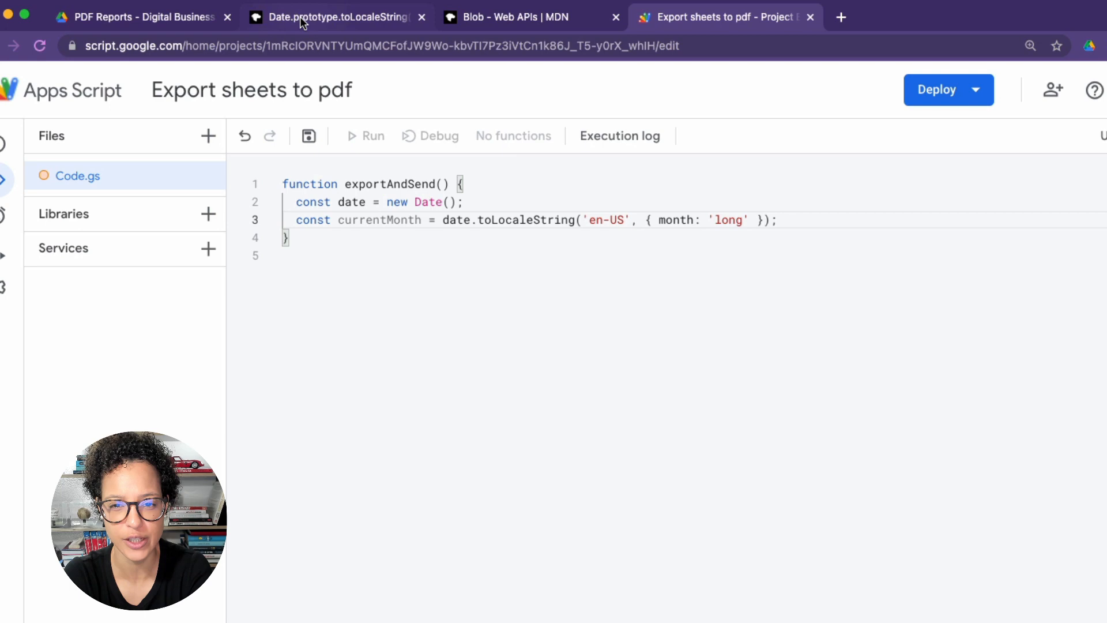
pyautogui.click(341, 16)
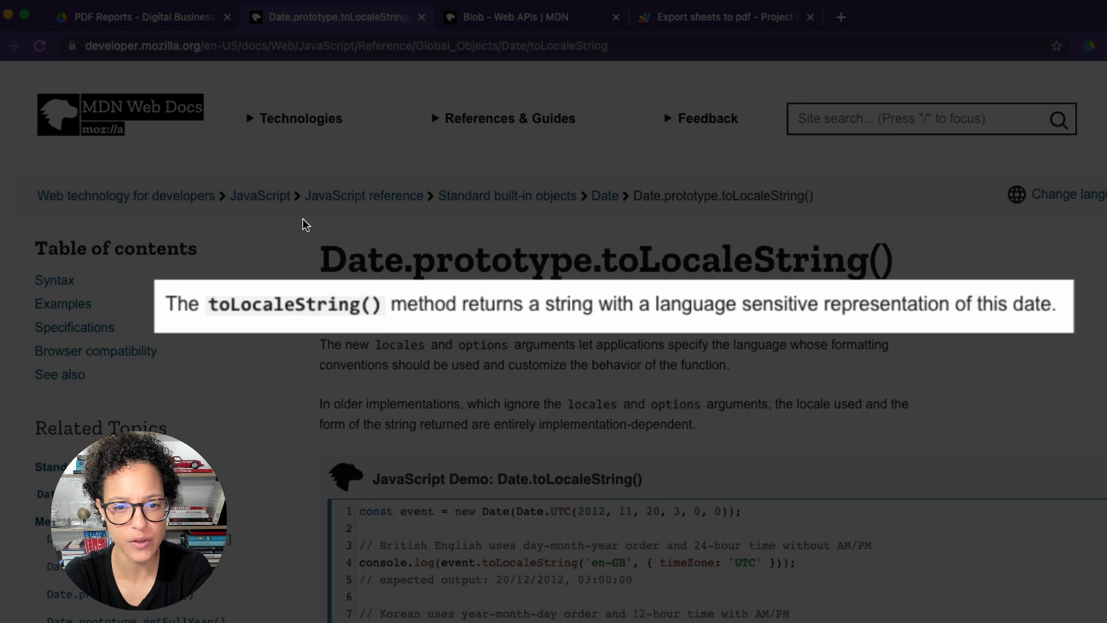
pyautogui.click(720, 18)
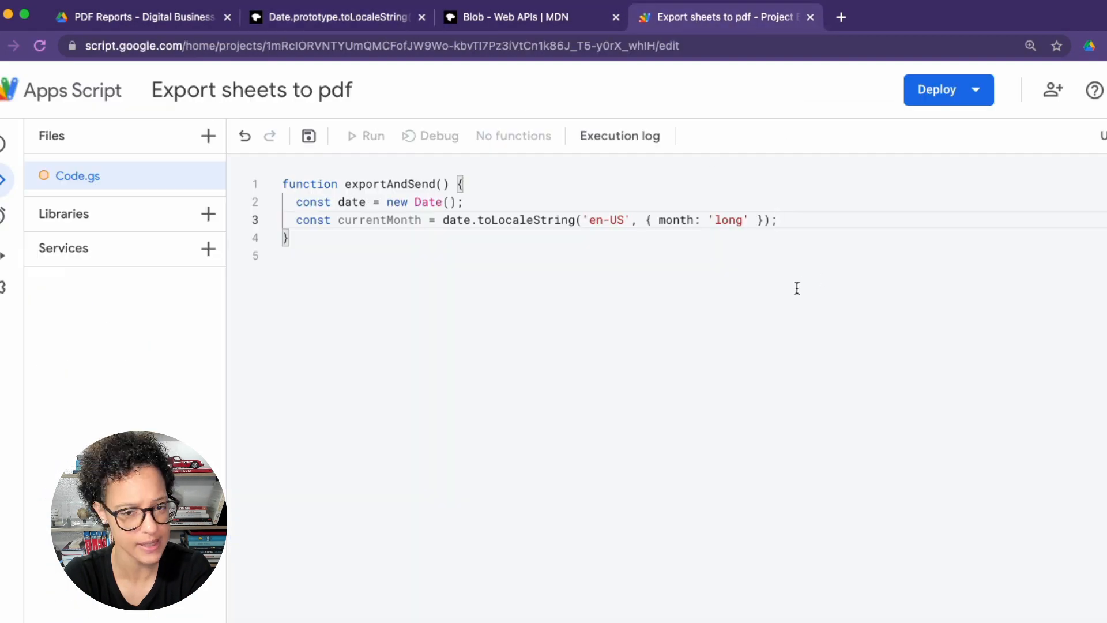
# Declare let revenueStats = DriveApp.getFileById('') on line 5, awaiting a file ID
pyautogui.write('let')
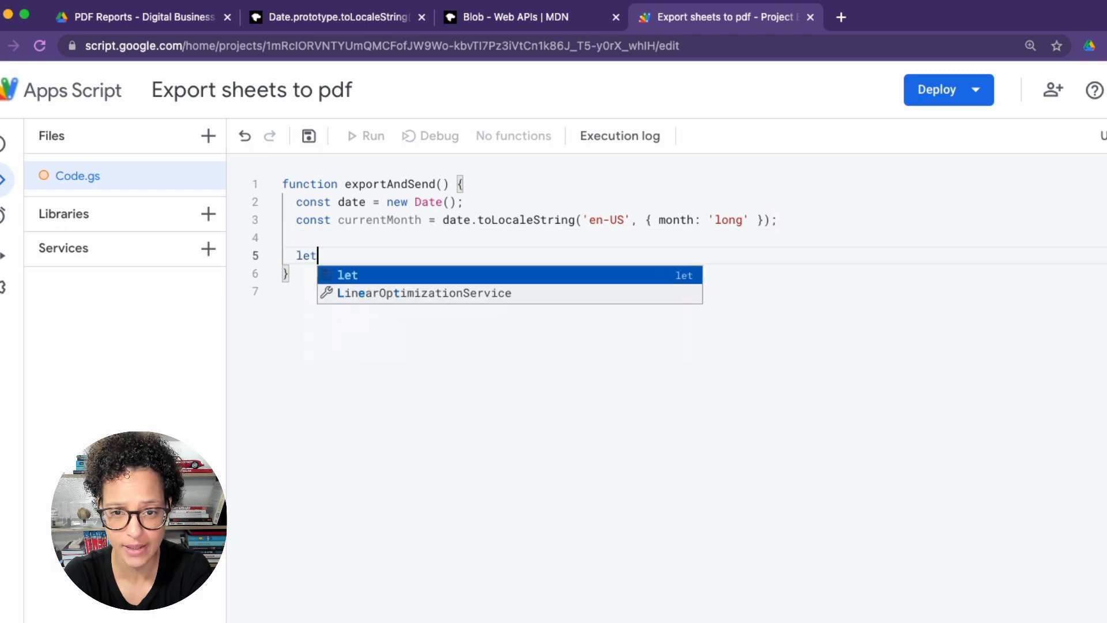
pyautogui.write('revenue')
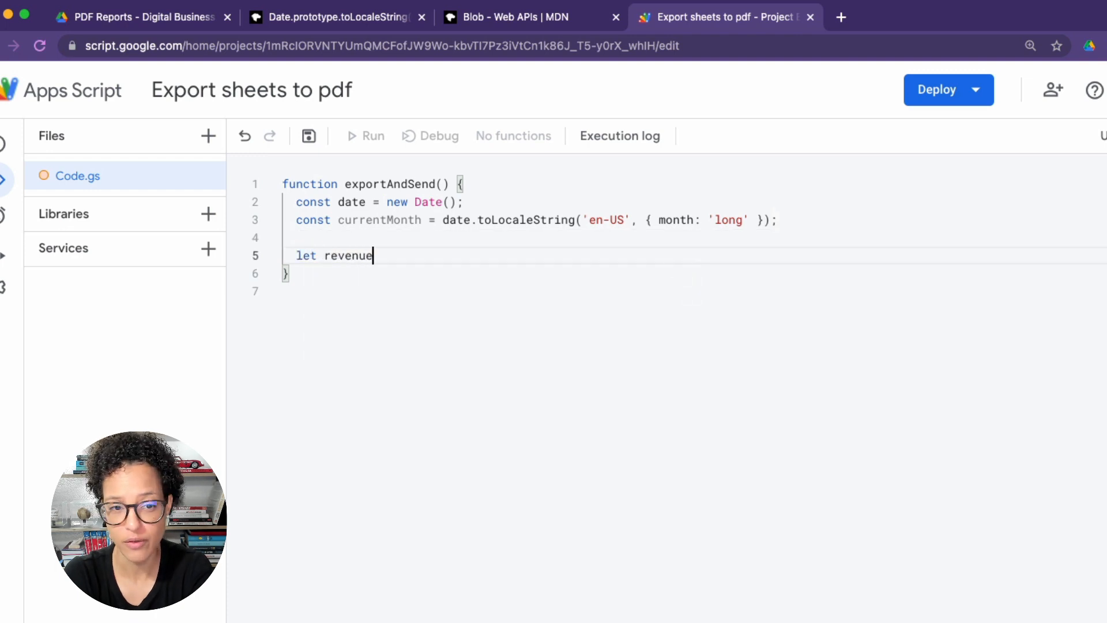
pyautogui.write('Stats =')
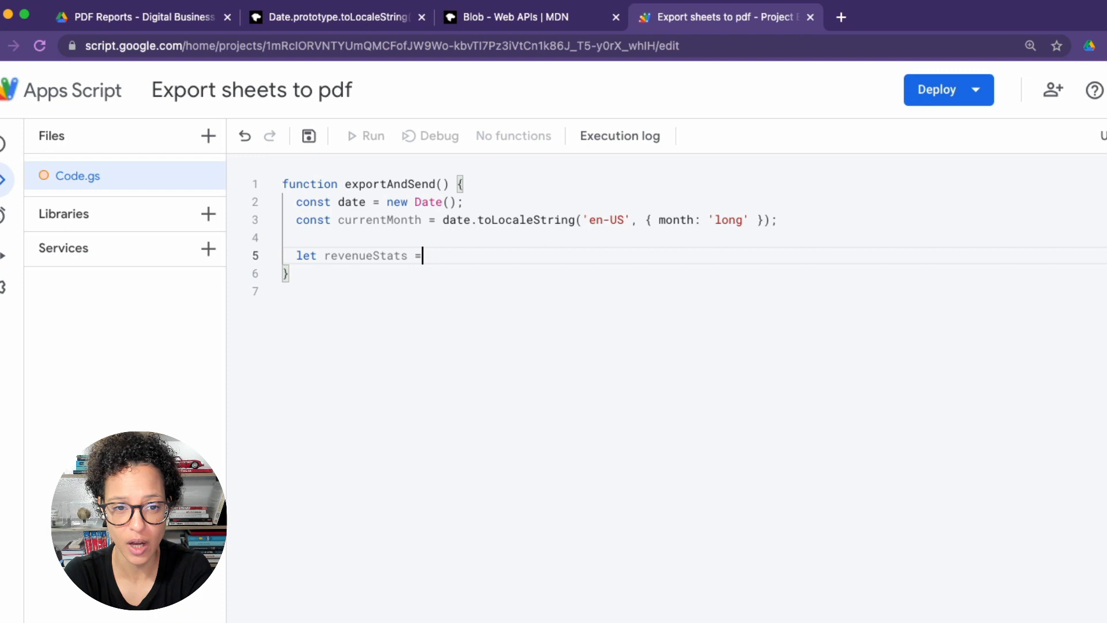
pyautogui.write('DriveApp.')
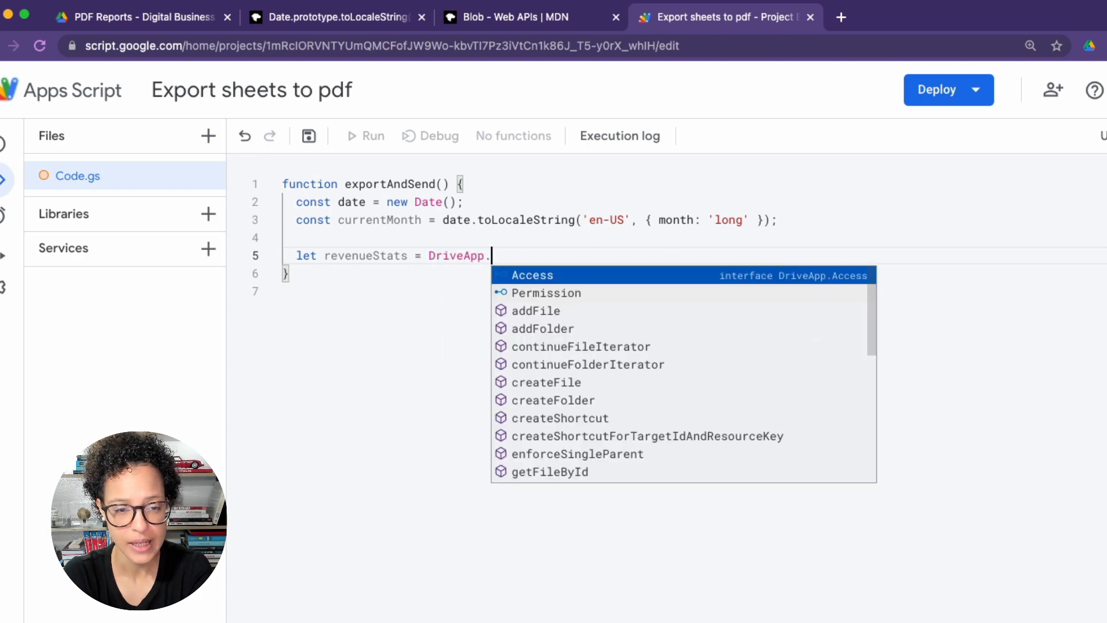
pyautogui.write('get')
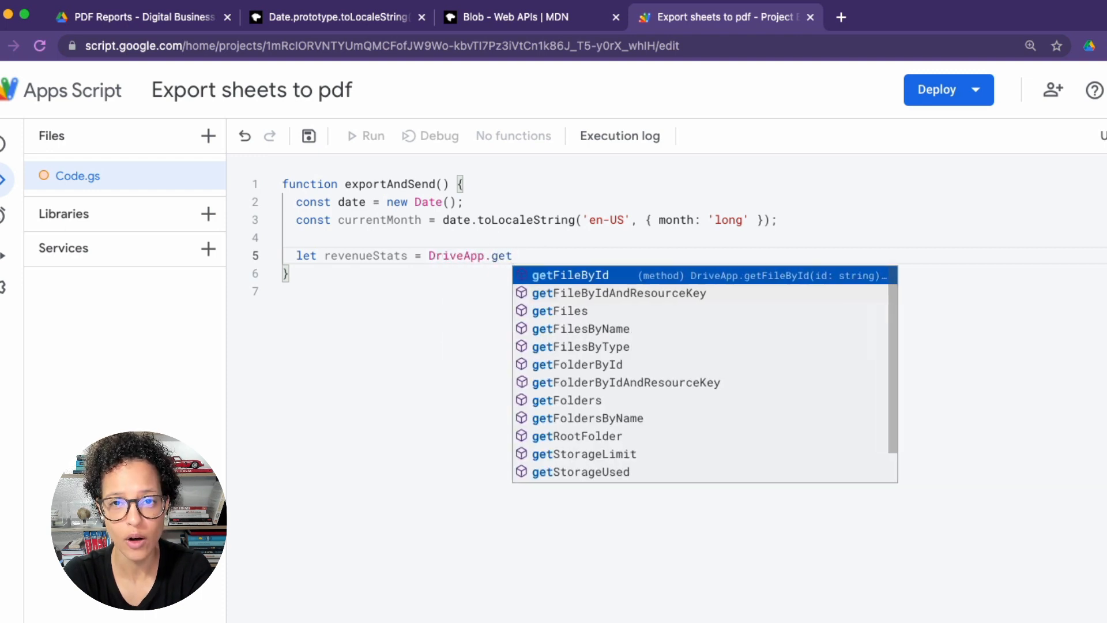
pyautogui.click(571, 275)
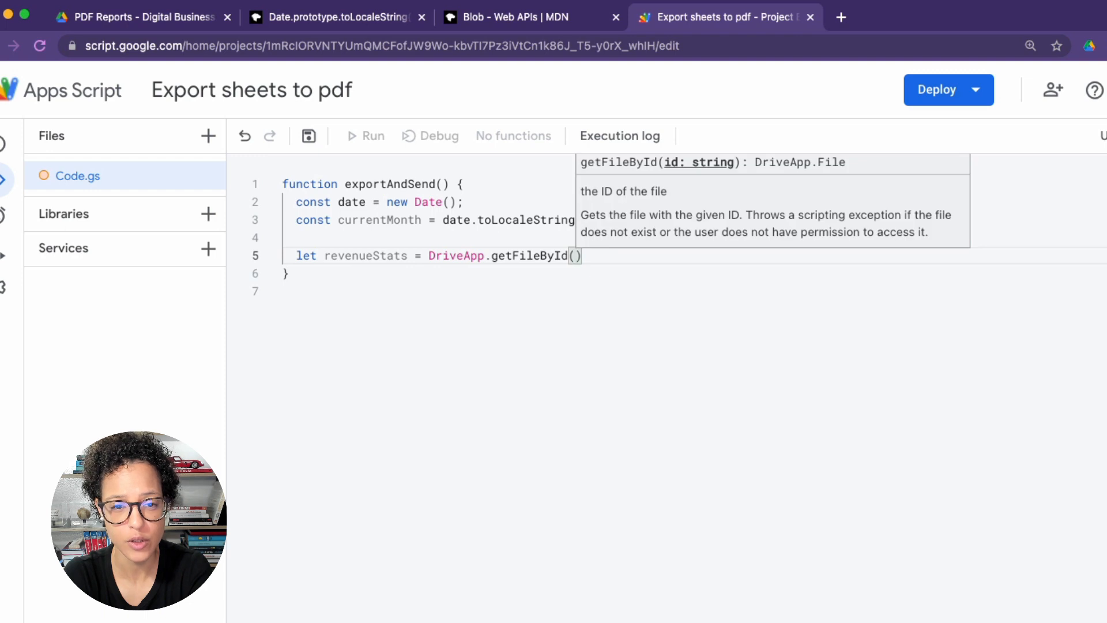
pyautogui.write("''")
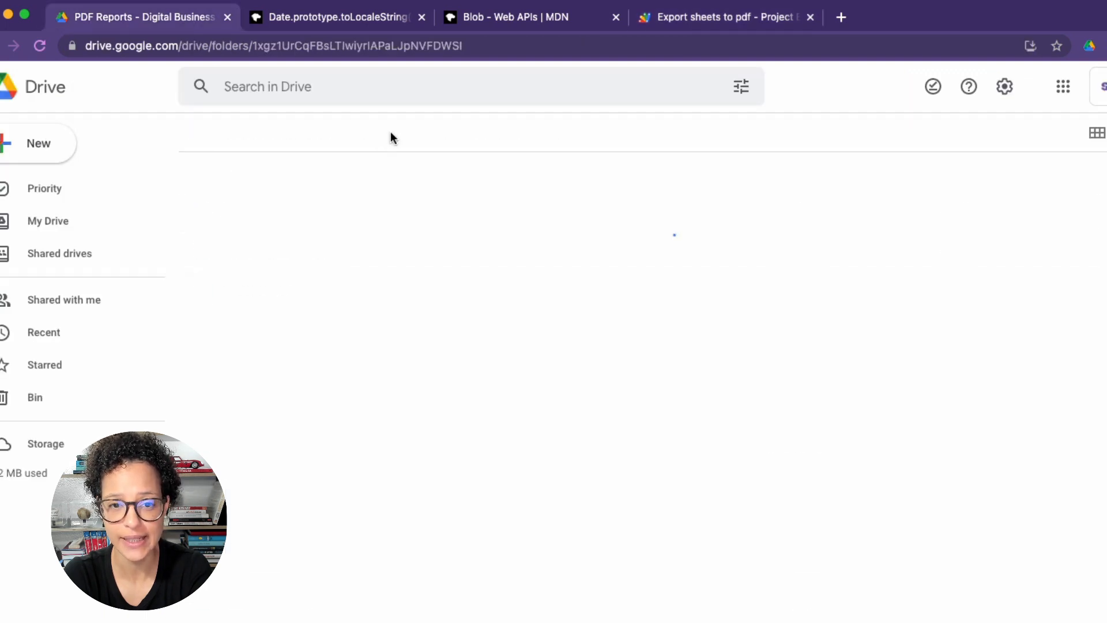
# Copy the Monthly Sales Report spreadsheet's sharing link from the Reports folder
pyautogui.rightClick(247, 251)
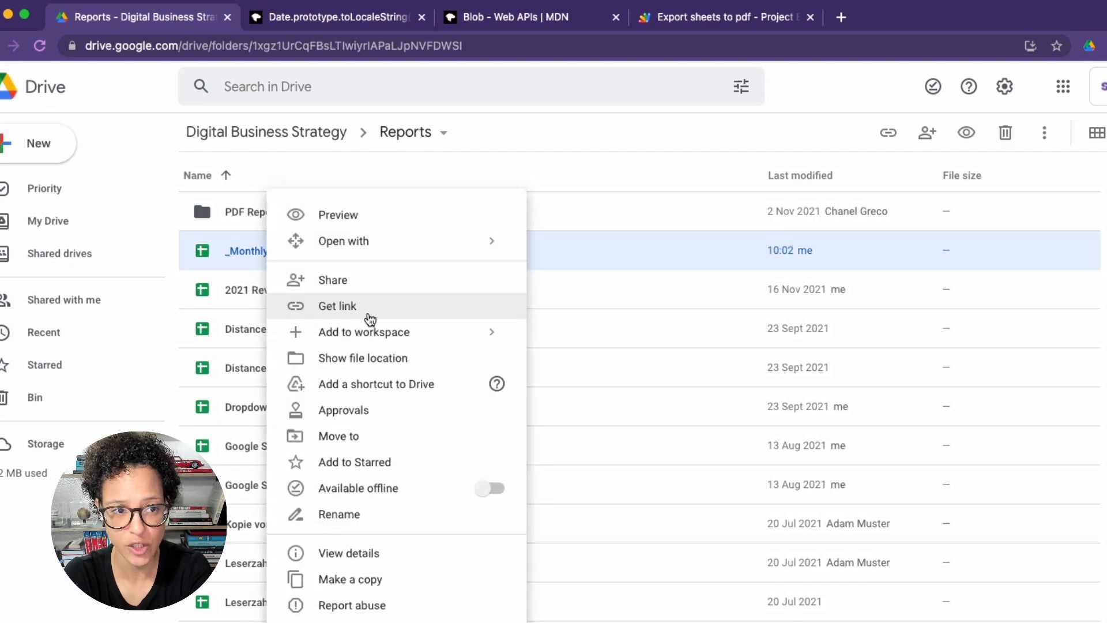
pyautogui.click(337, 306)
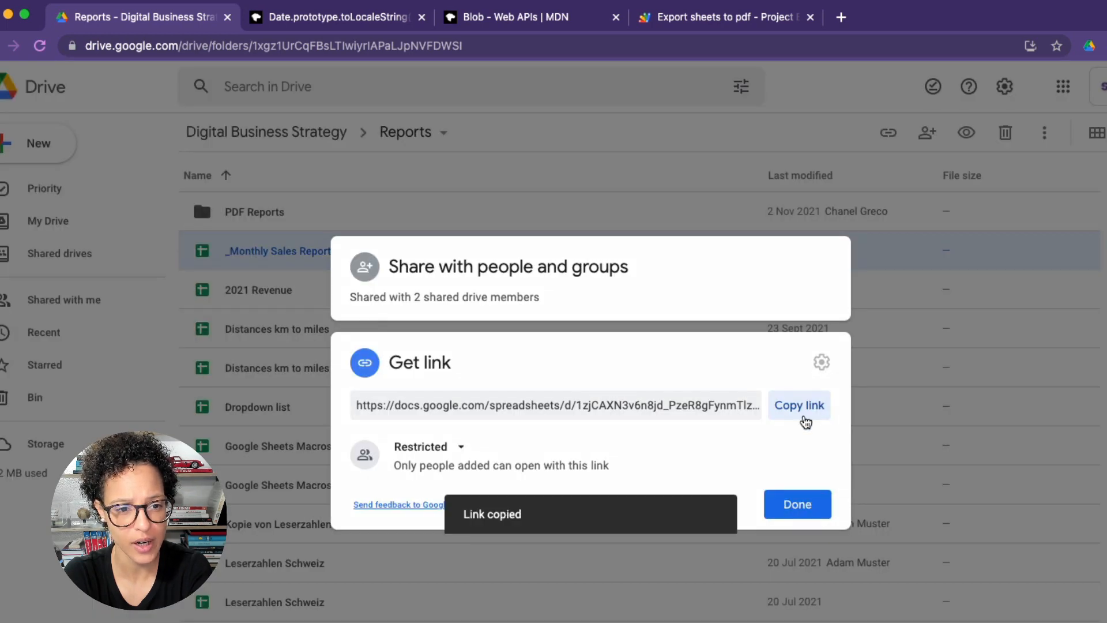
pyautogui.click(797, 504)
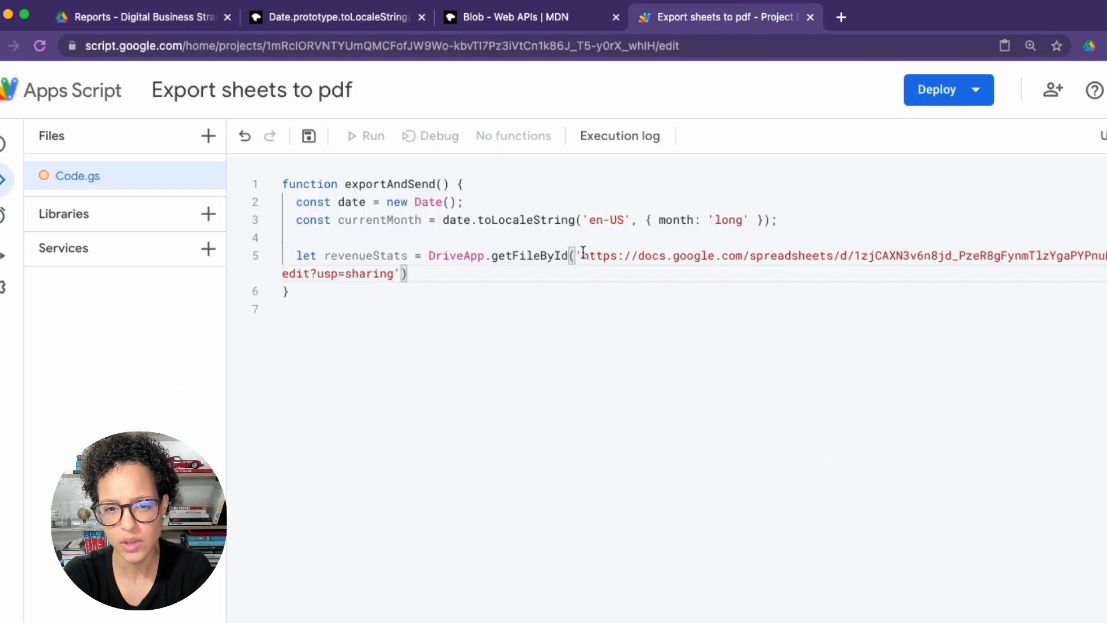
# Trim the pasted link in getFileById to the spreadsheet's file ID only
pyautogui.moveTo(582, 256); pyautogui.dragTo(855, 255)
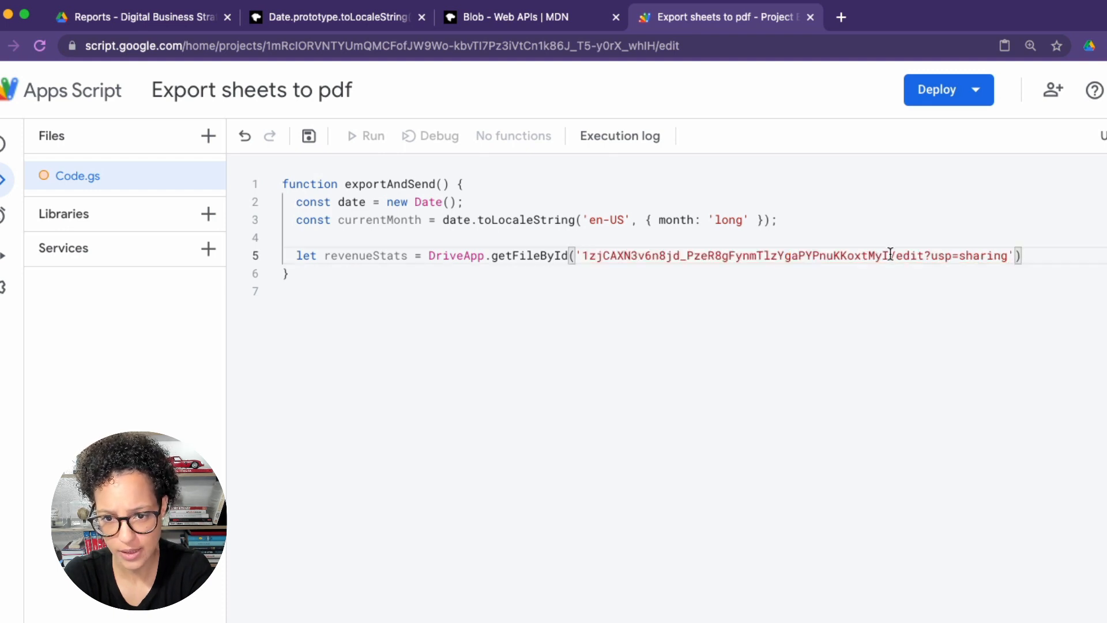
pyautogui.moveTo(891, 256); pyautogui.dragTo(1011, 256)
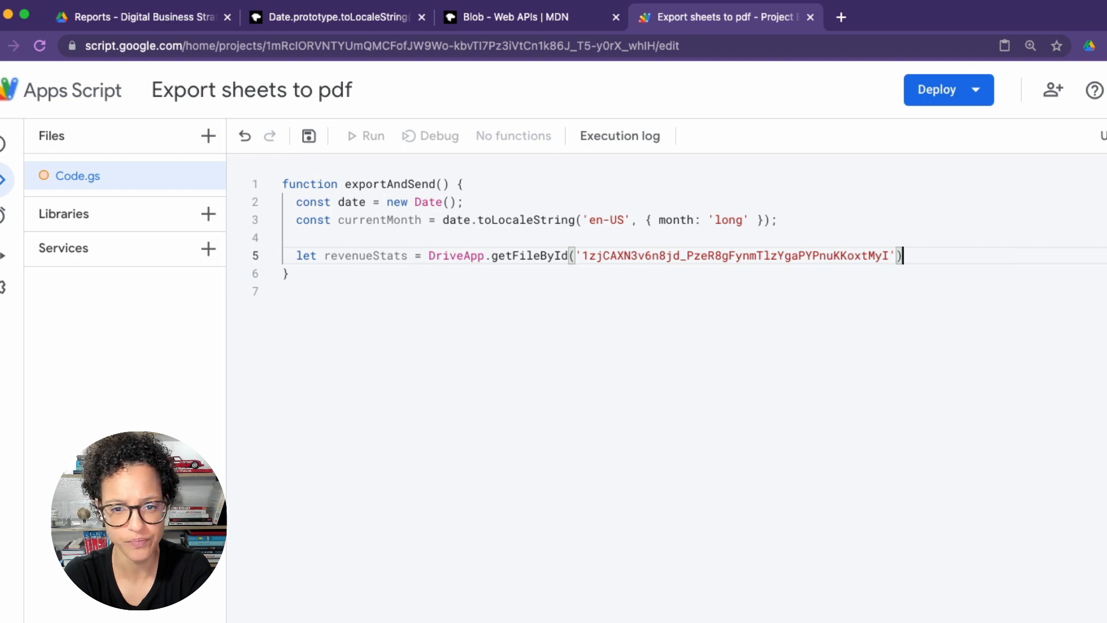
# Add let blob = revenueStats.getAs('application/pdf'), briefly checking MDN's Blob page
pyautogui.press('Enter')
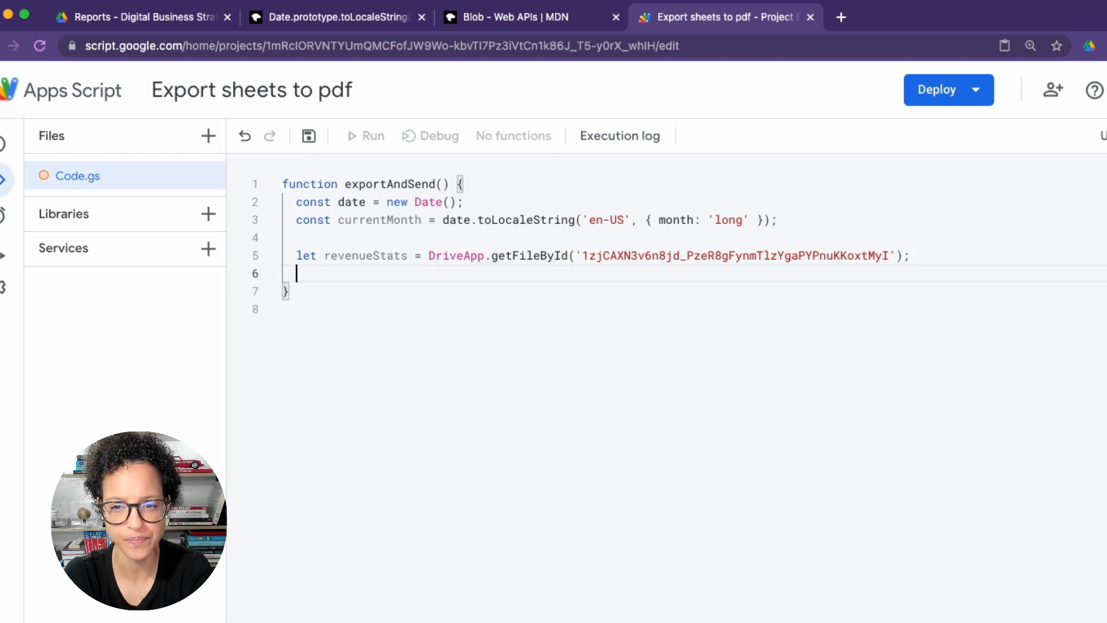
pyautogui.write('let blob')
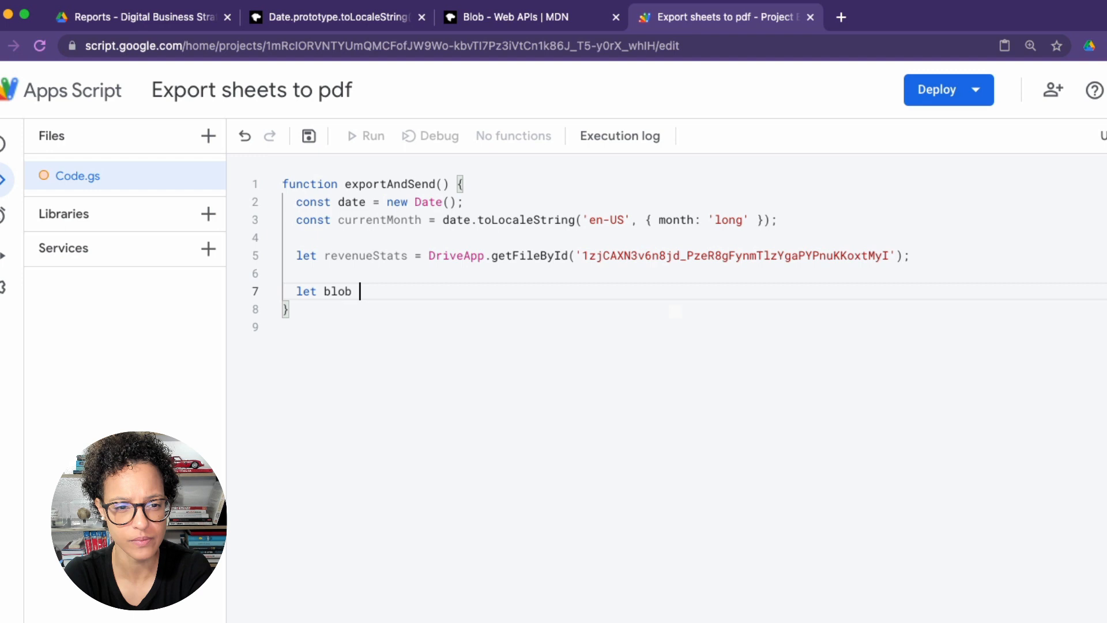
pyautogui.write('= revenueStats.get')
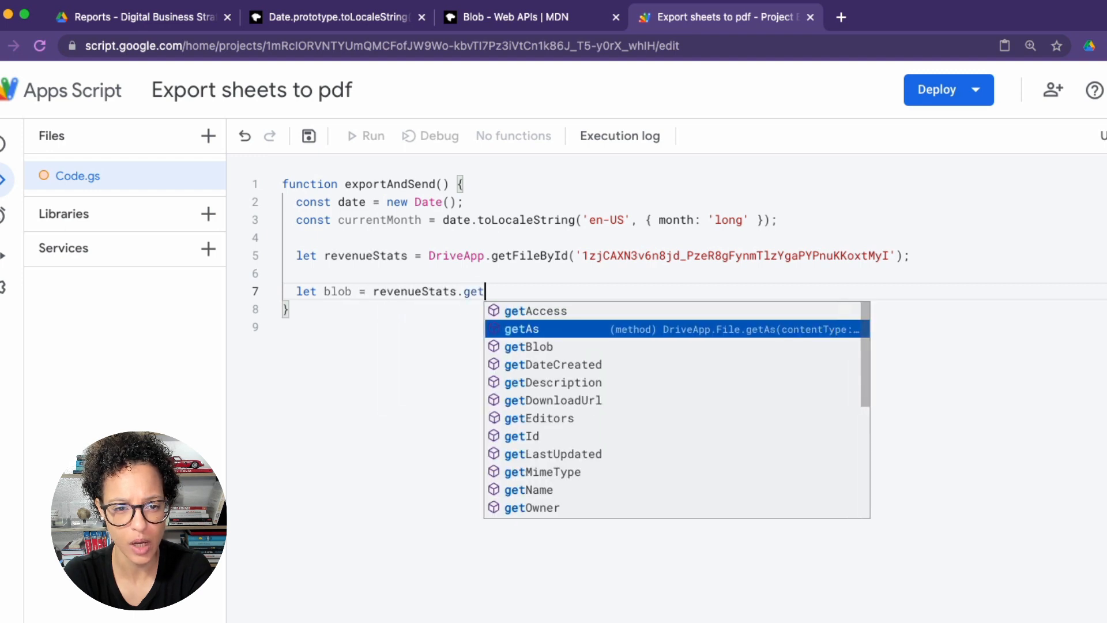
pyautogui.click(521, 329)
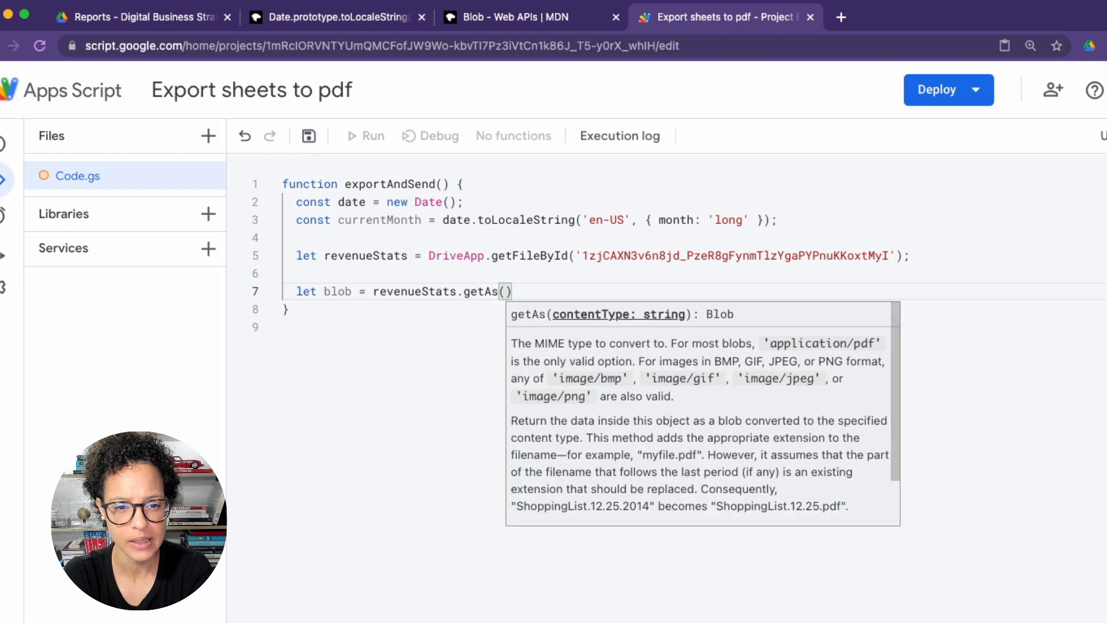
pyautogui.write("'applicati")
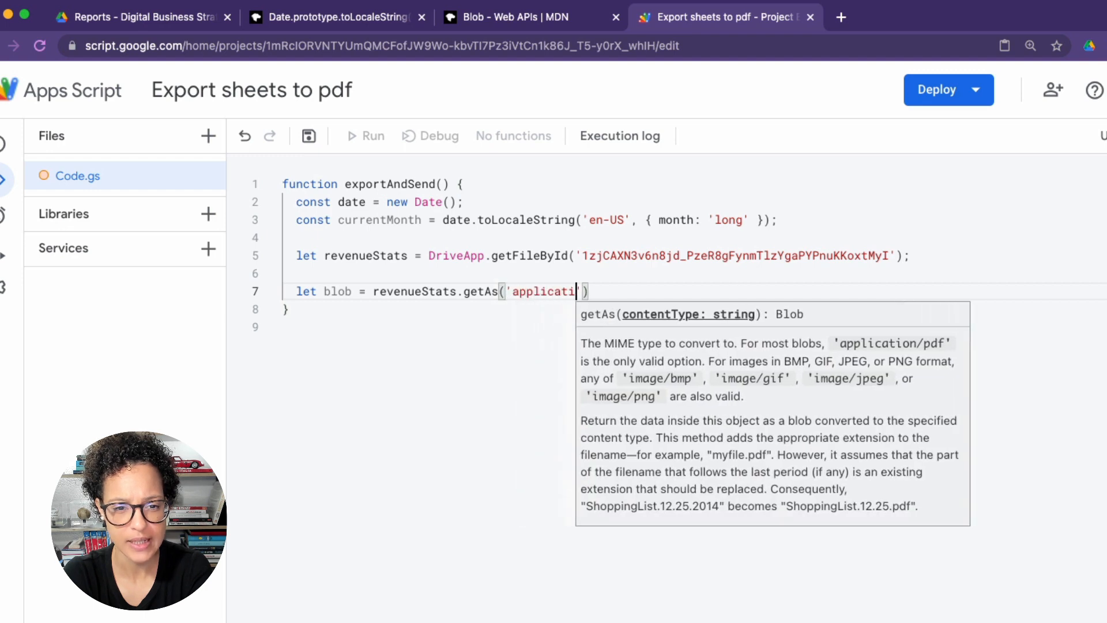
pyautogui.write('on/pdf')
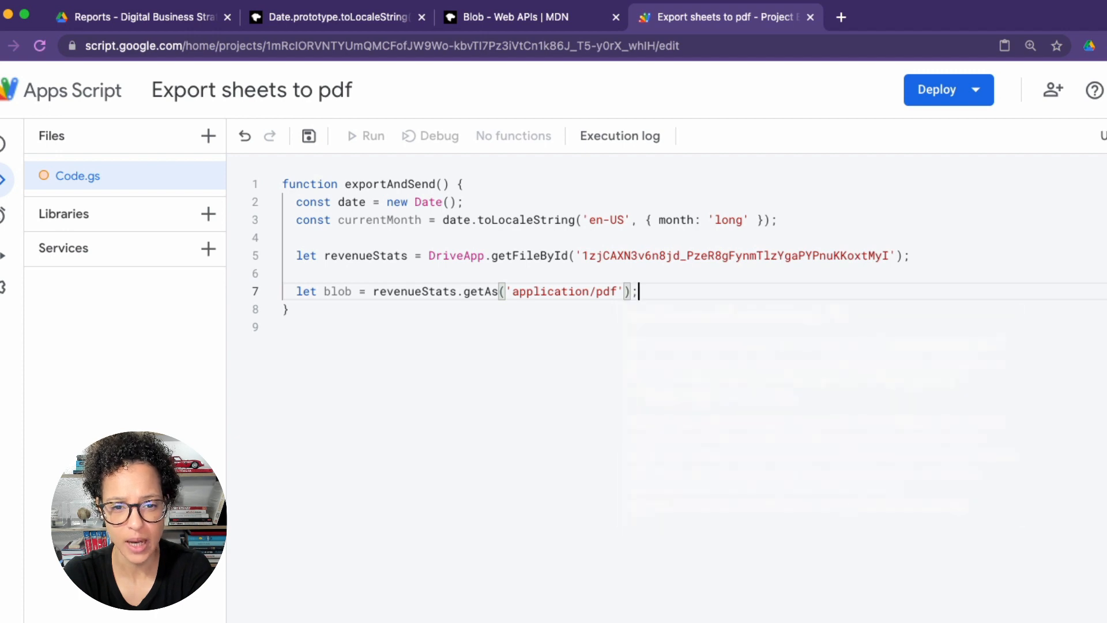
pyautogui.click(509, 17)
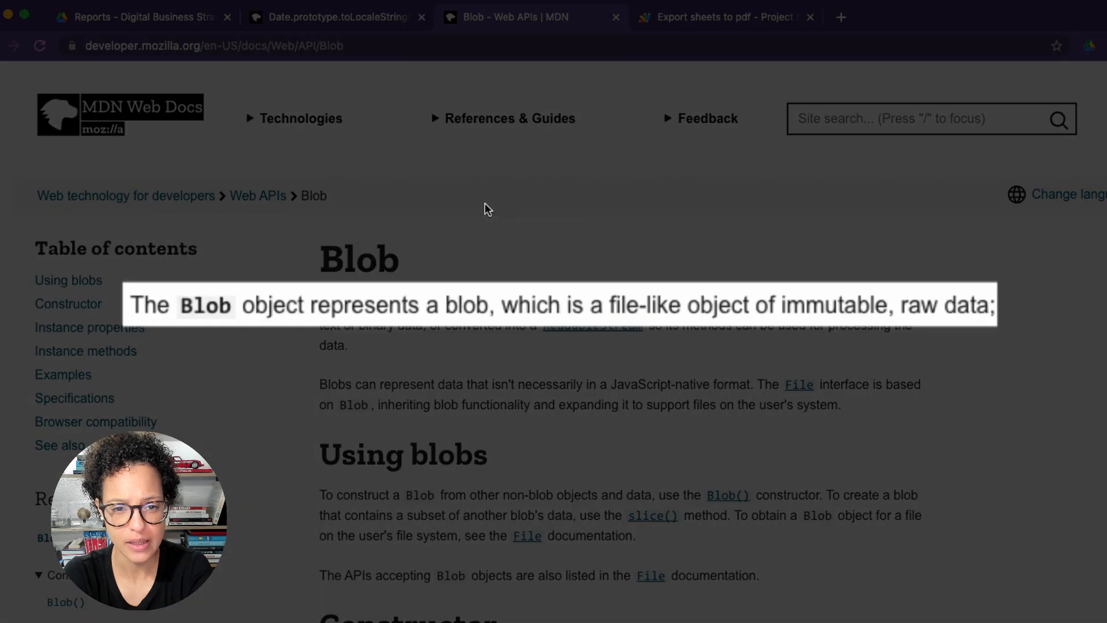
pyautogui.click(722, 17)
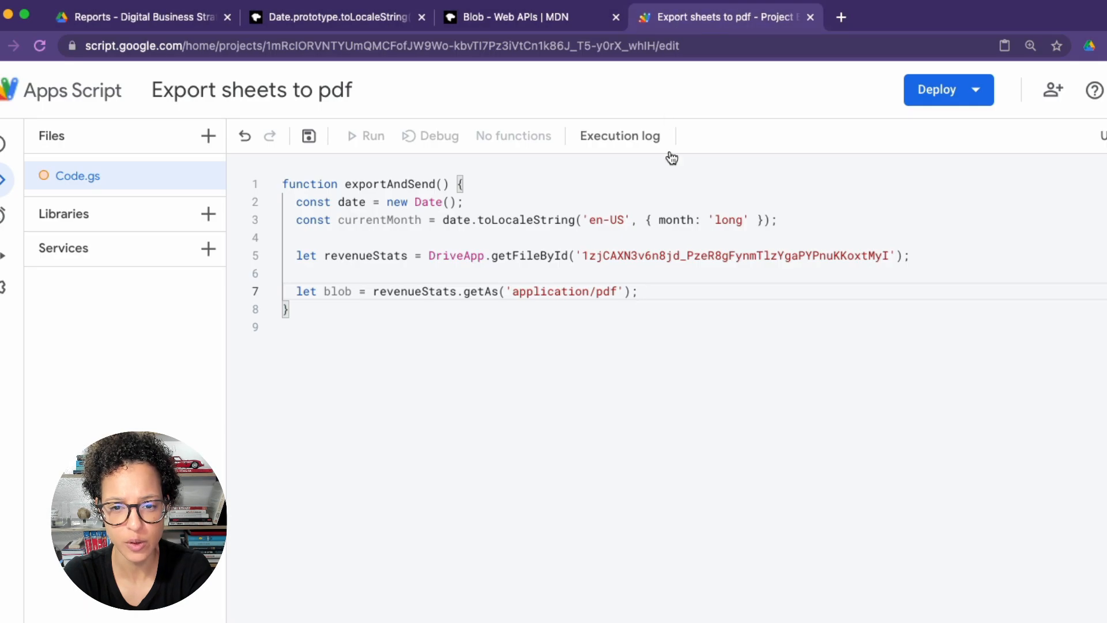
# Start let pdf = DriveApp.getFolderById('') and copy the PDF Reports folder link
pyautogui.write('let')
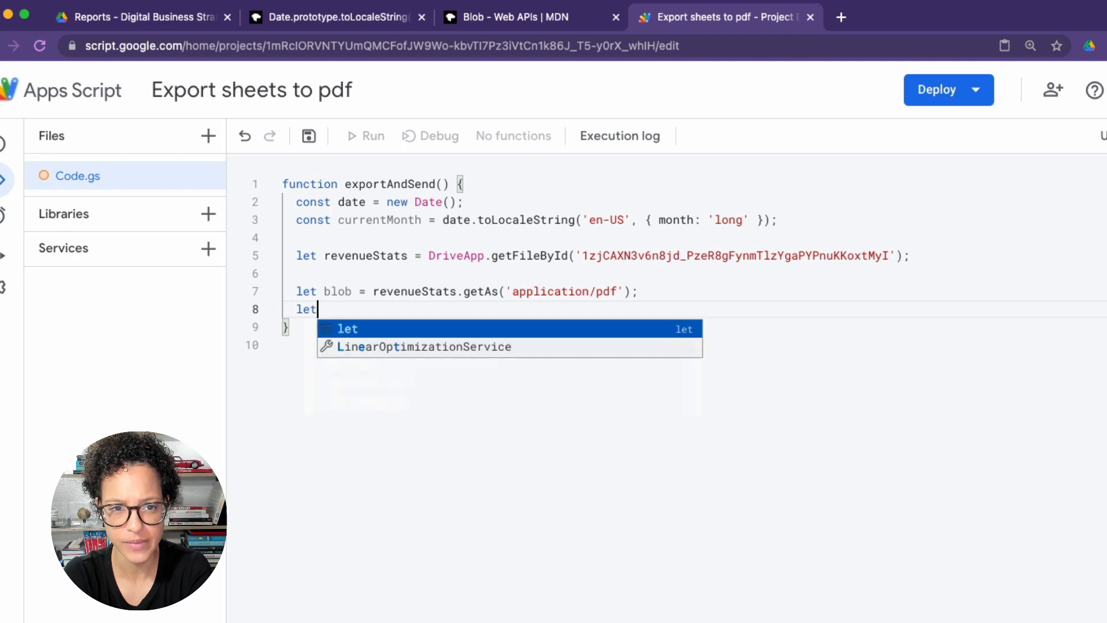
pyautogui.write('pdf =')
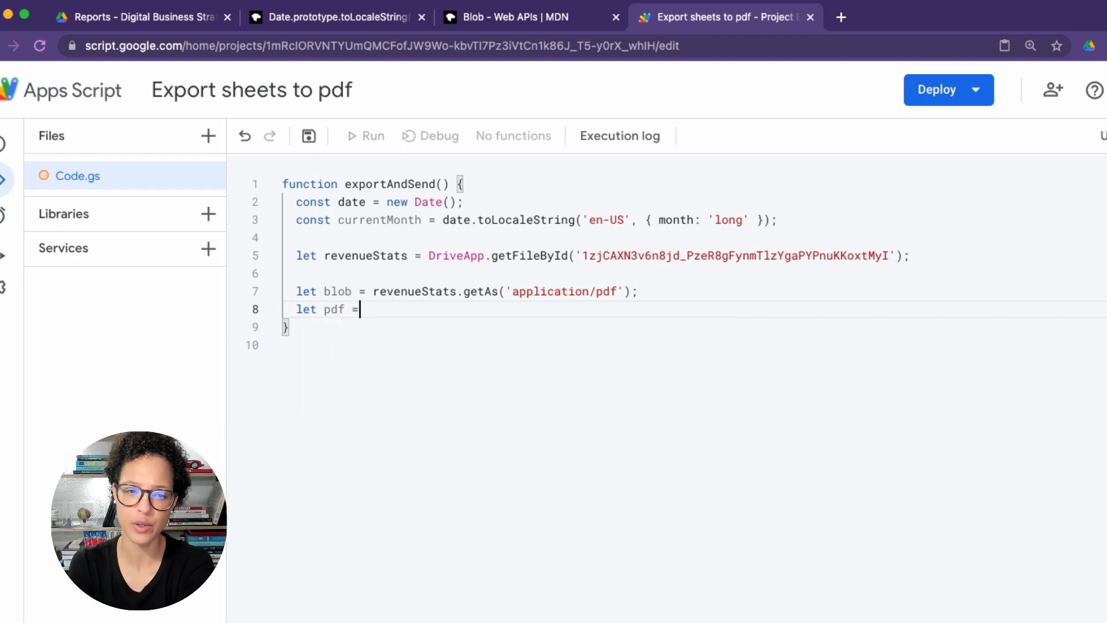
pyautogui.write('Dr')
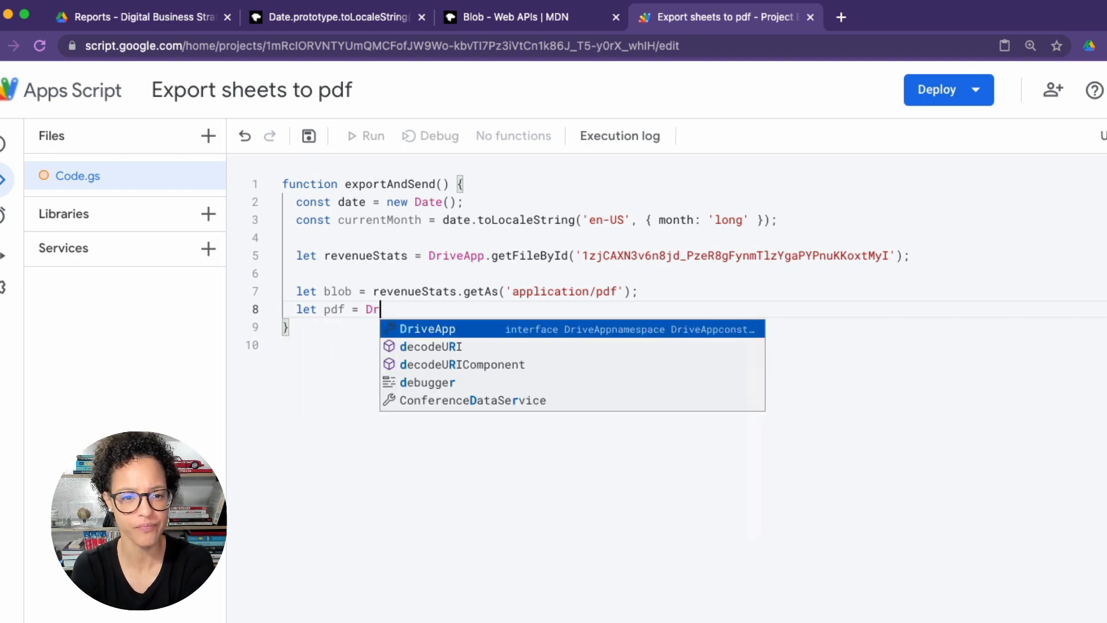
pyautogui.write('iveApp.get')
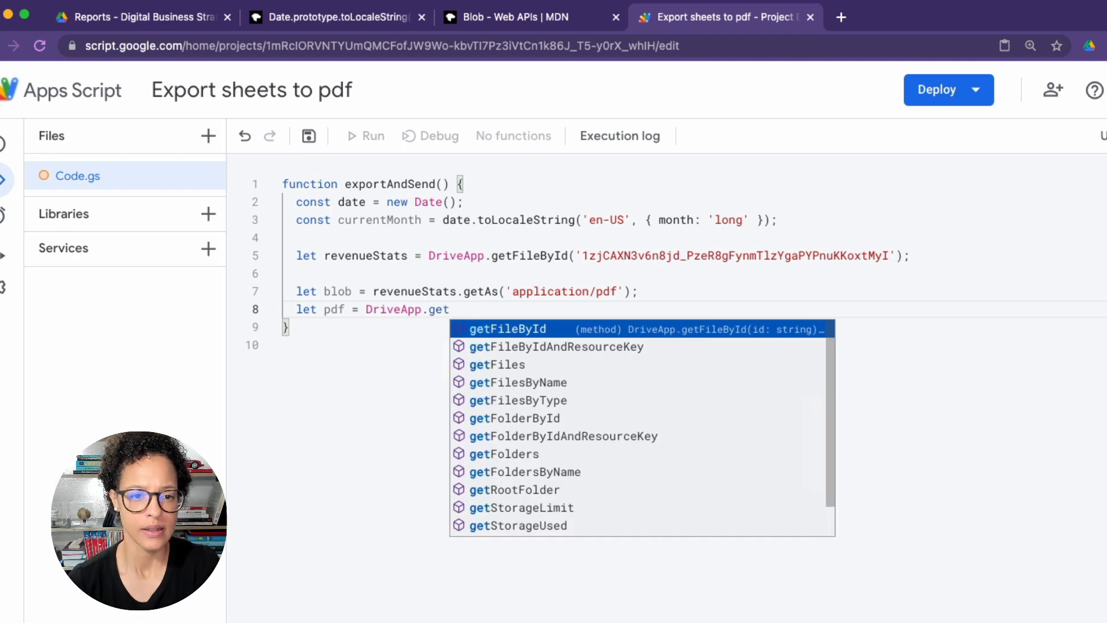
pyautogui.write('FolderById')
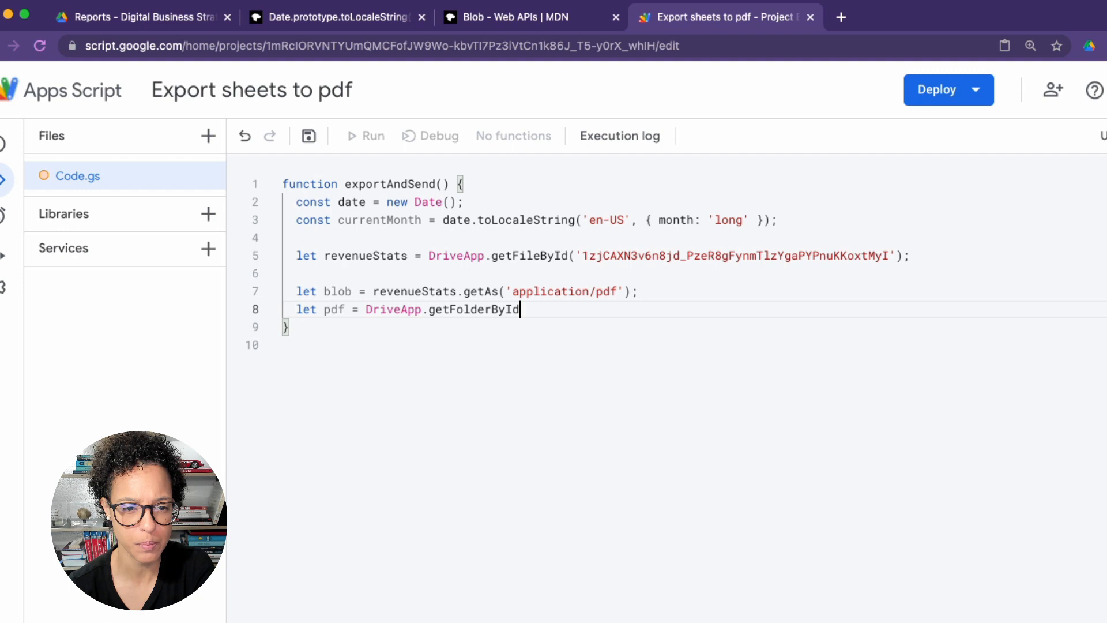
pyautogui.write('(')
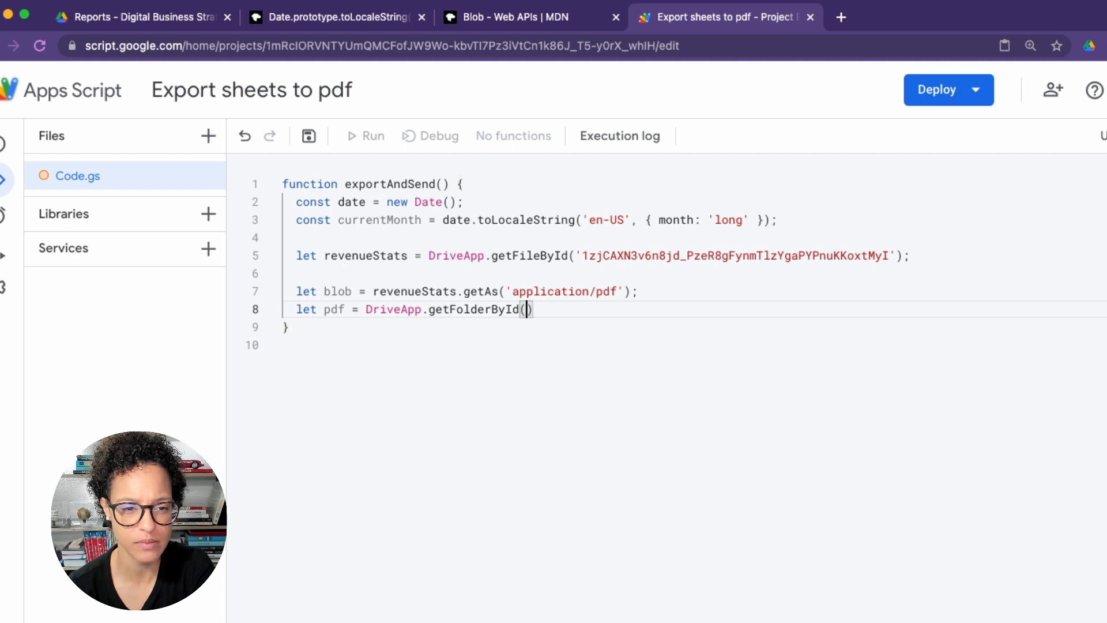
pyautogui.write("'")
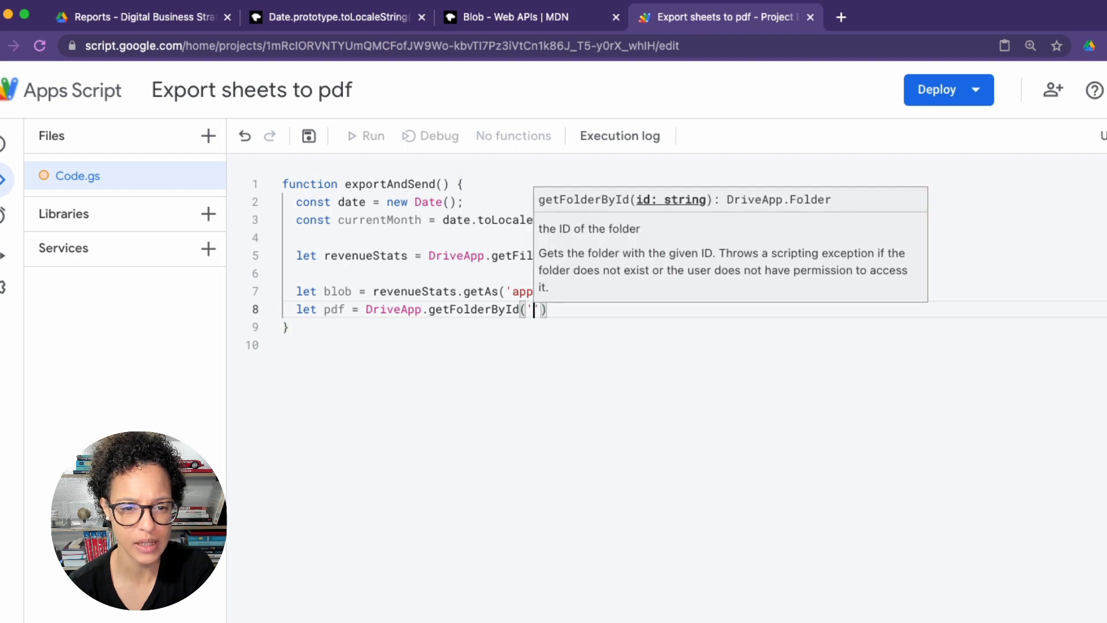
pyautogui.click(133, 17)
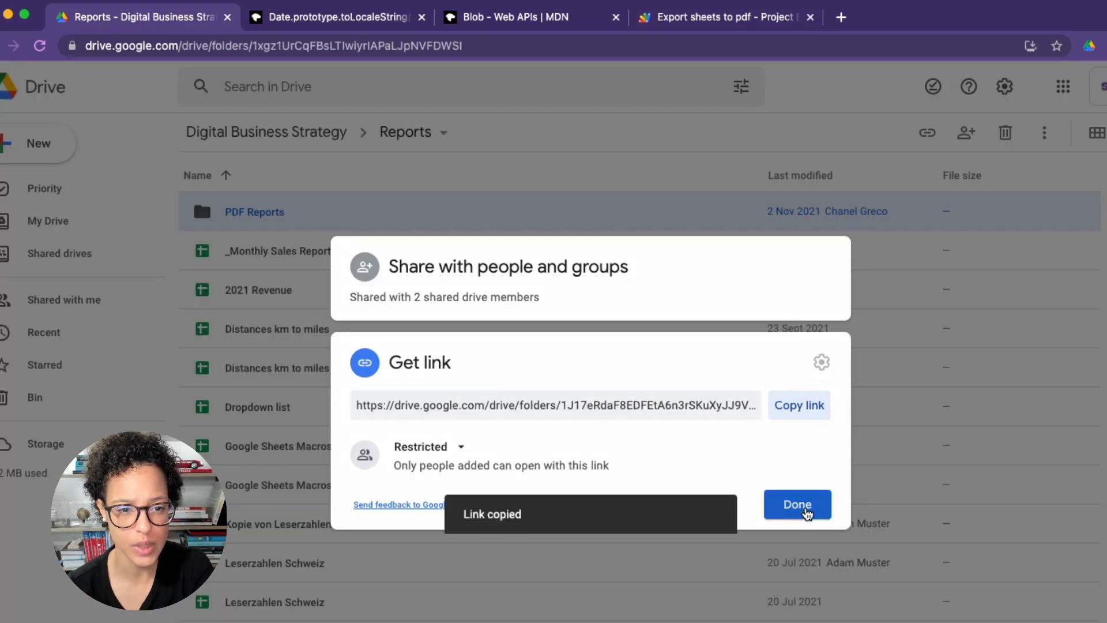
pyautogui.click(722, 17)
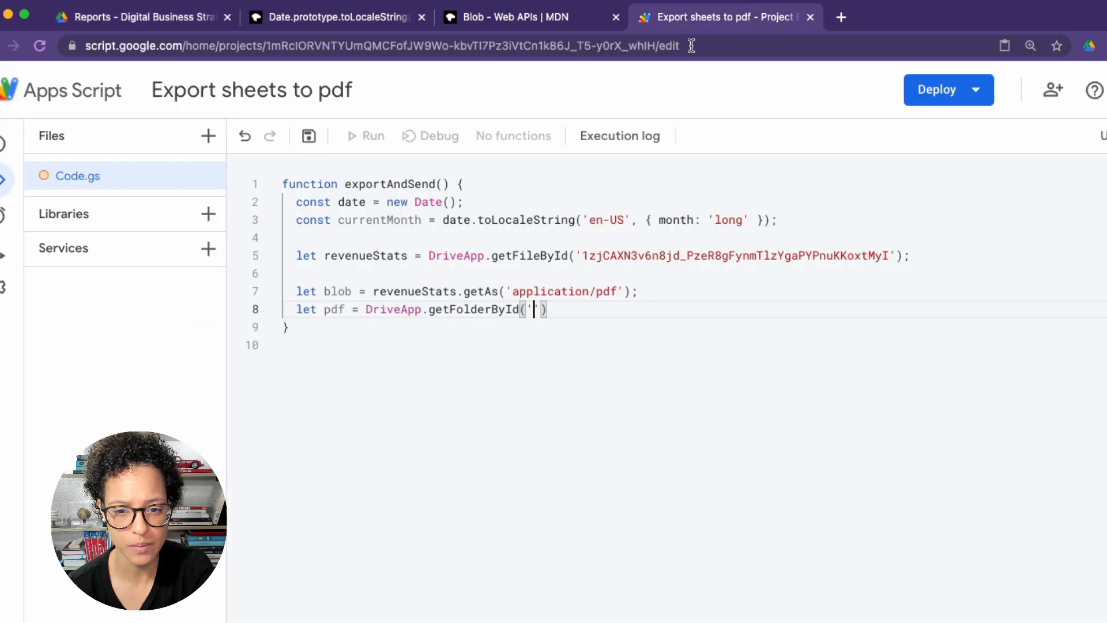
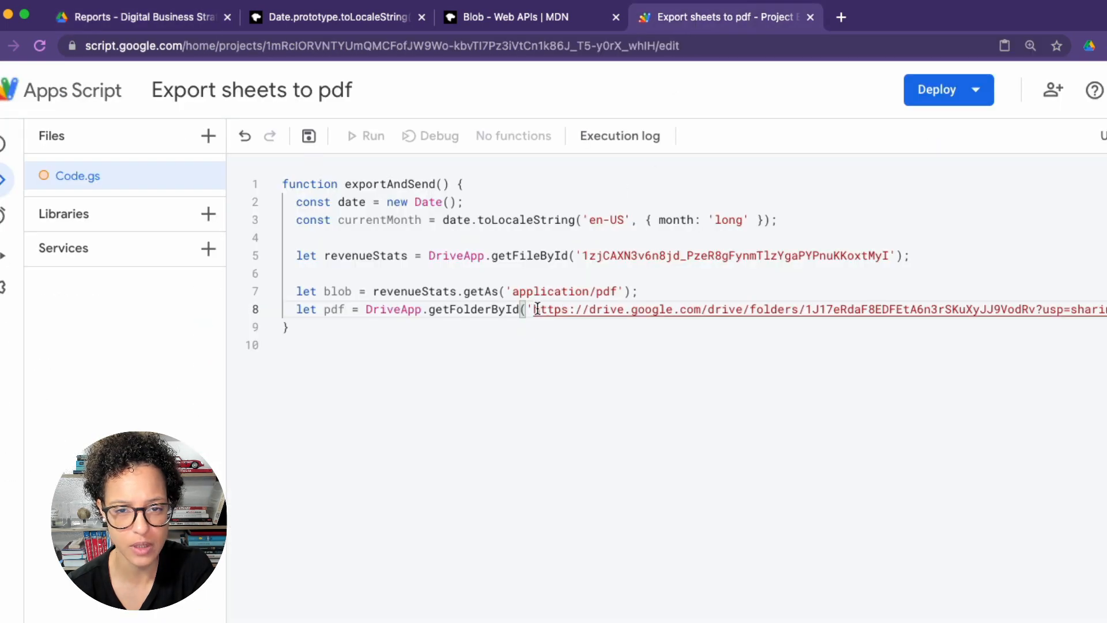
# Paste the folder link, trim it to the folder ID, and begin chaining .createFile
pyautogui.moveTo(534, 309); pyautogui.dragTo(802, 309)
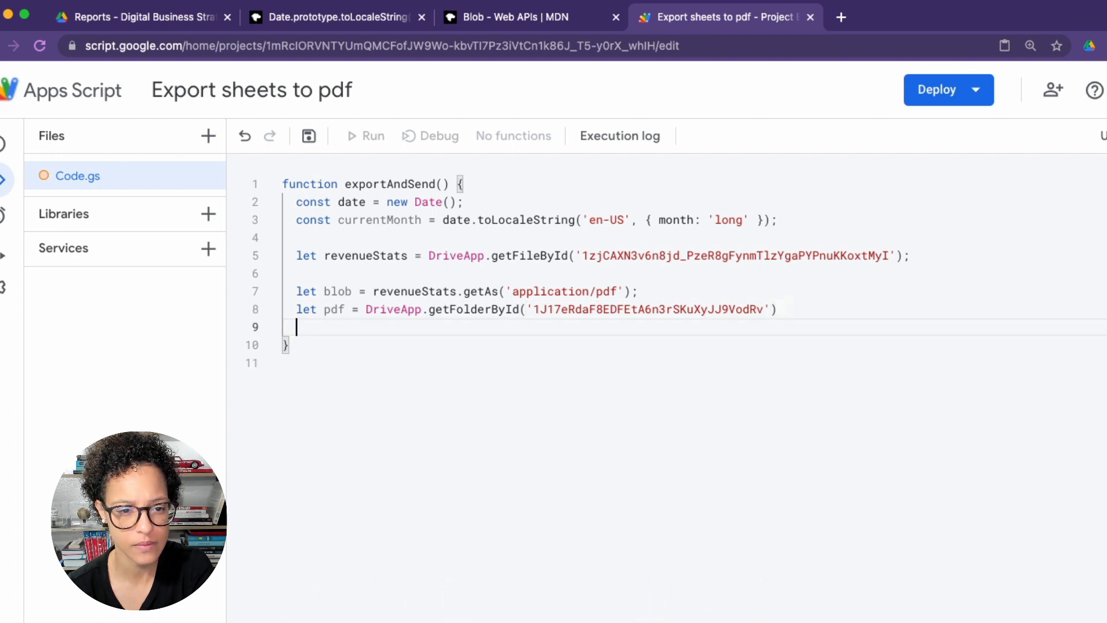
pyautogui.write('.createFile')
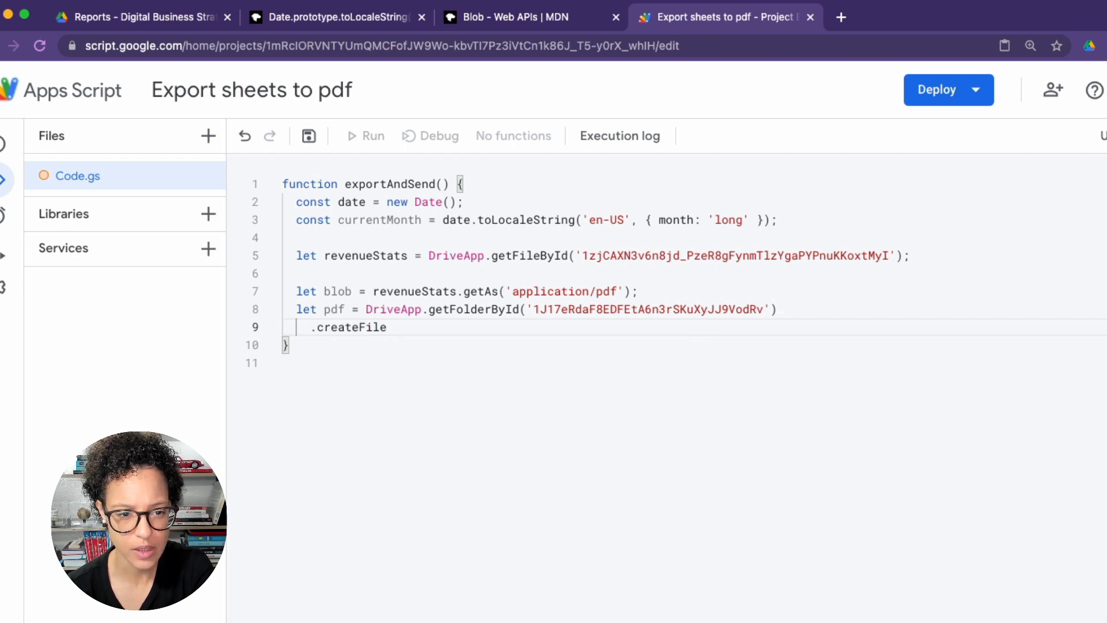
# Chain createFile(blob).setName(`Revenue Stats ${currentMonth}`) and begin a sendEmail line
pyautogui.write('(blob)')
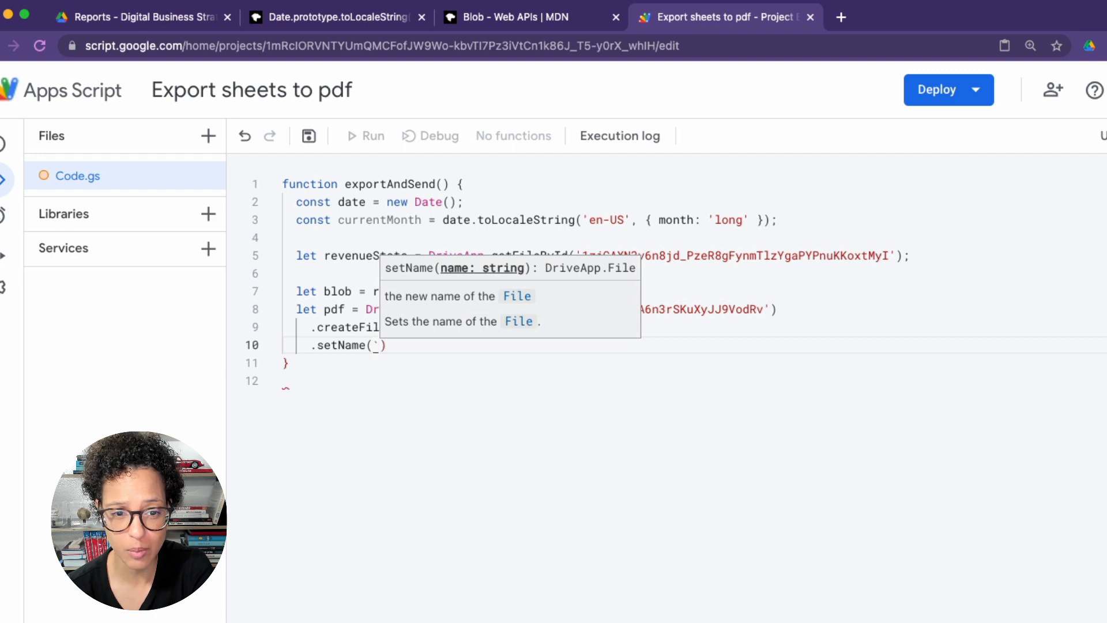
pyautogui.write('Revenue Stats $')
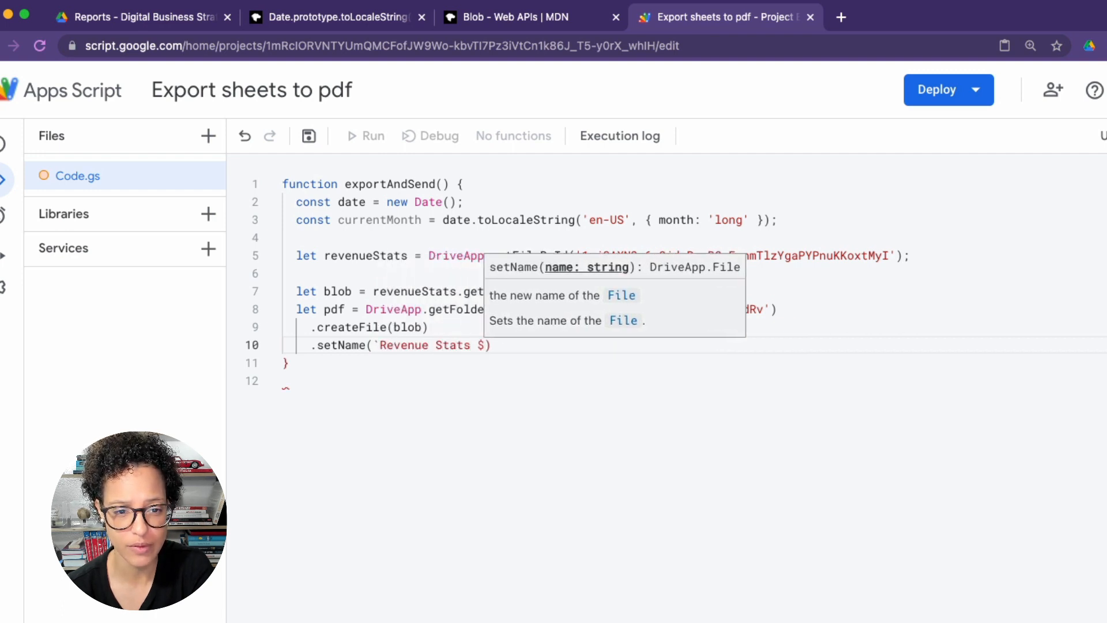
pyautogui.write('{currentMonth}`')
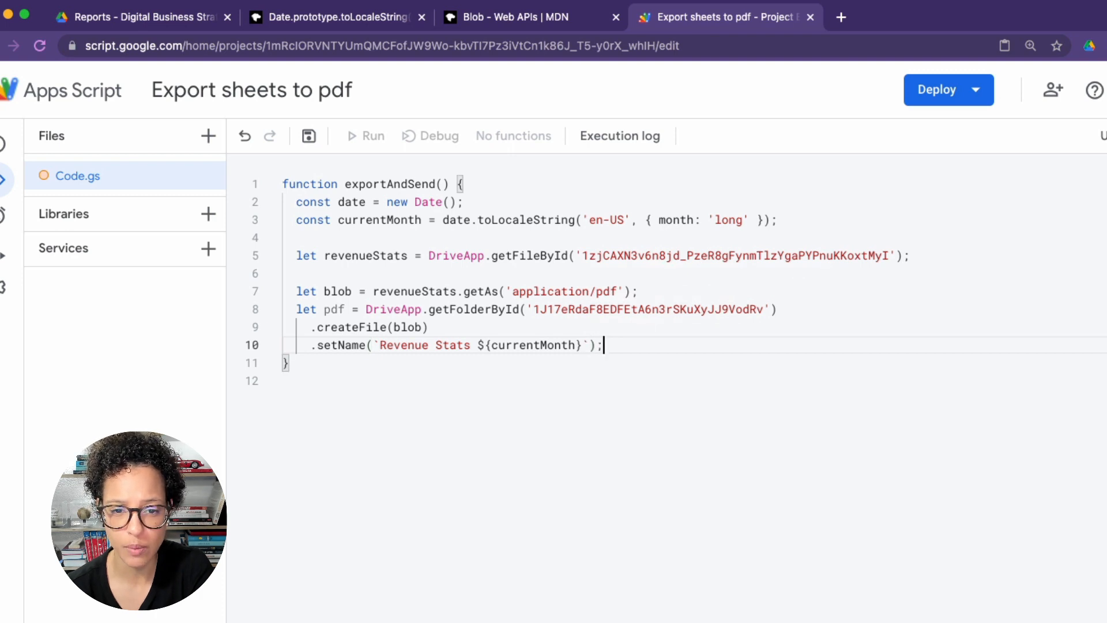
pyautogui.press('Enter')
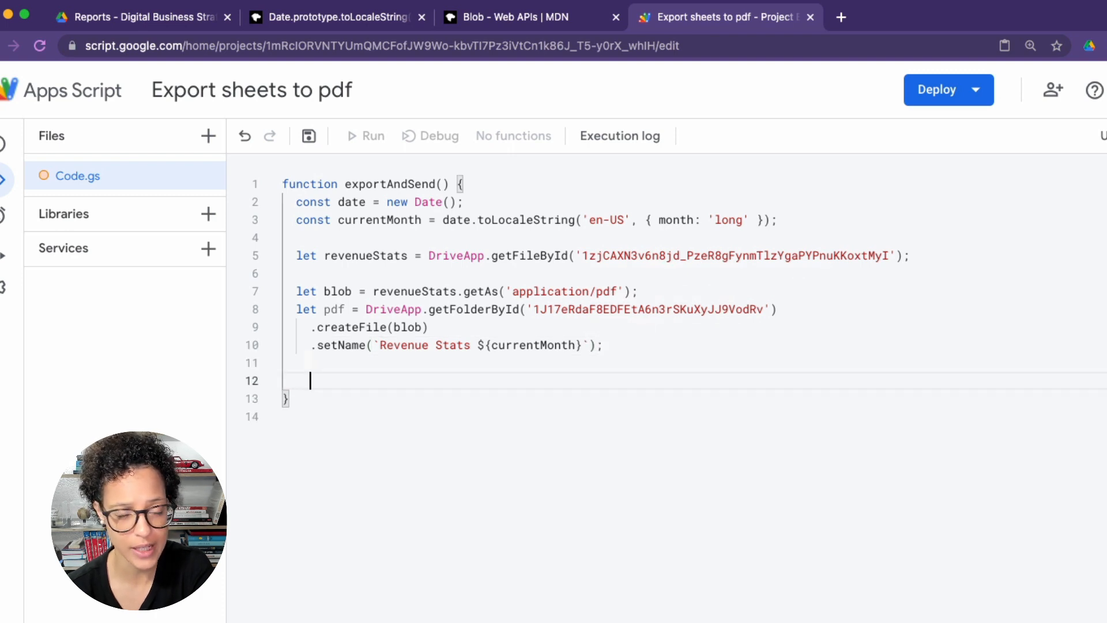
pyautogui.write('sendEmai')
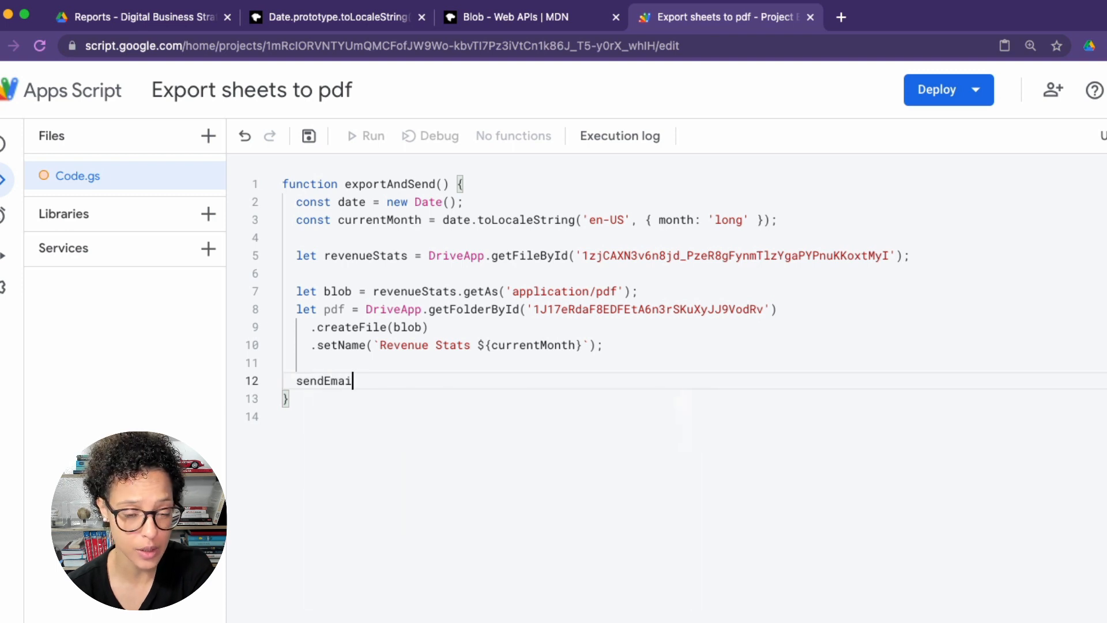
# Finish exportAndSend with sendEmail_(pdf, currentMonth) and begin a new function declaration below
pyautogui.write('_(pd')
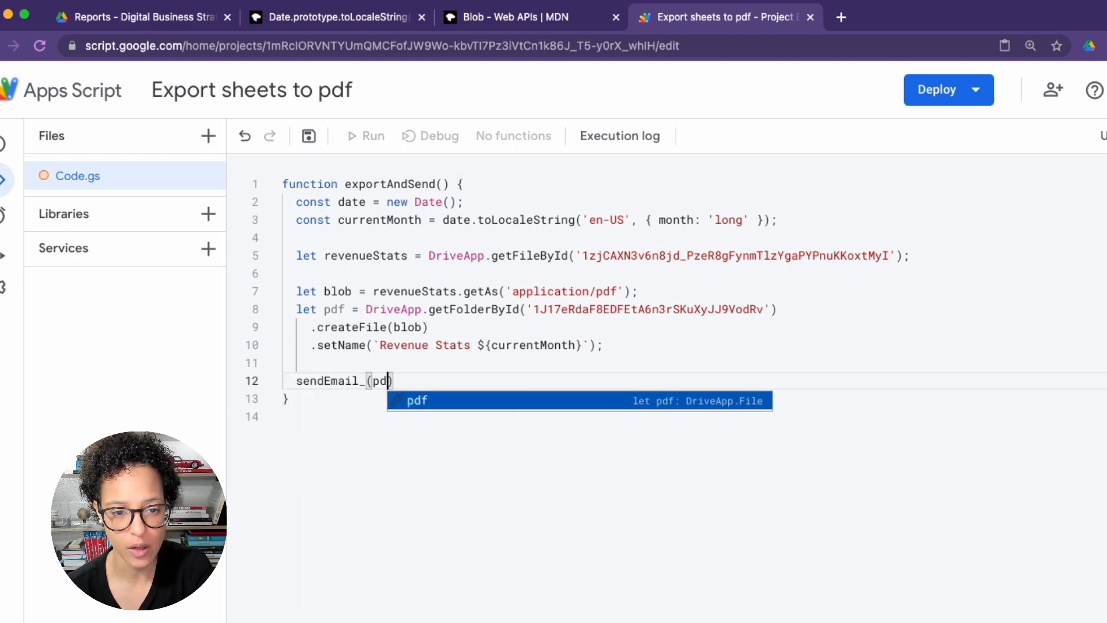
pyautogui.write(', currentMonth')
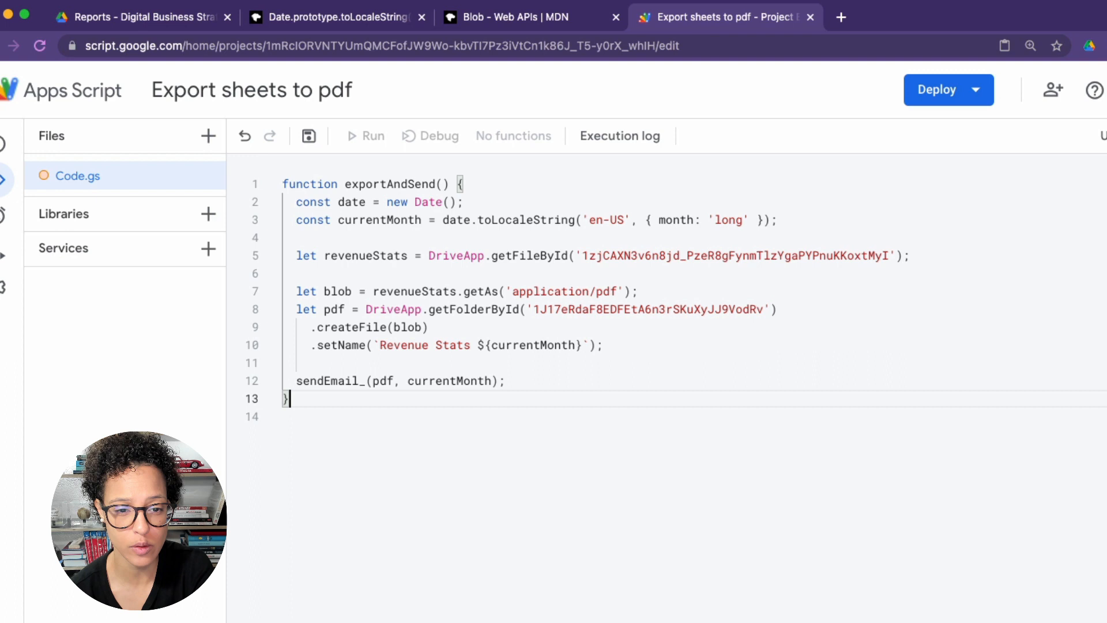
pyautogui.write('function')
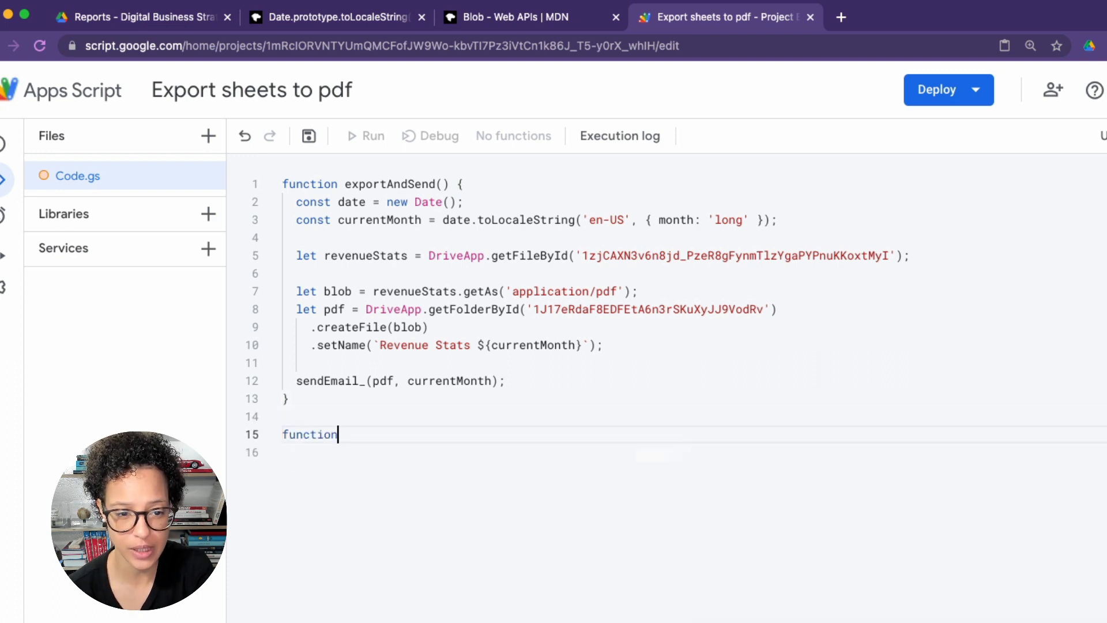
# Declare sendEmail_(pdf, currentMonth) and start a GmailApp.sendEmail call inside it
pyautogui.write('sendEmail_')
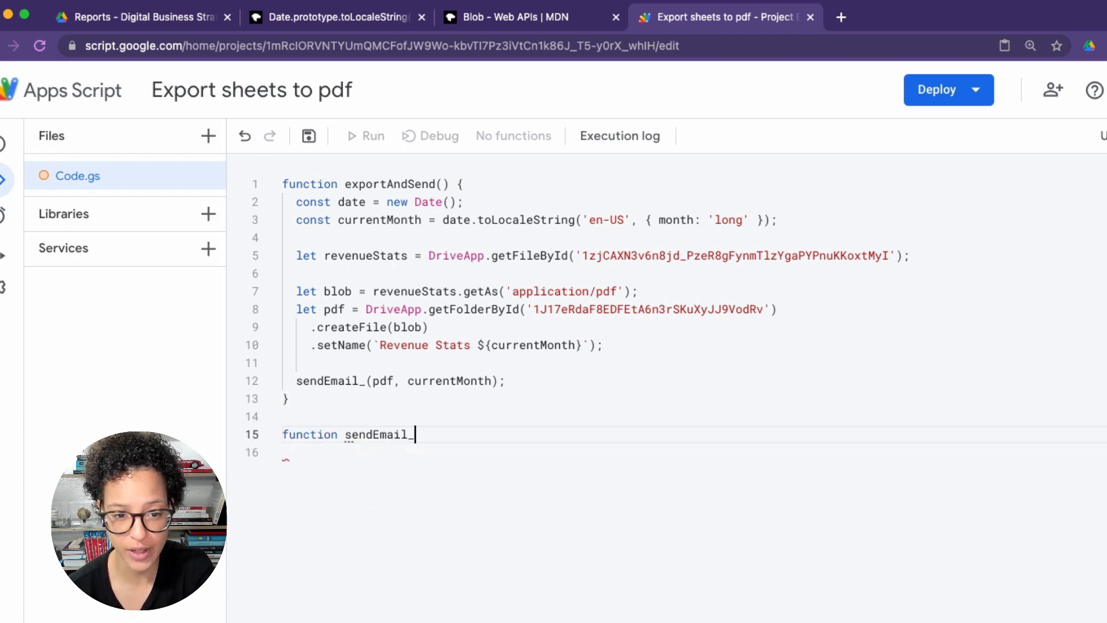
pyautogui.write('(pdf,')
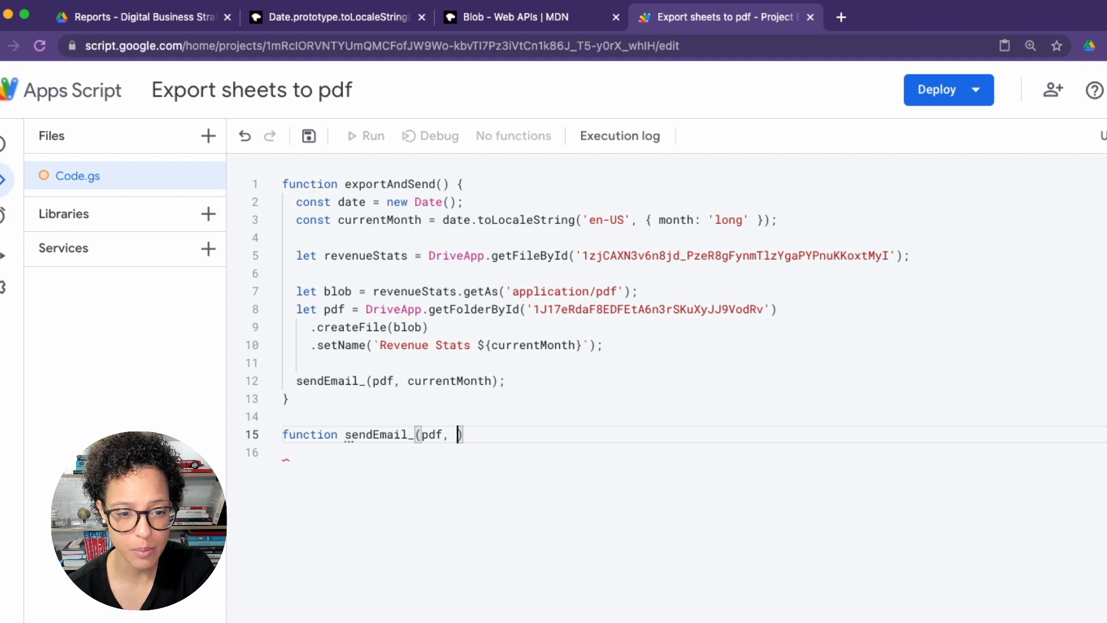
pyautogui.write('currentMonth)')
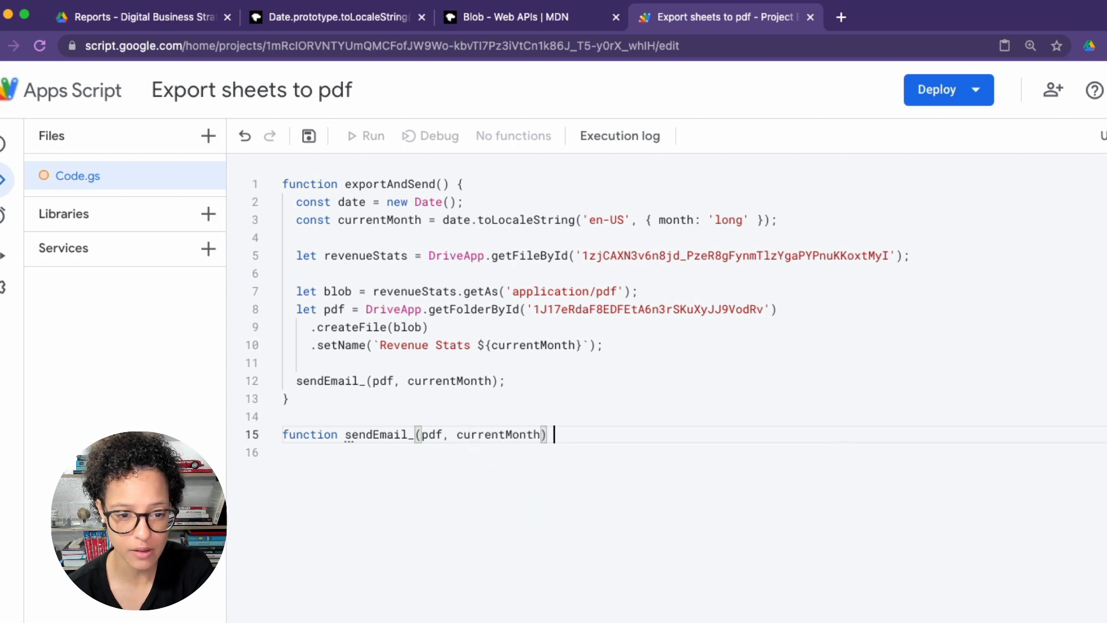
pyautogui.write('{')
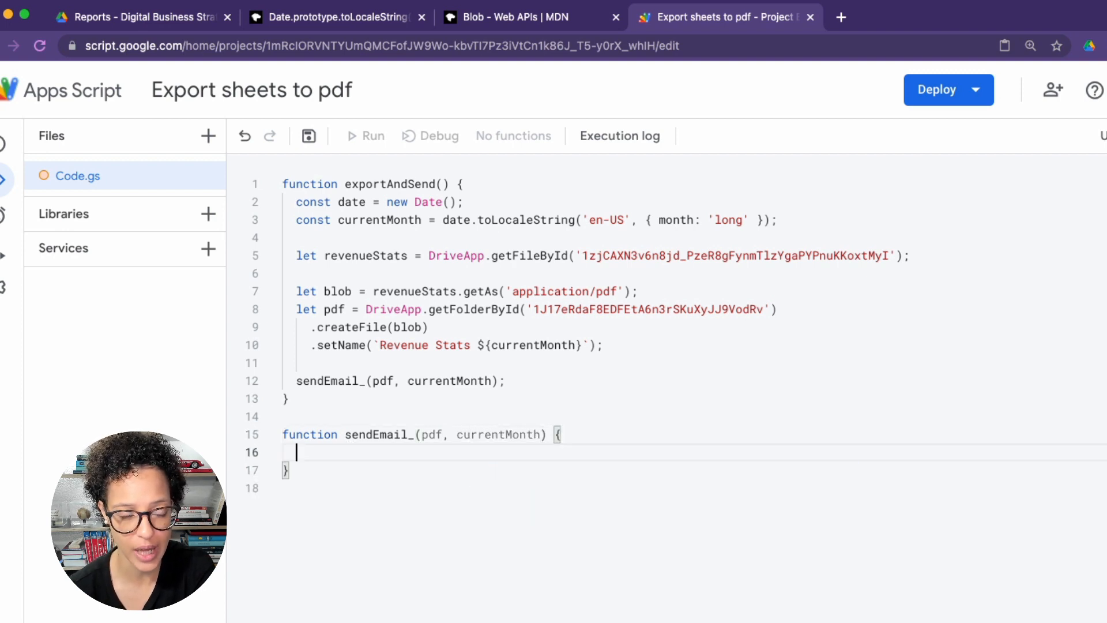
pyautogui.write('GmailApp.send')
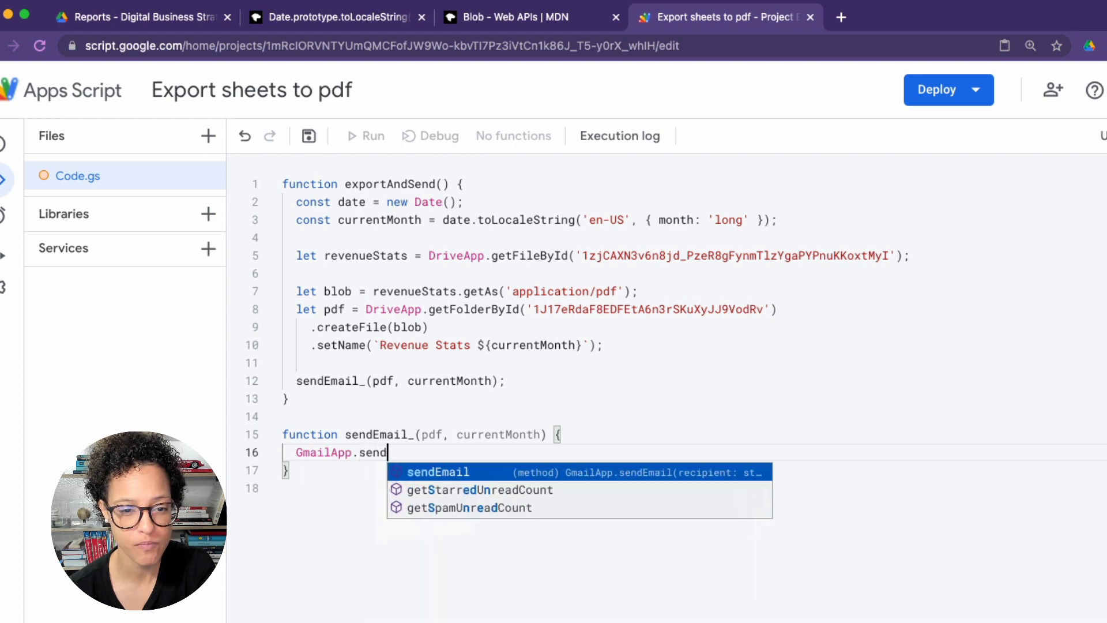
pyautogui.click(439, 472)
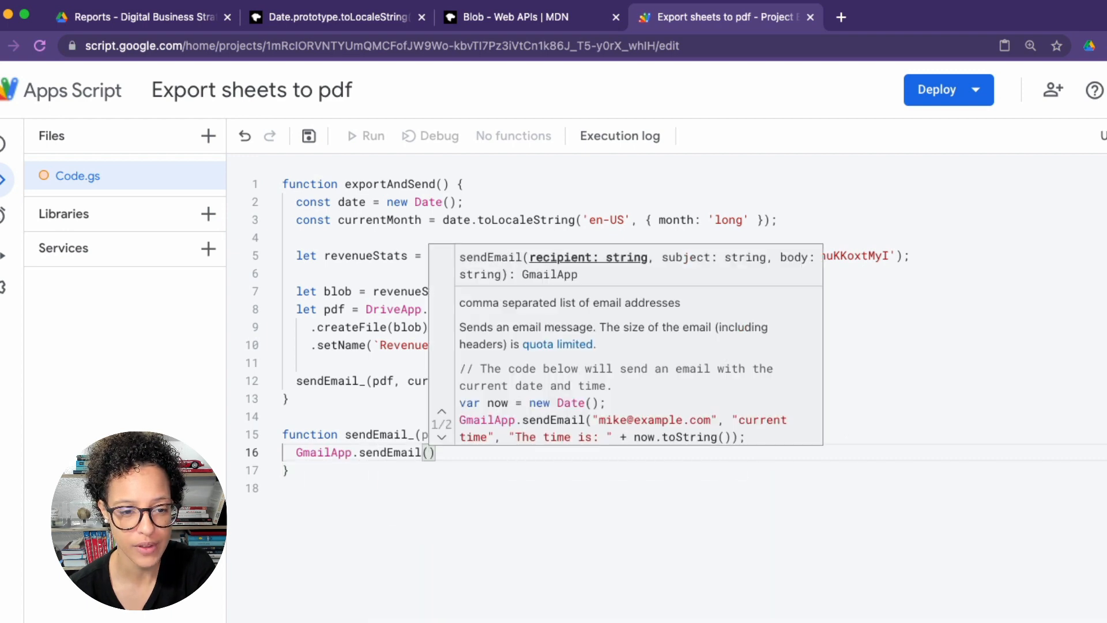
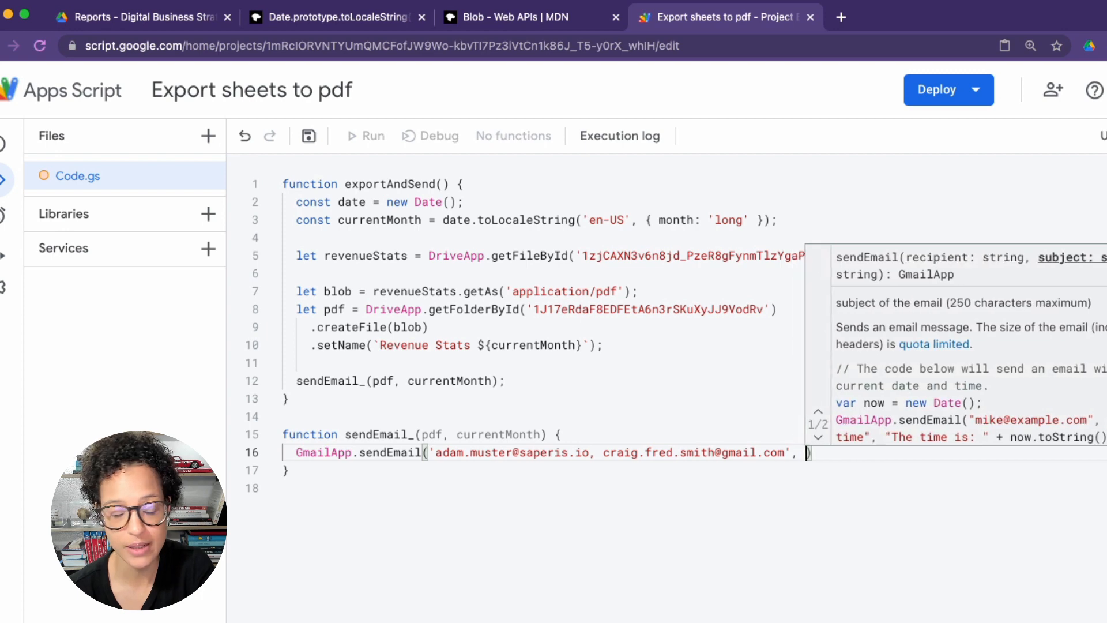
# Pass the ada and craig Gmail recipients and the `Revenue Stats ${currentMonth}` subject
pyautogui.write('`R')
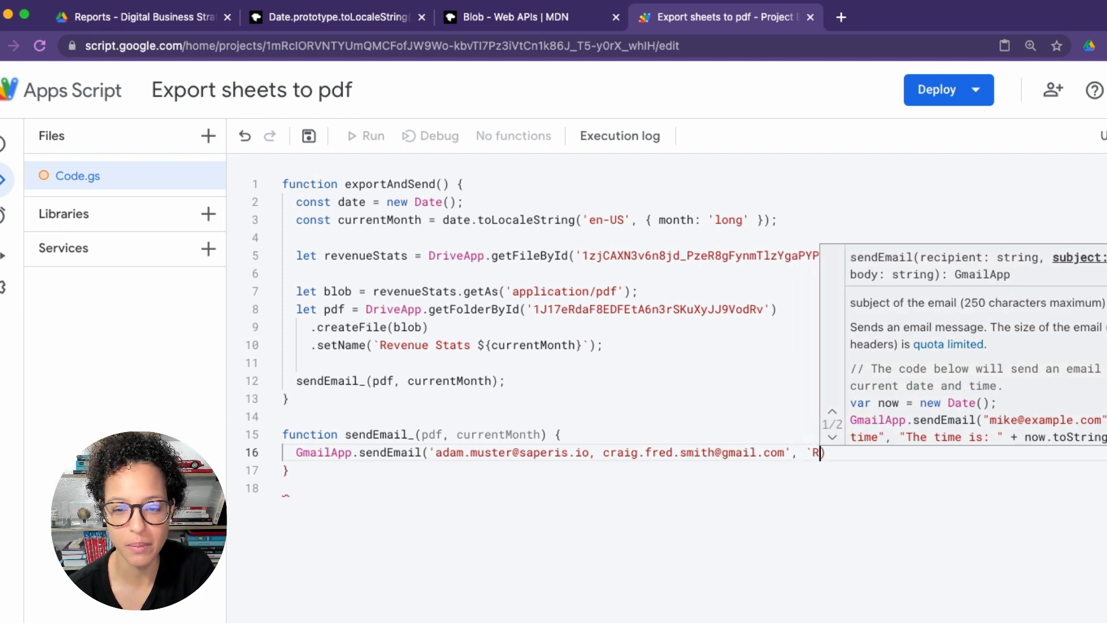
pyautogui.write('evenue Stats')
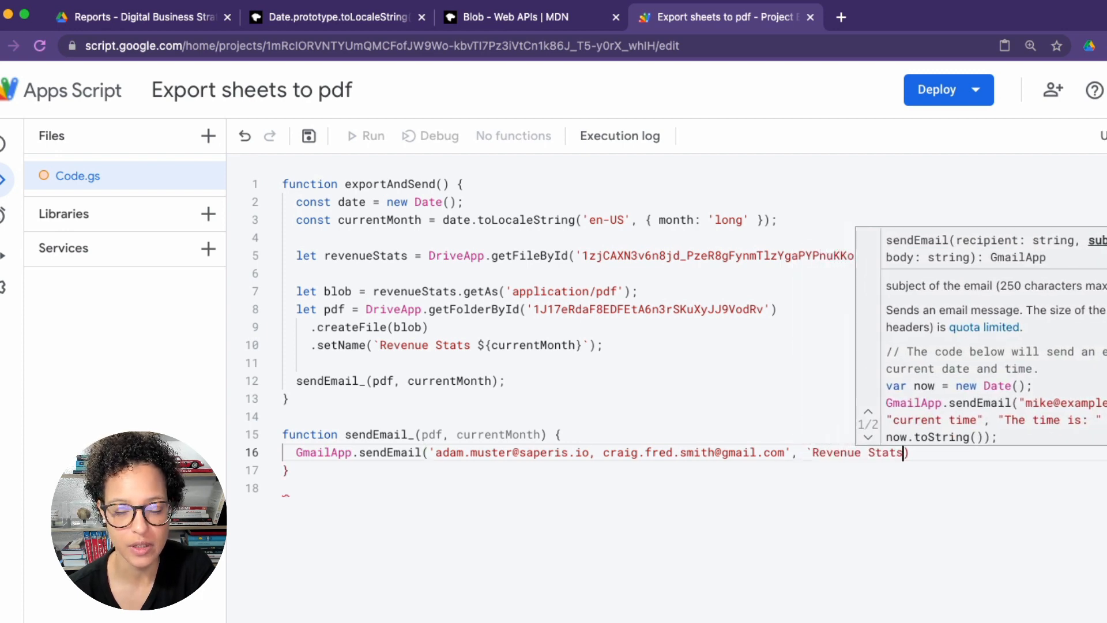
pyautogui.write('${cu')
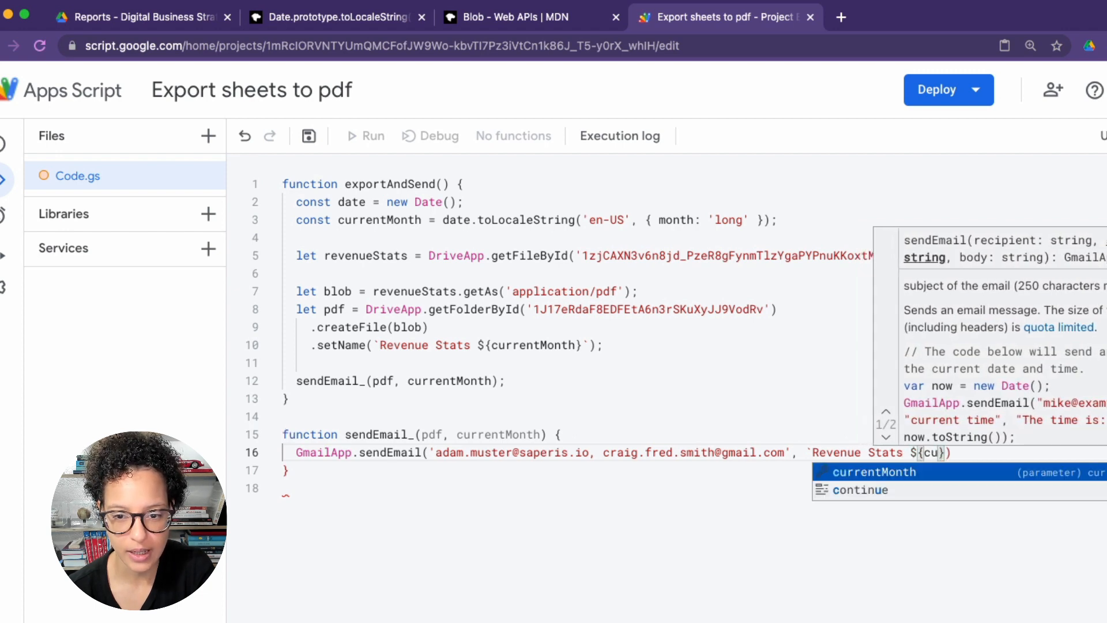
pyautogui.press('Tab')
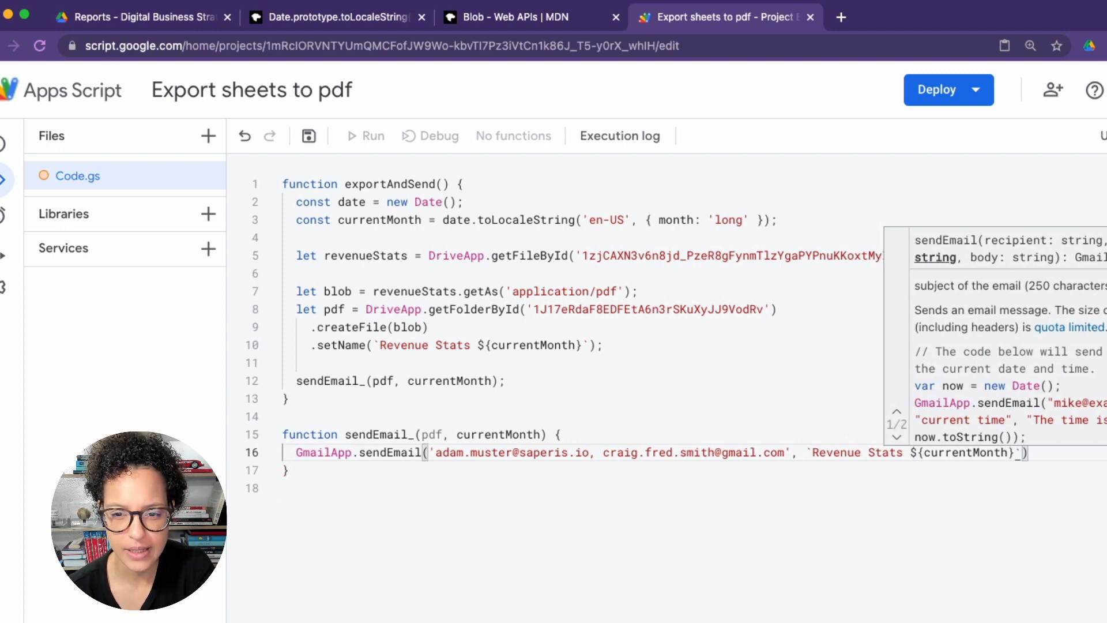
# Write the 'Dear shareholders' message body as the email's third argument
pyautogui.write(',')
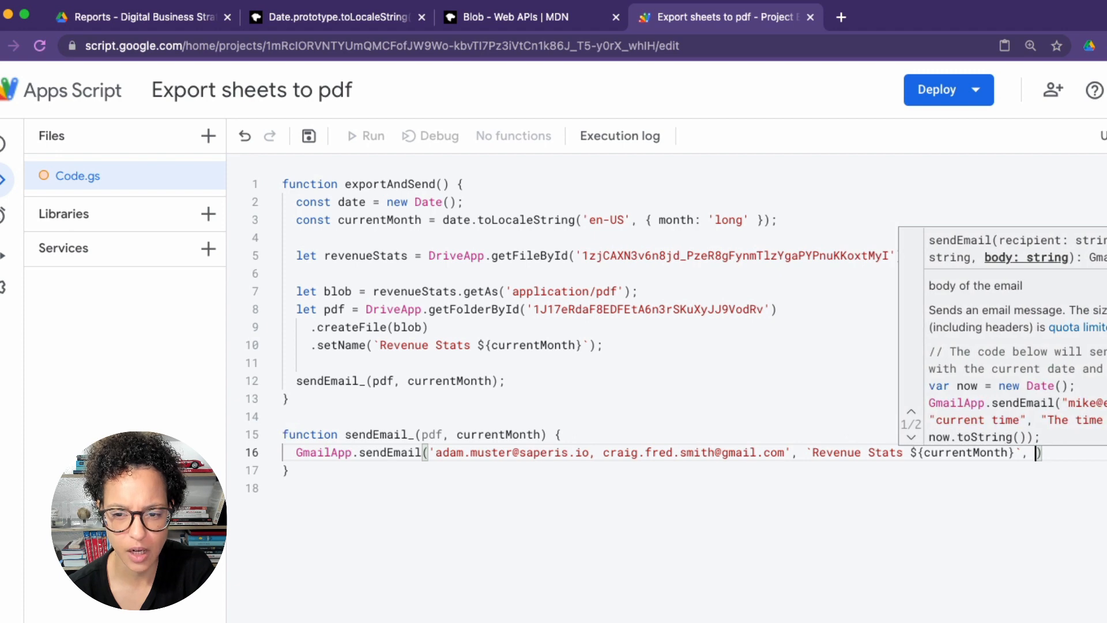
pyautogui.write("'Dear '")
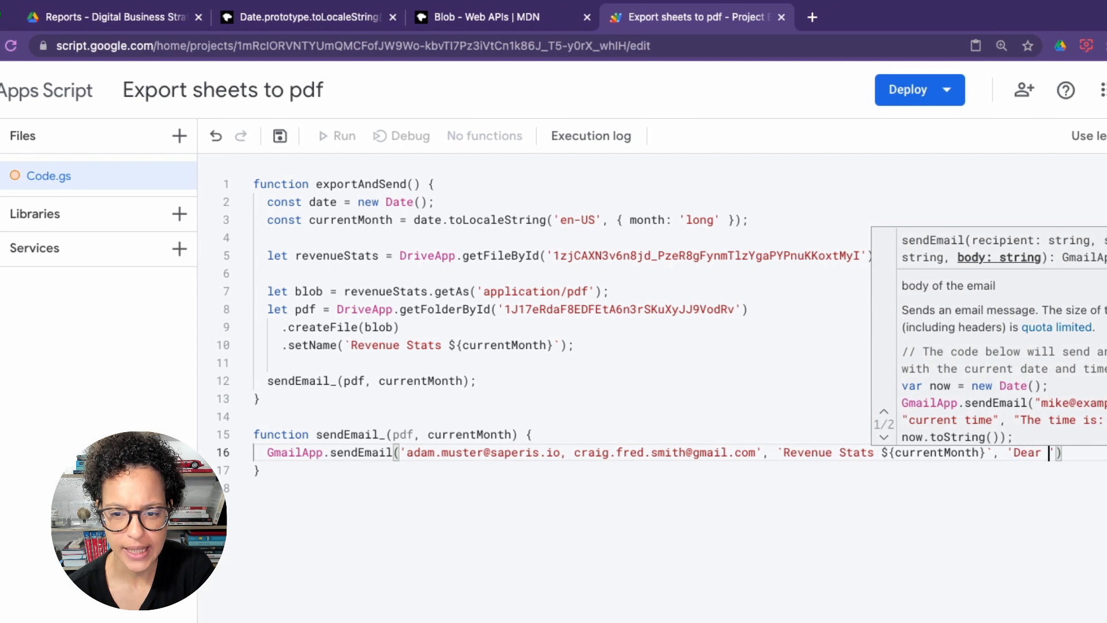
pyautogui.write('shareholders')
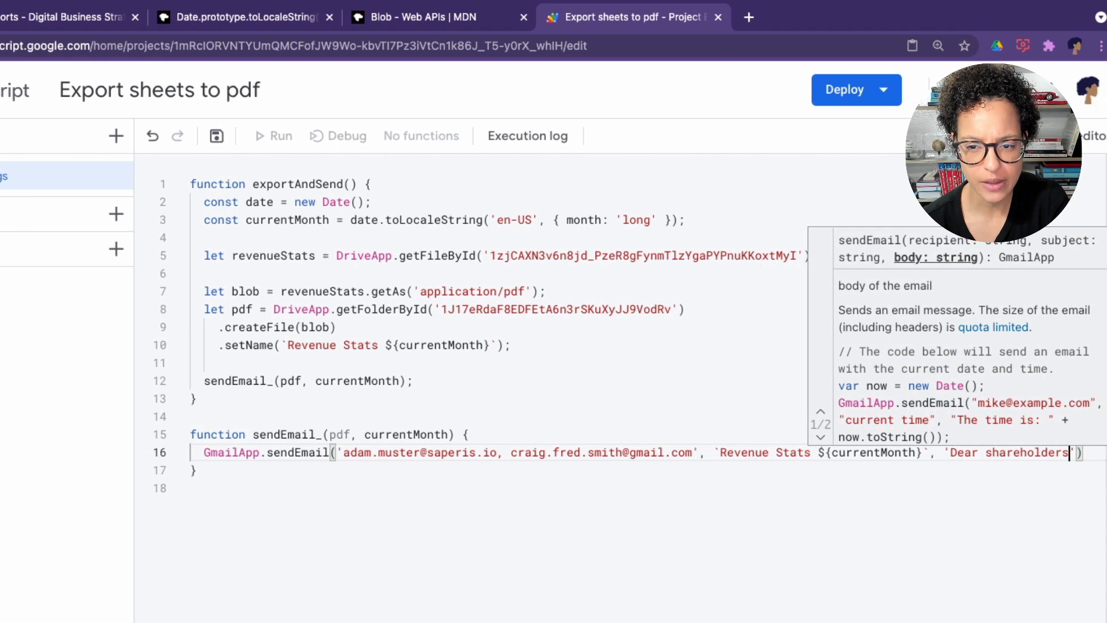
pyautogui.write('find the current rev')
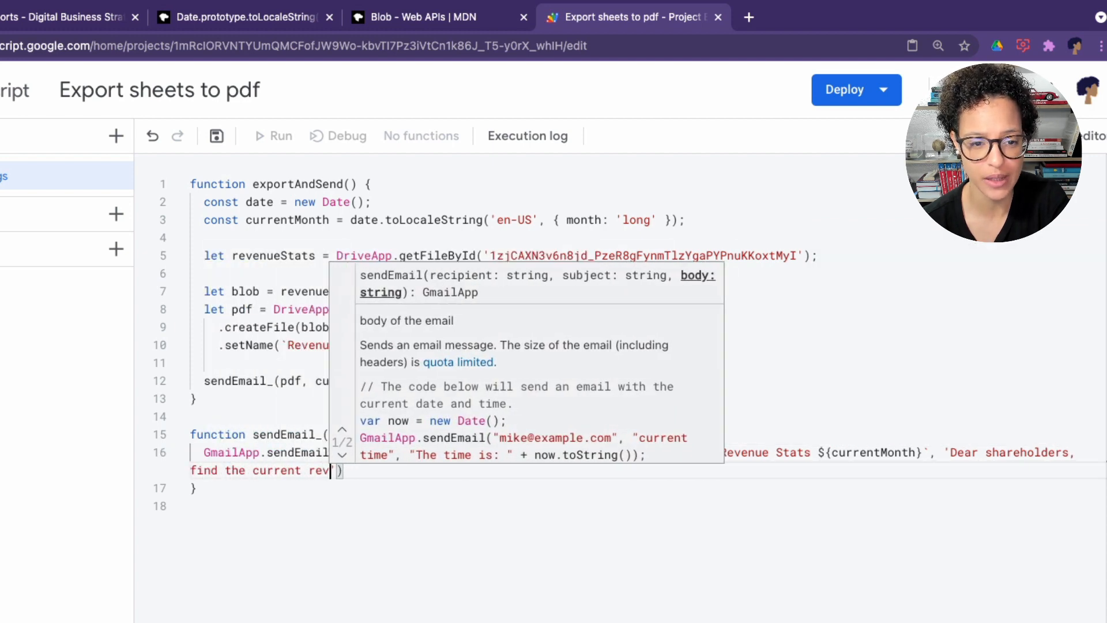
pyautogui.write('adam.mus')
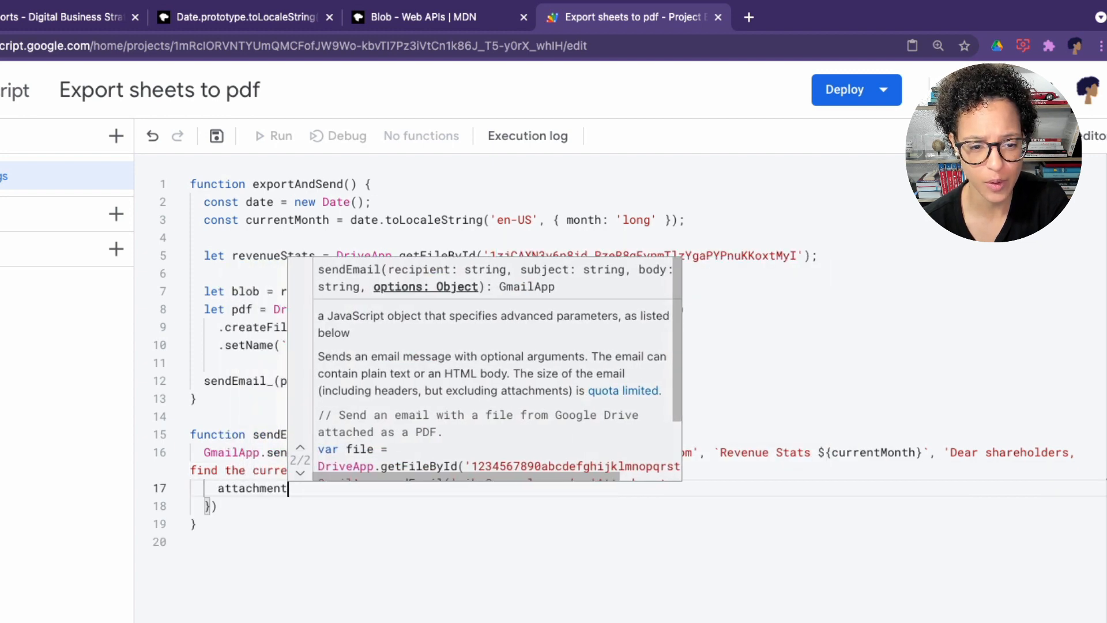
# Add { attachments: [pdf] } as the options argument to GmailApp.sendEmail
pyautogui.write('attachments: [')
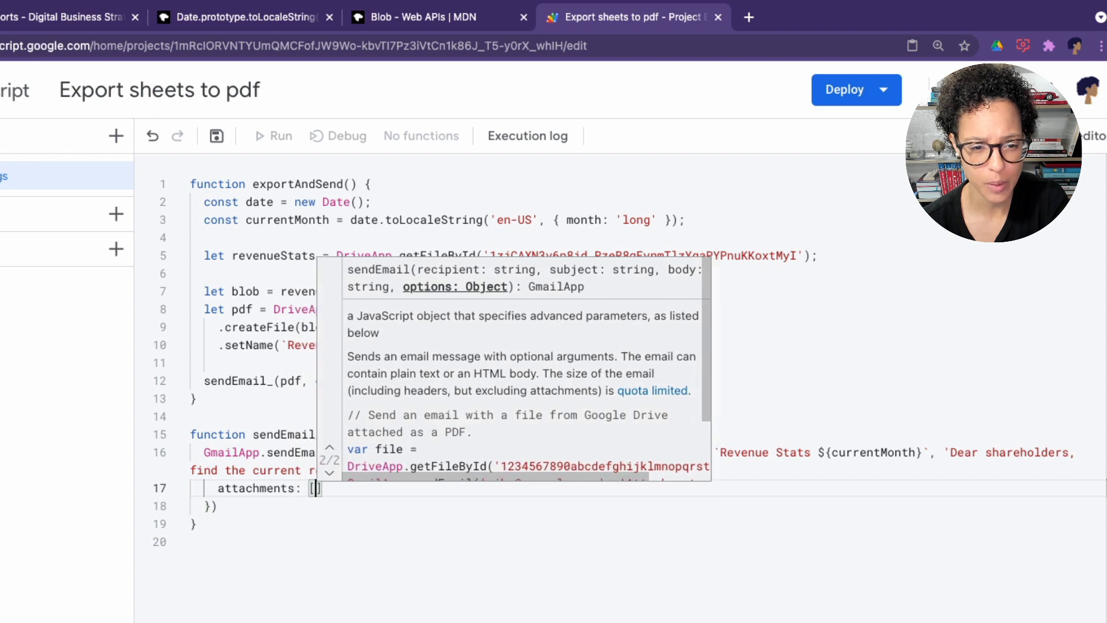
pyautogui.write('pdf')
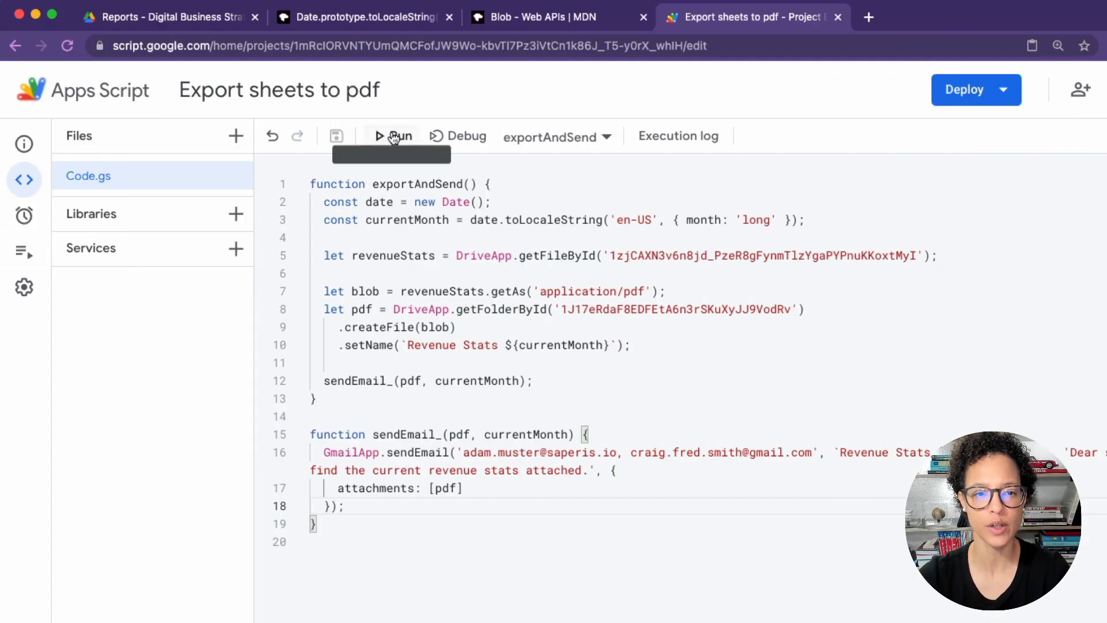
# Run exportAndSend and authorise Gmail and Drive access for your account
pyautogui.click(393, 136)
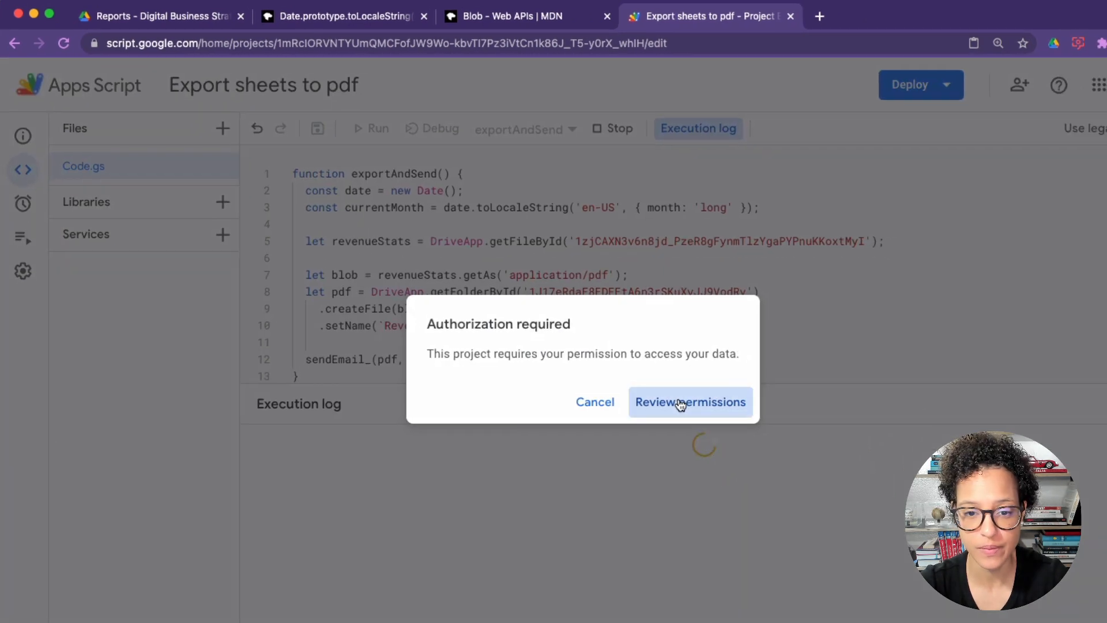
pyautogui.click(691, 402)
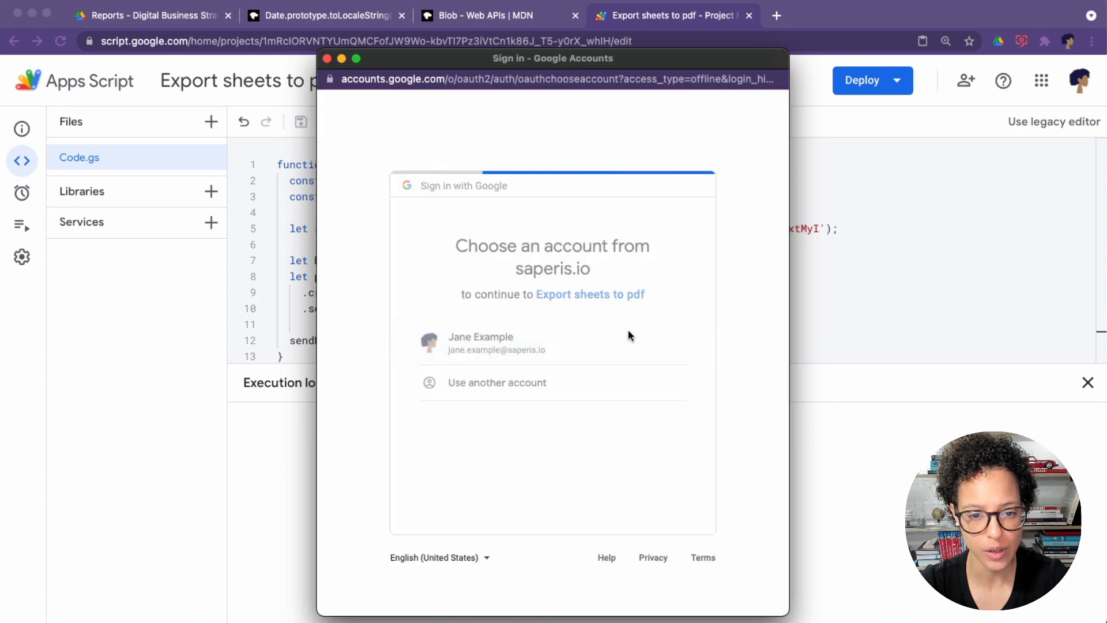
pyautogui.click(498, 343)
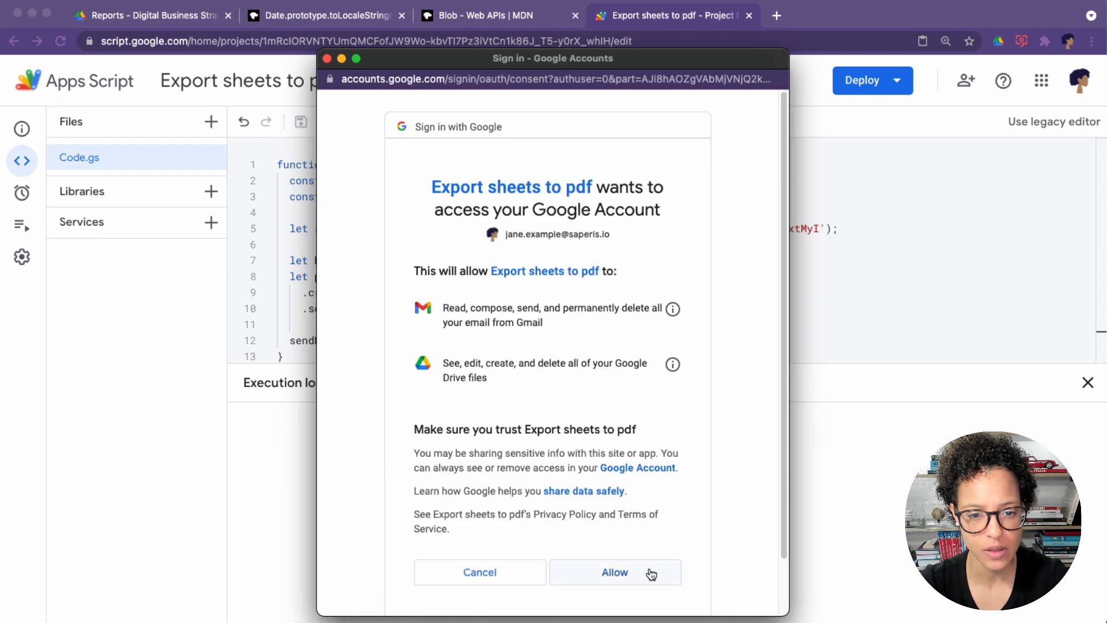
pyautogui.click(615, 573)
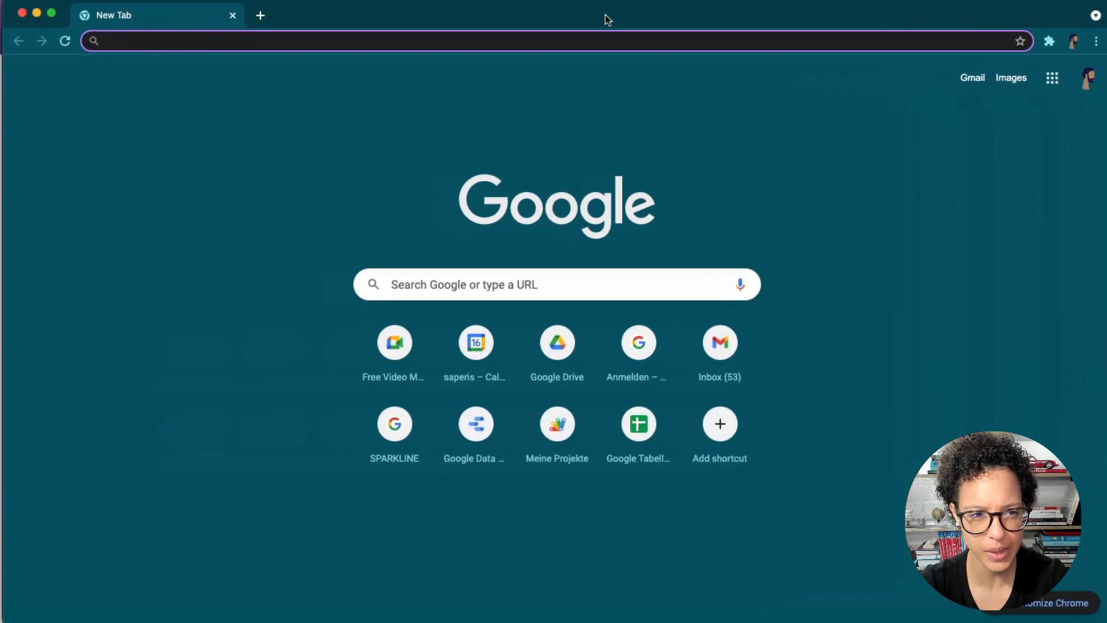
# Check the Revenue Stats November email in Gmail and the PDF Reports folder, then return to the script
pyautogui.click(720, 342)
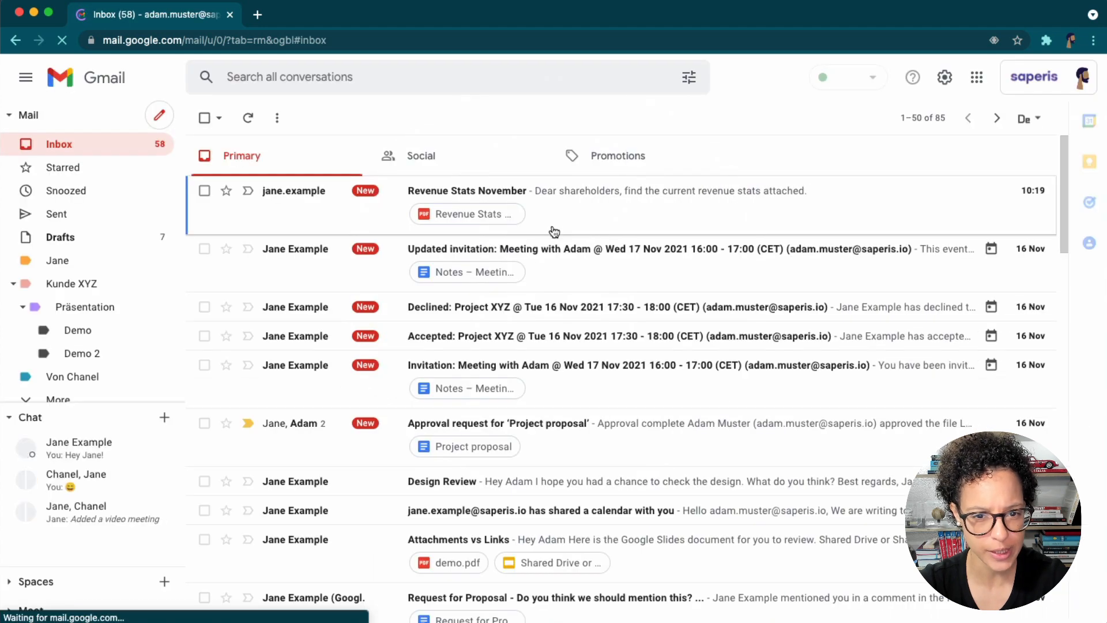
pyautogui.click(554, 191)
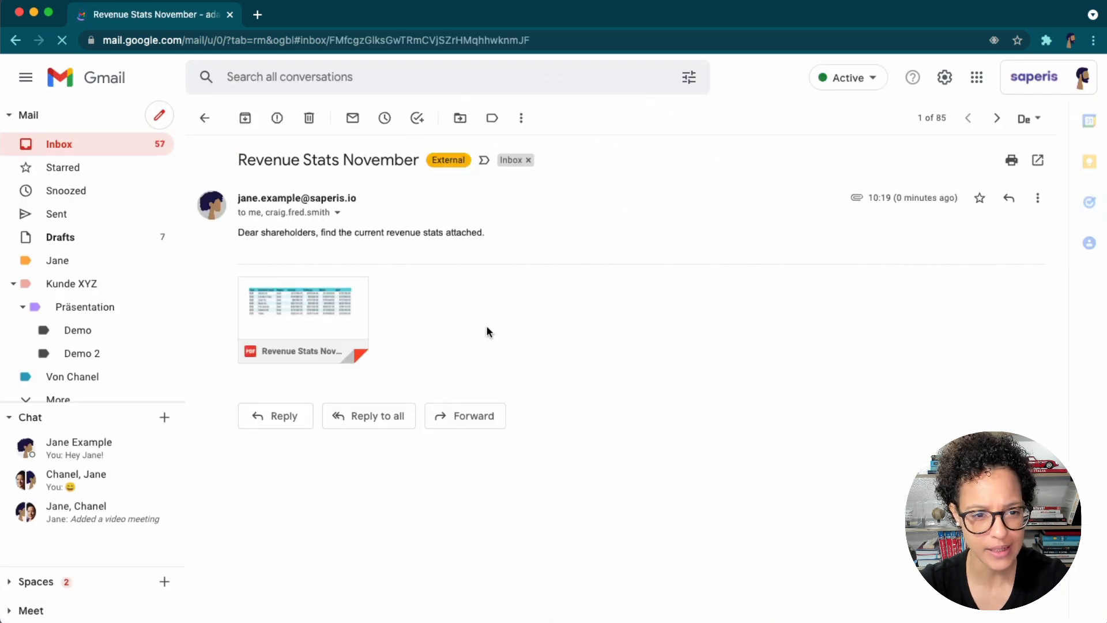
pyautogui.moveTo(350, 299)
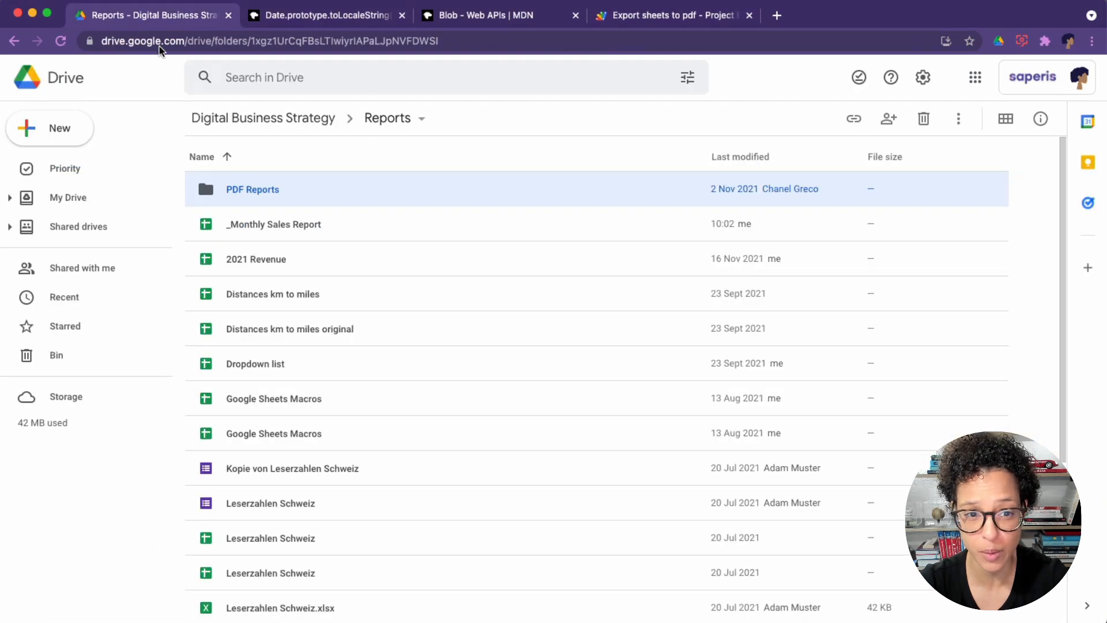
pyautogui.doubleClick(252, 190)
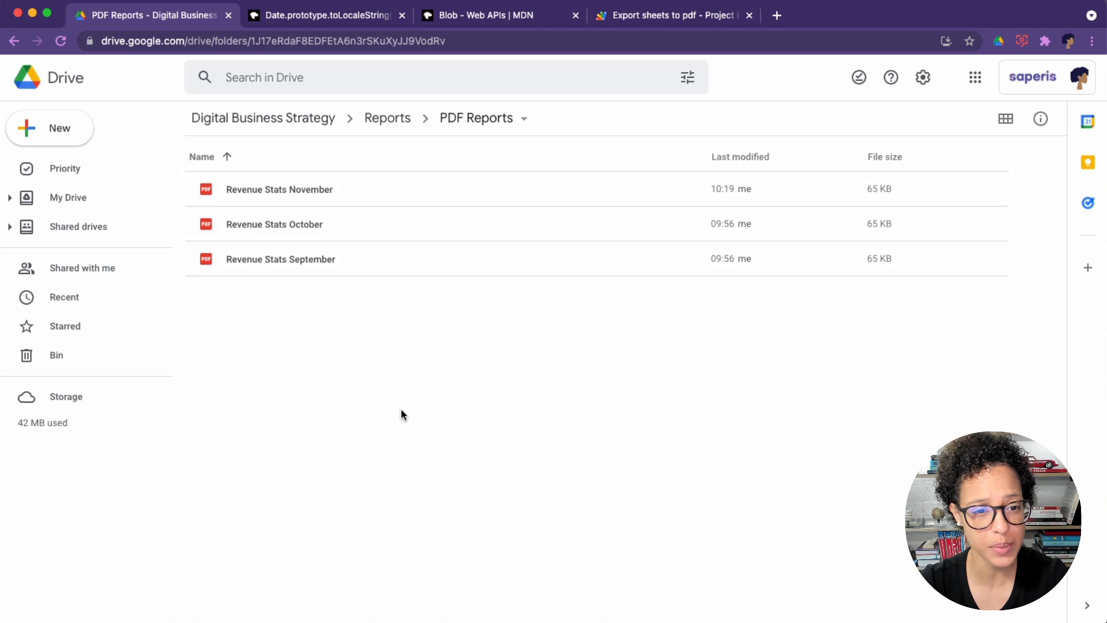
pyautogui.click(279, 189)
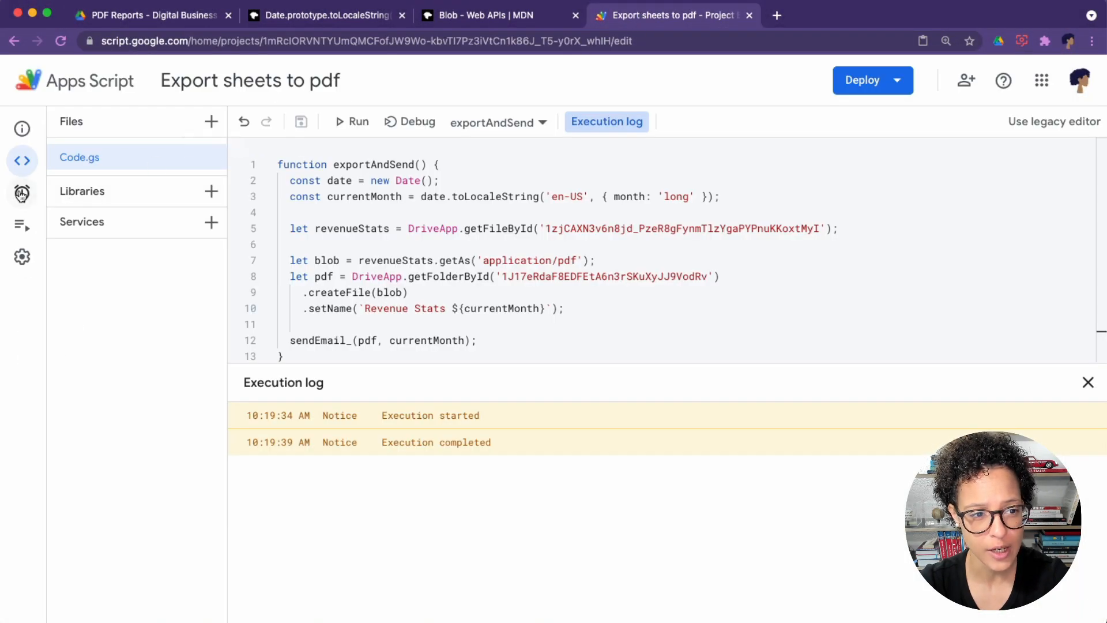
# Save a time-driven month timer trigger running on the 1st, midnight to 1am
pyautogui.click(21, 192)
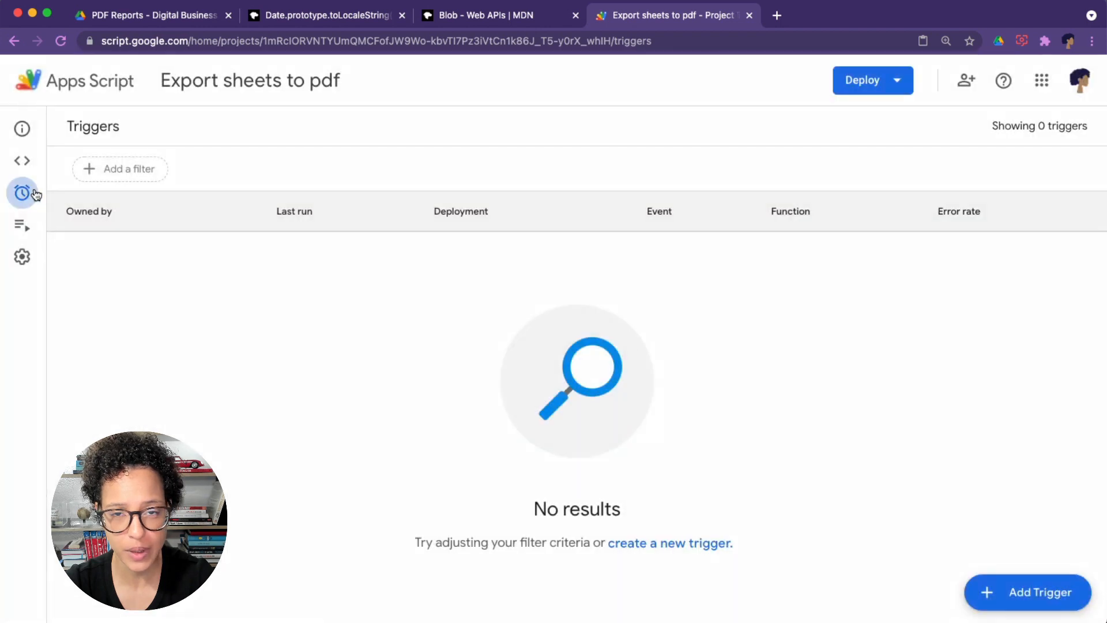
pyautogui.click(1029, 592)
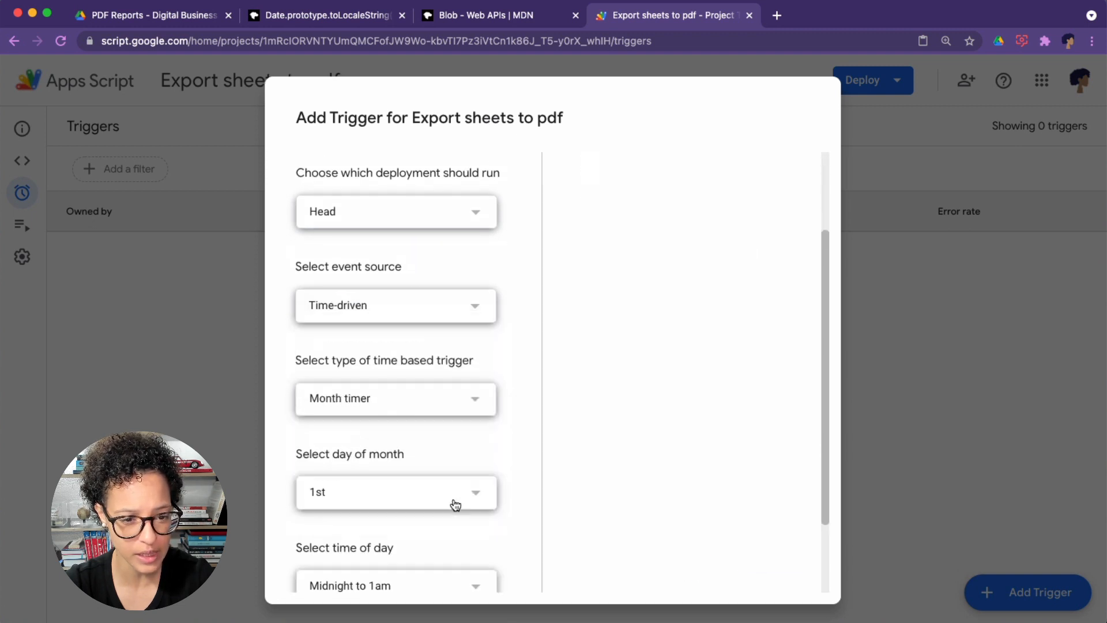
pyautogui.scroll(-3)
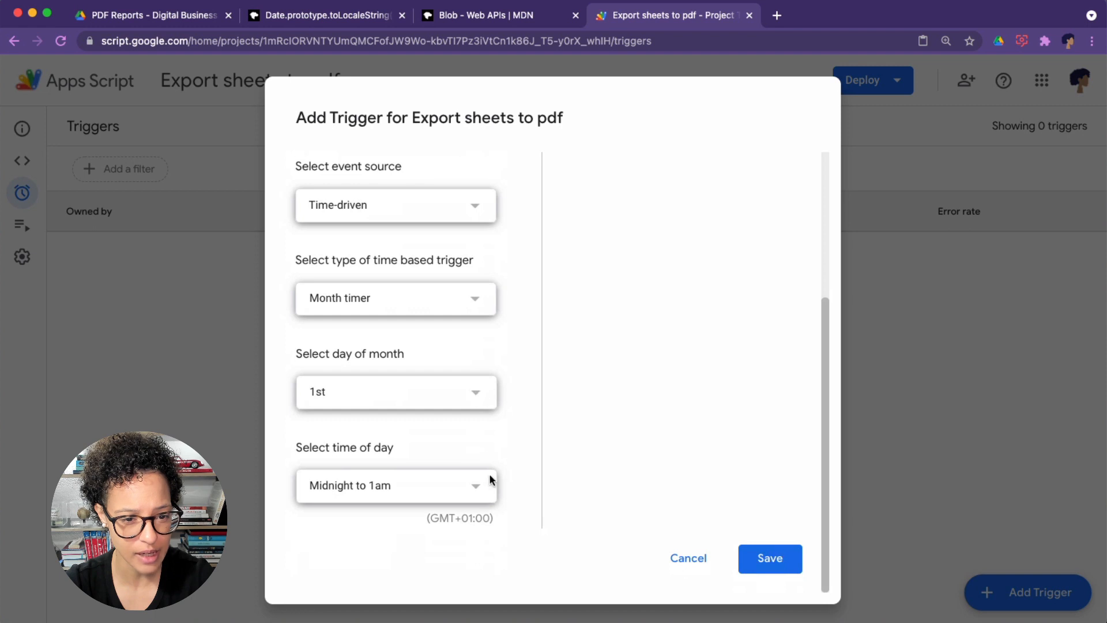
pyautogui.moveTo(785, 565)
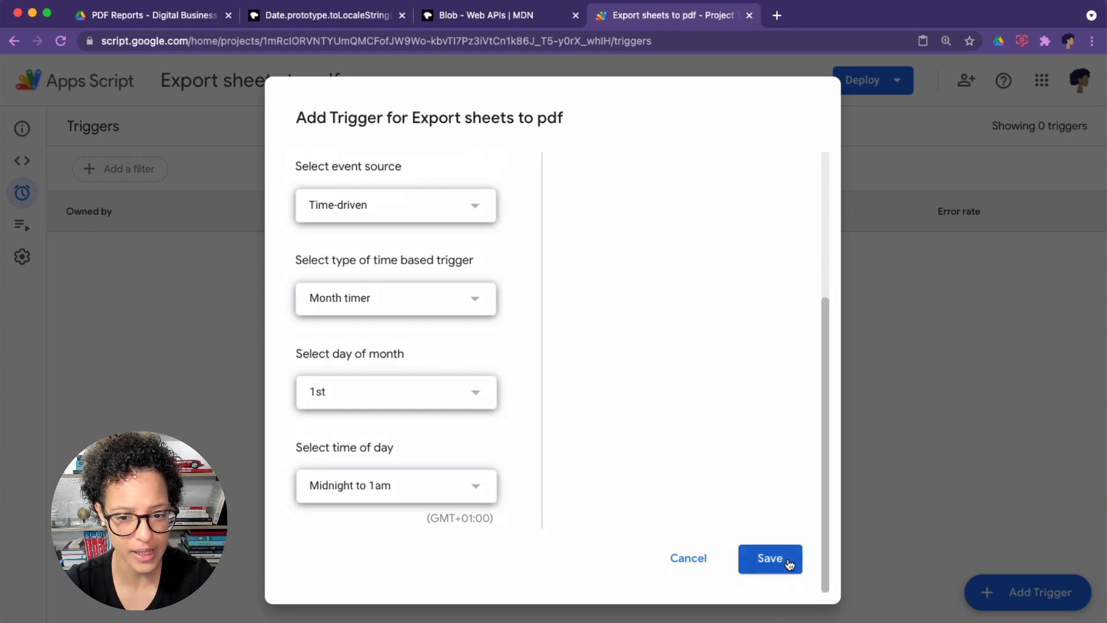
pyautogui.click(770, 559)
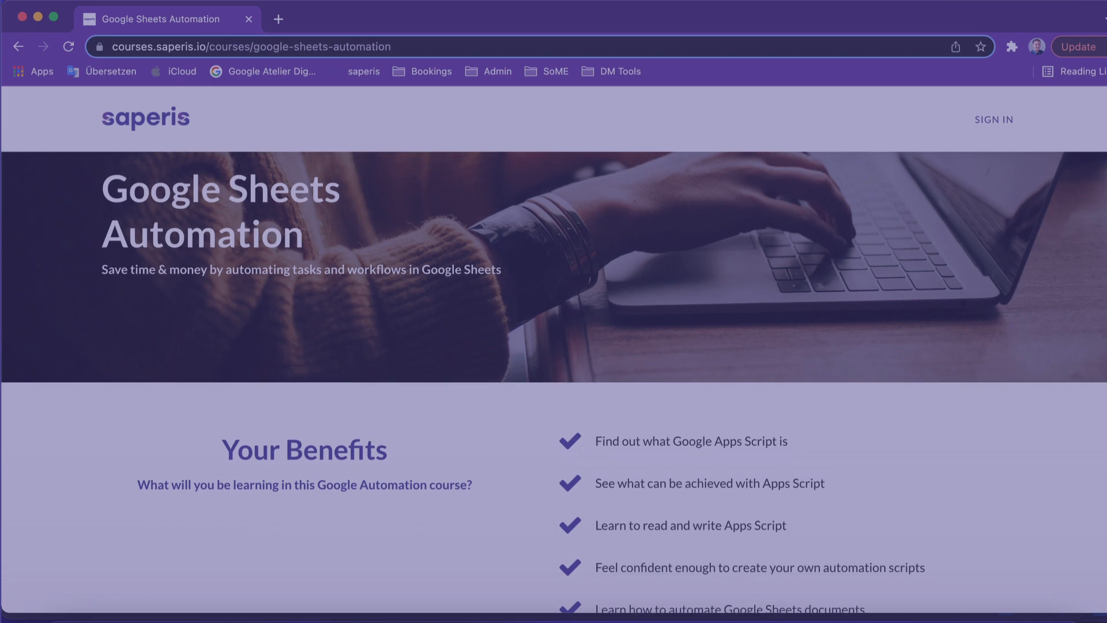
# Scroll the course page past the benefits and $87 offer to the instructor section
pyautogui.scroll(-3)
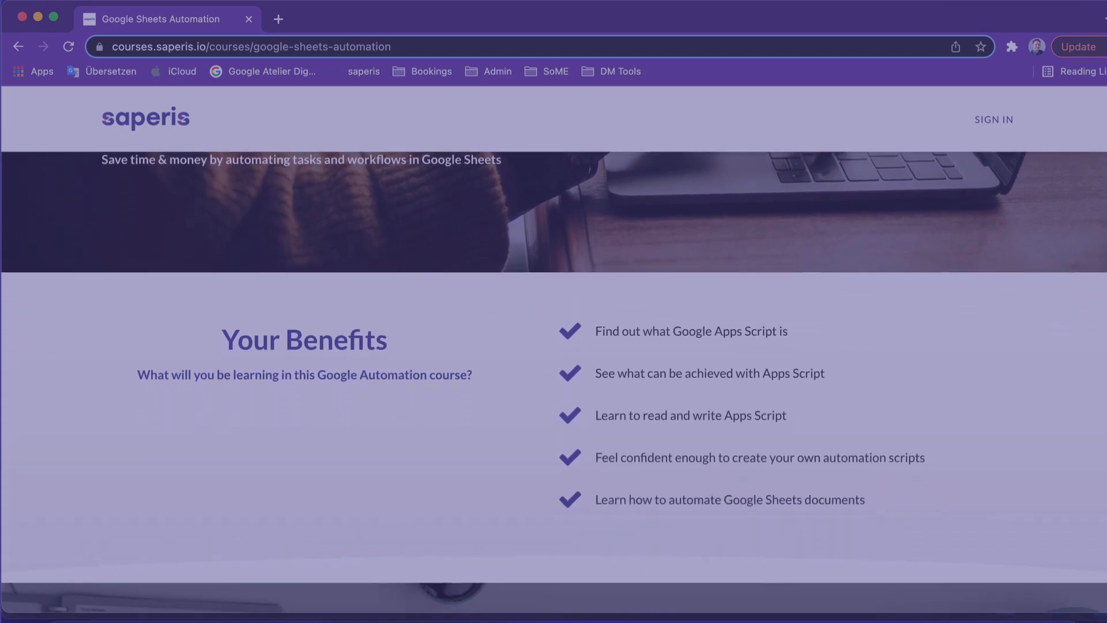
pyautogui.scroll(-3)
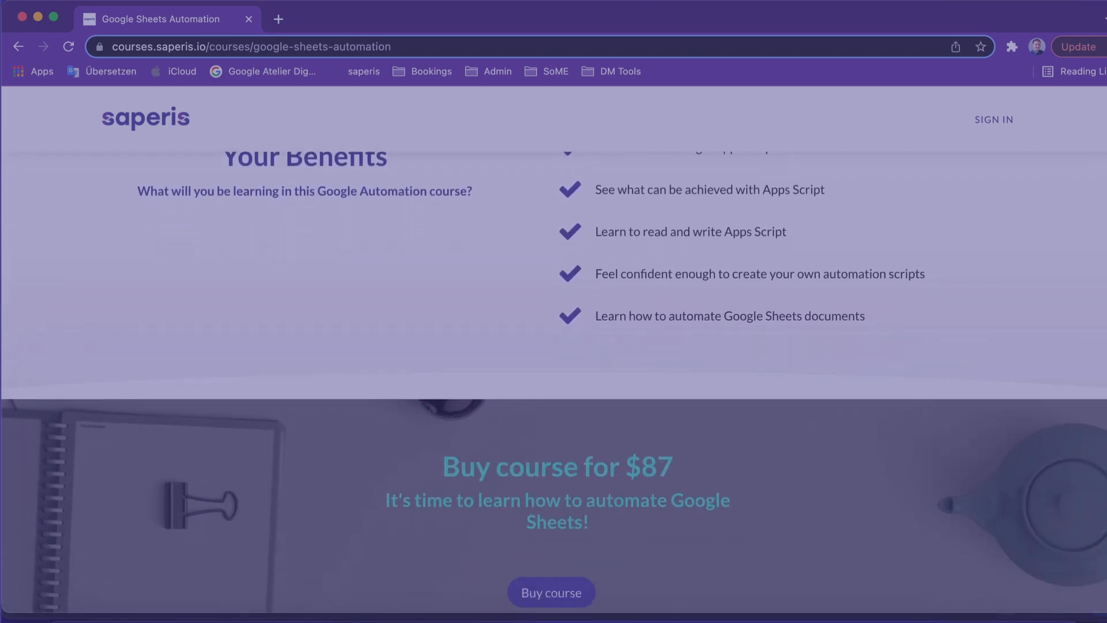
pyautogui.scroll(-3)
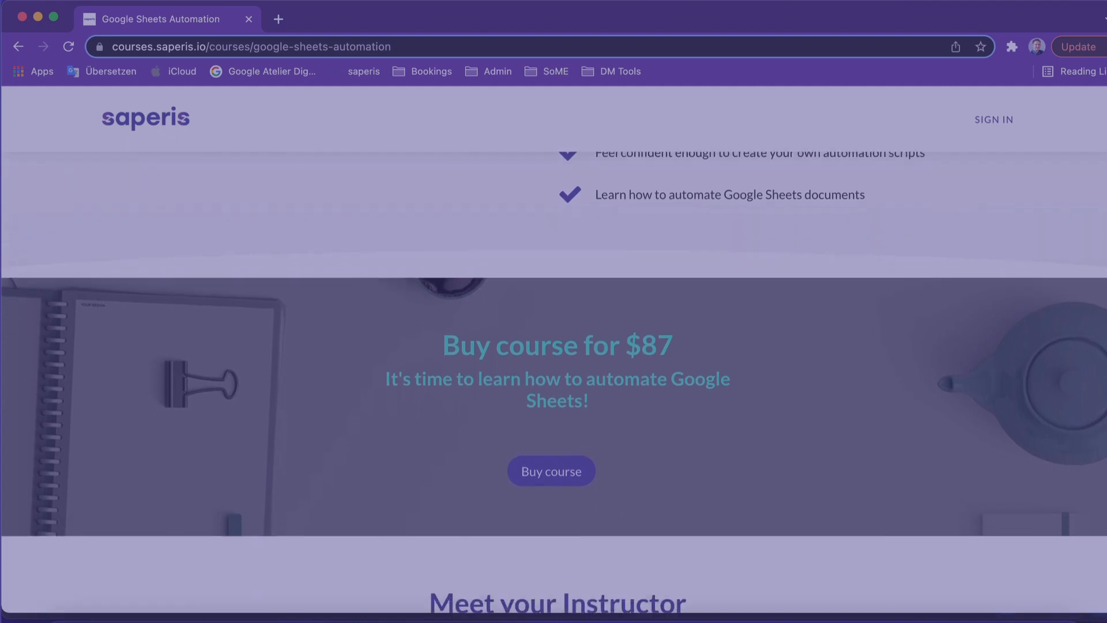
pyautogui.scroll(-3)
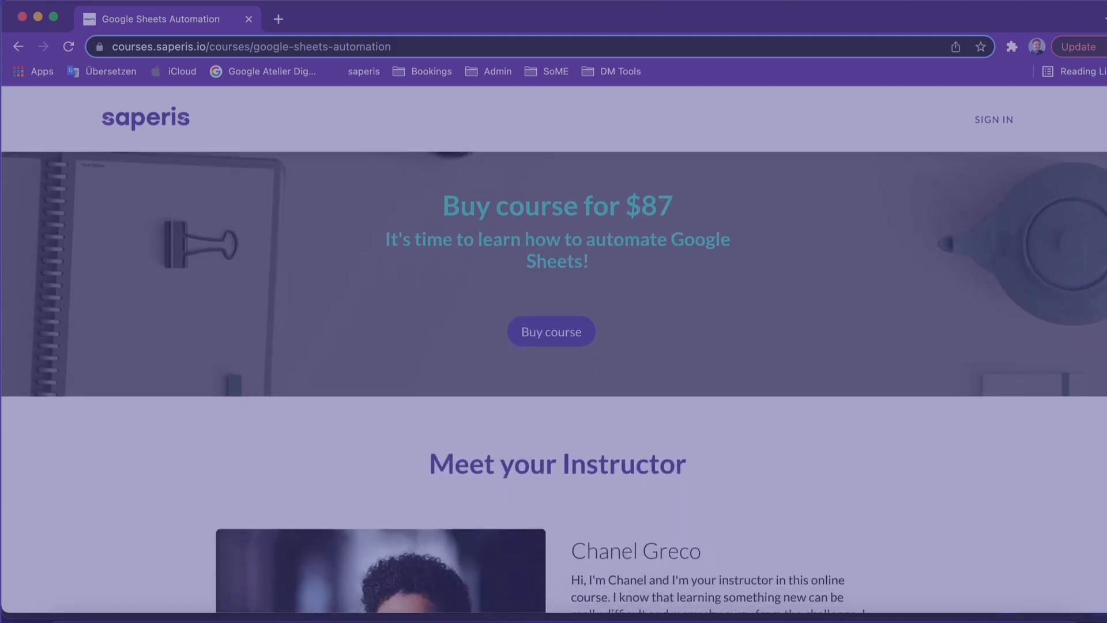
pyautogui.scroll(-3)
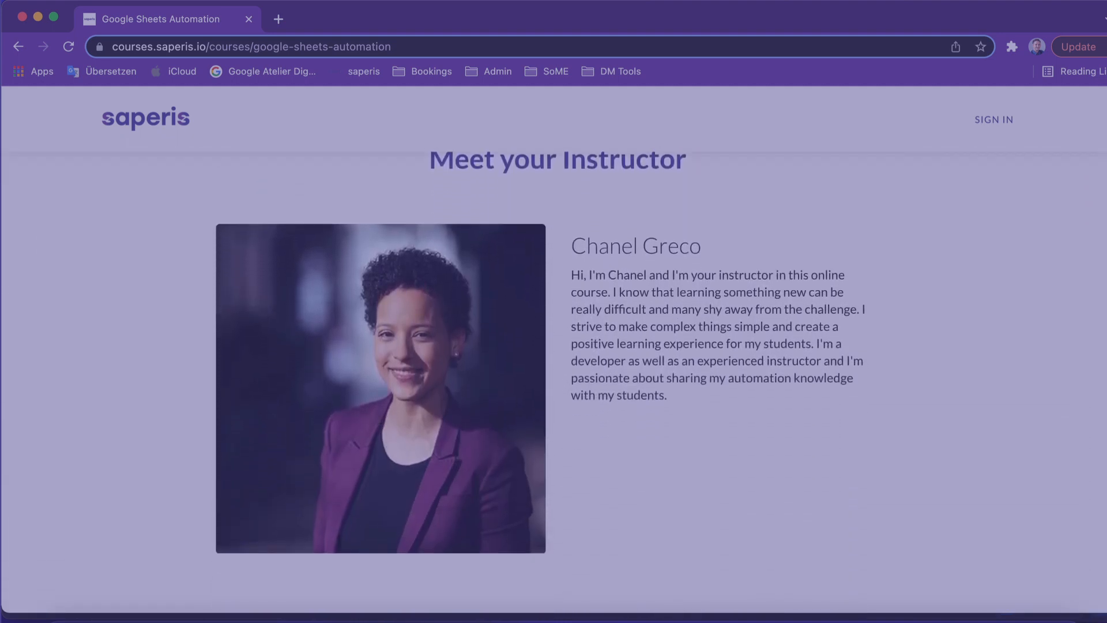